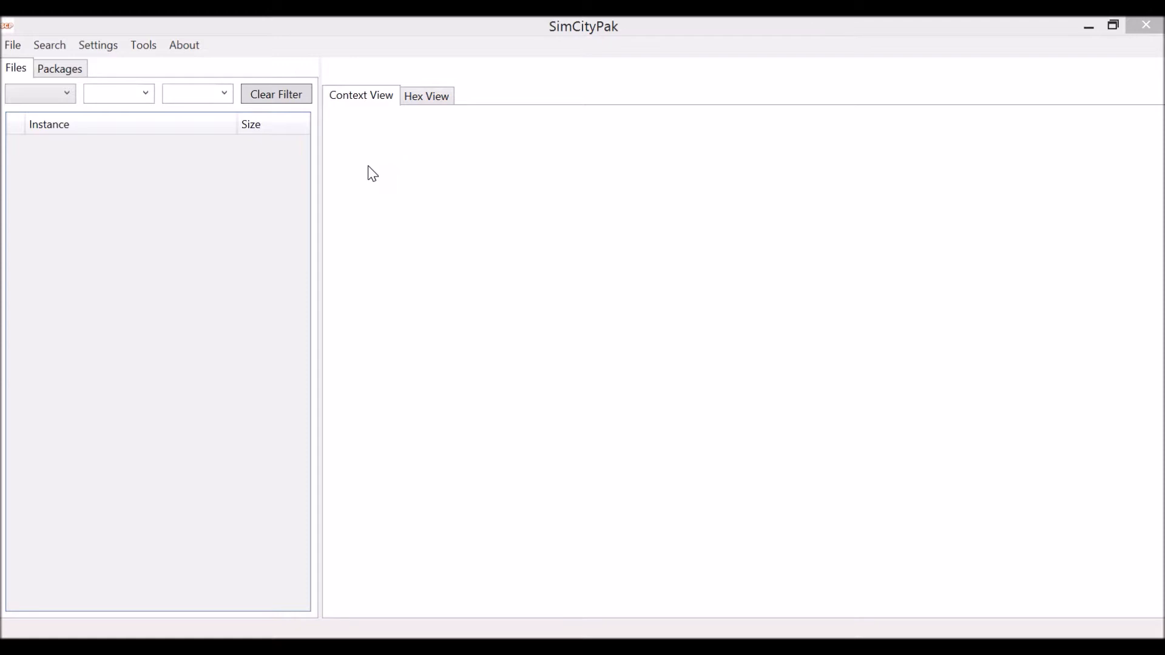
mouse_move(155, 32)
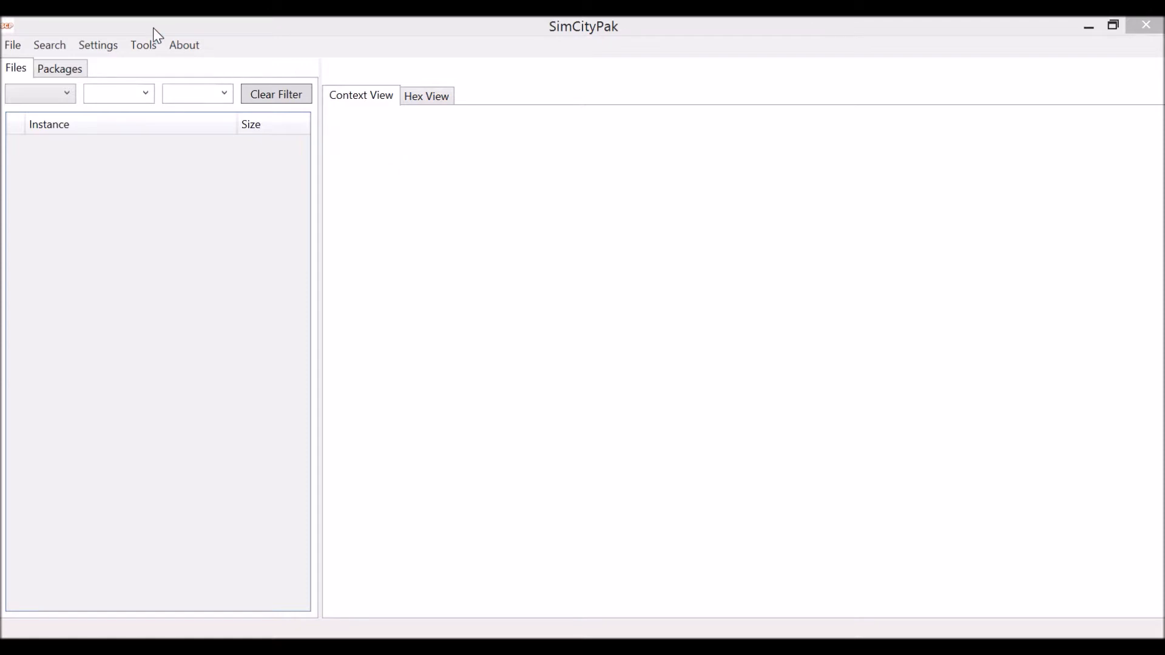
mouse_move(203, 82)
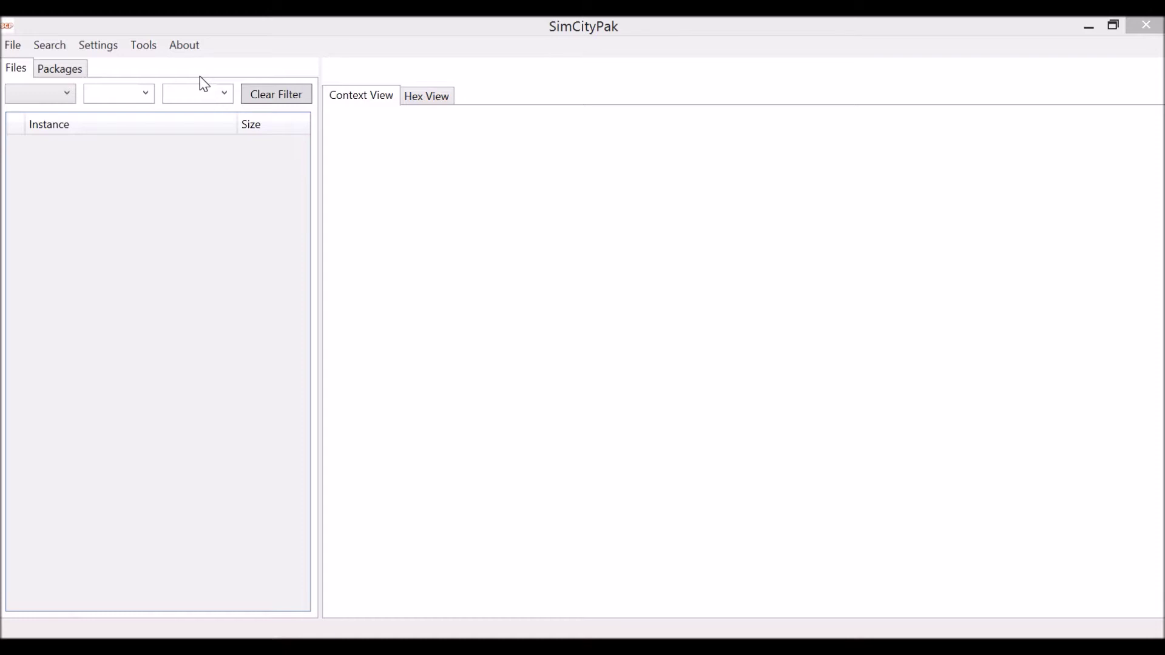
mouse_move(179, 82)
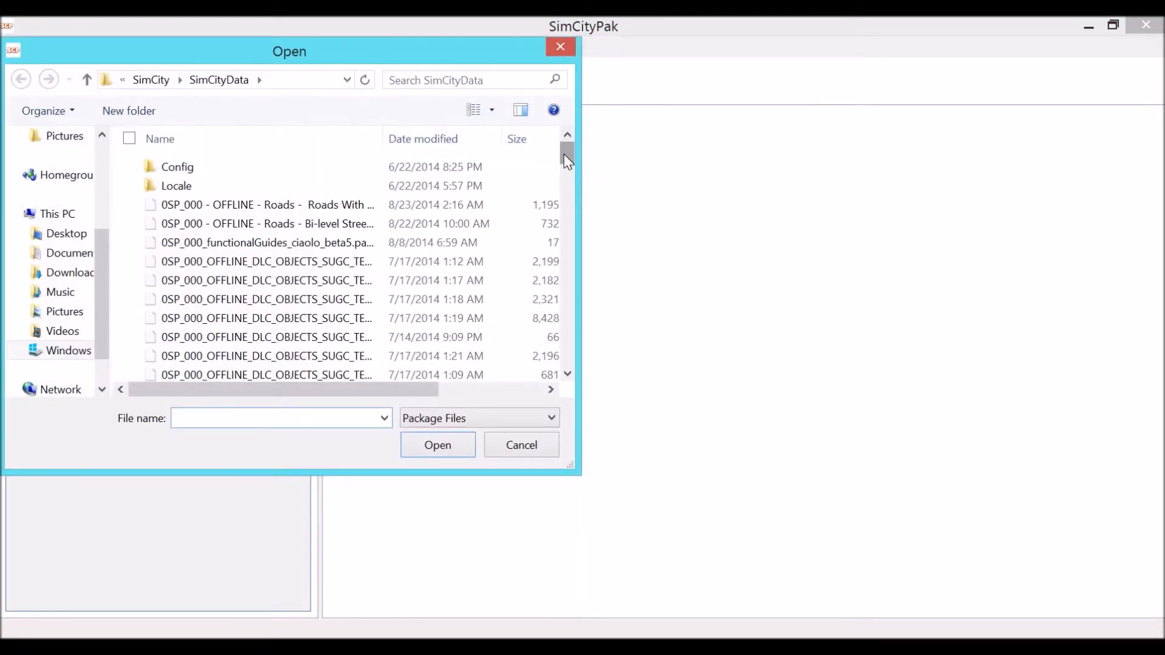
Load SimCity_Game.package from the SimCityData folder
left_click_drag(566, 160, 566, 315)
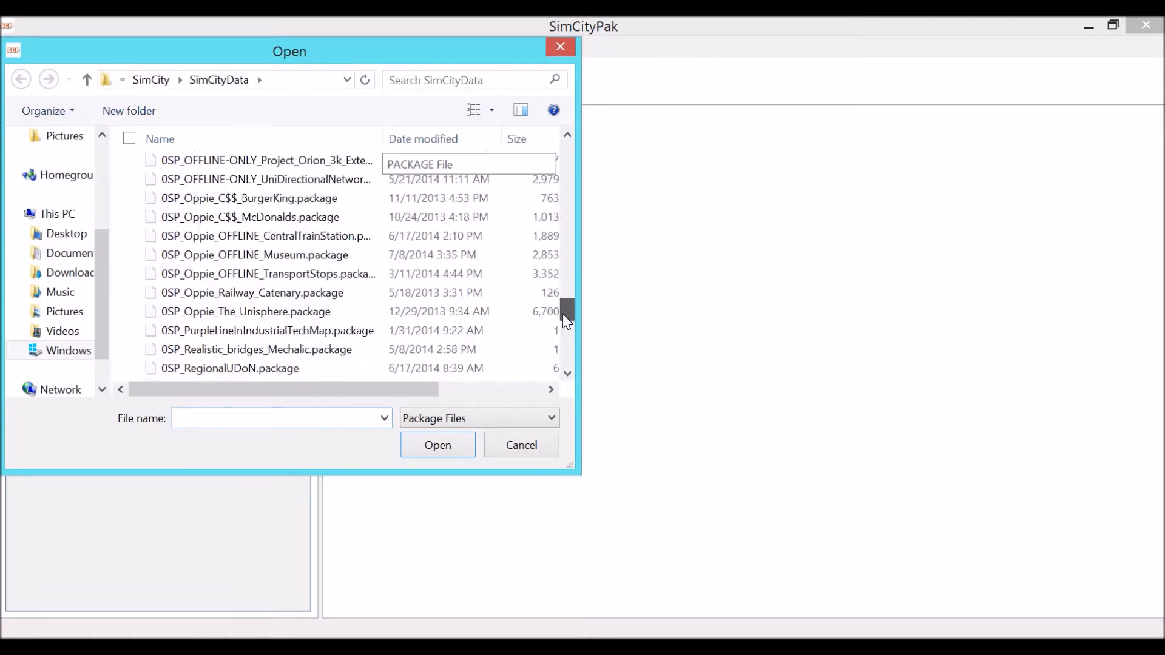
left_click(216, 296)
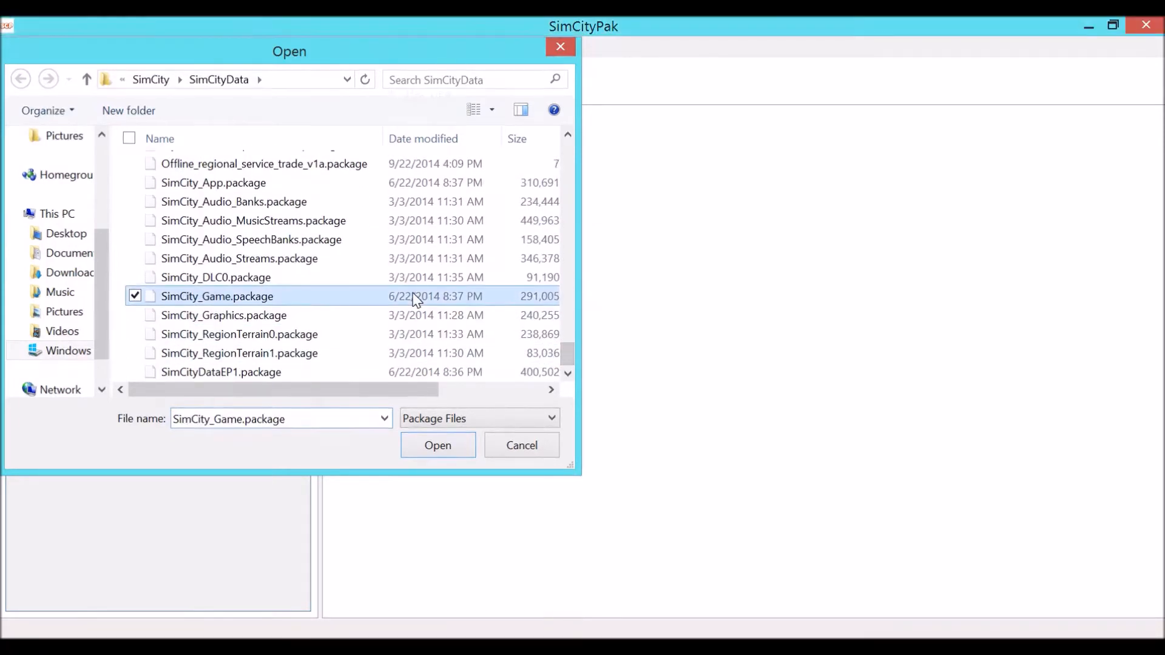
left_click(437, 446)
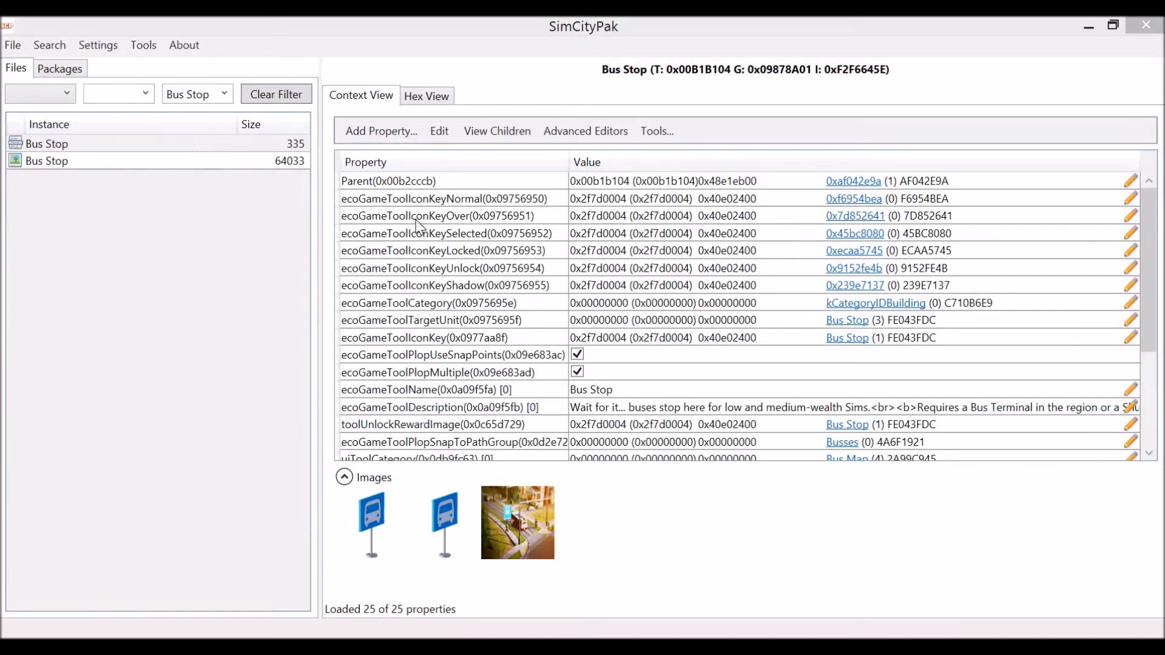
mouse_move(288, 272)
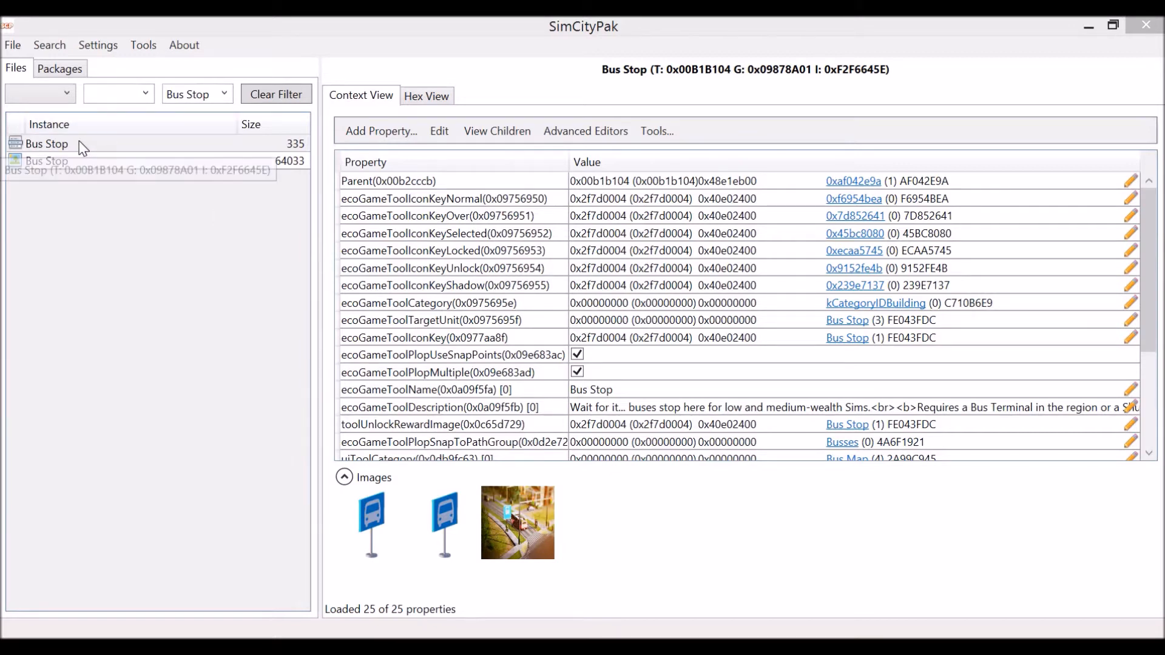
Export the Bus Stop tool entry (335) to a new package named 00Test
right_click(46, 143)
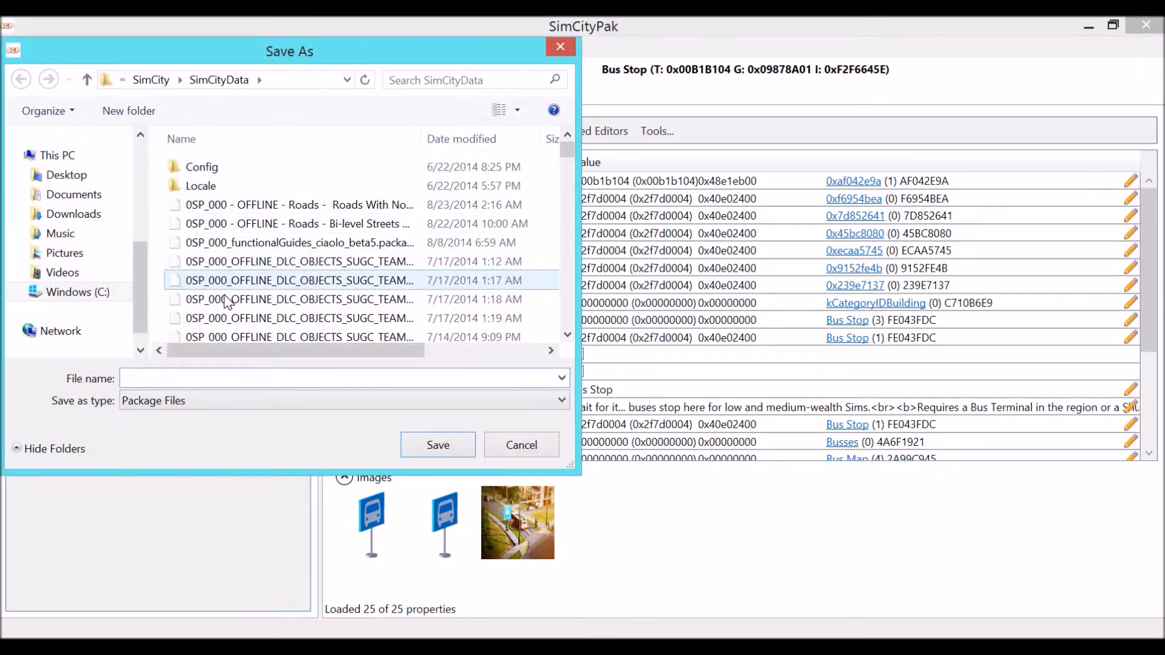
type("00")
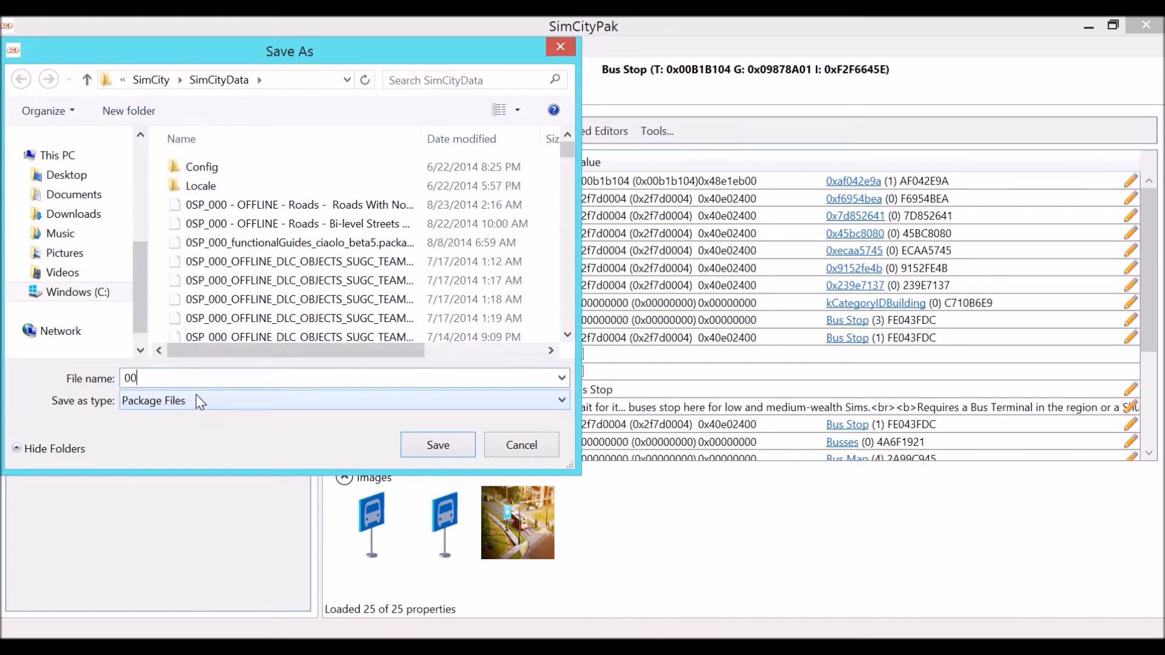
type("Test")
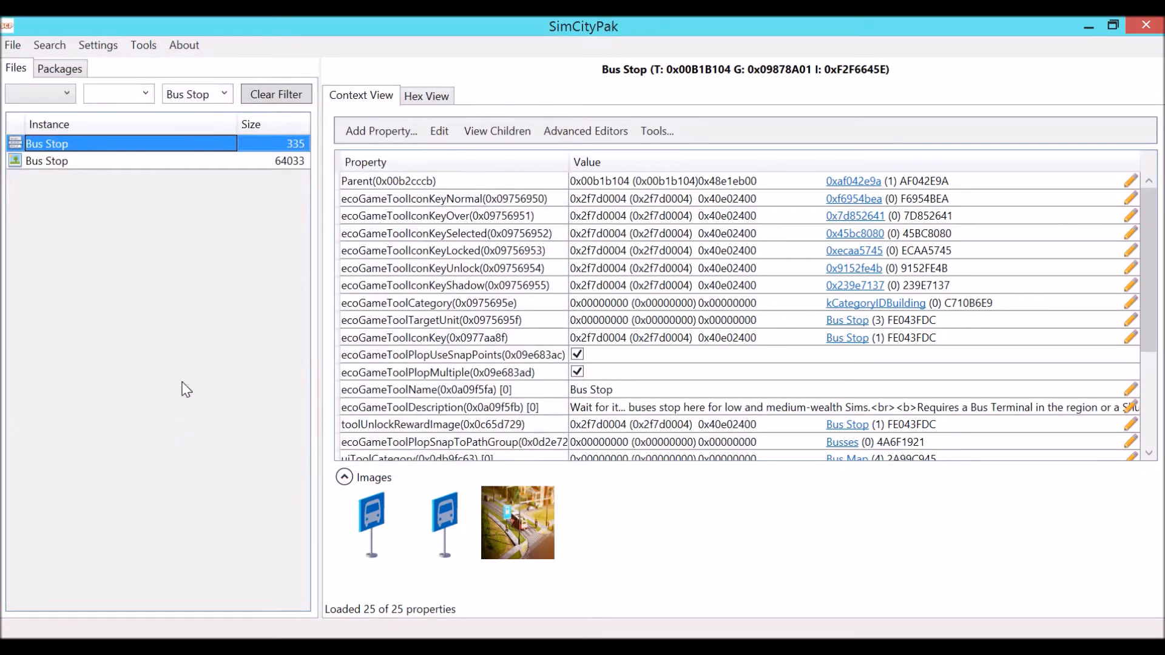
mouse_move(201, 285)
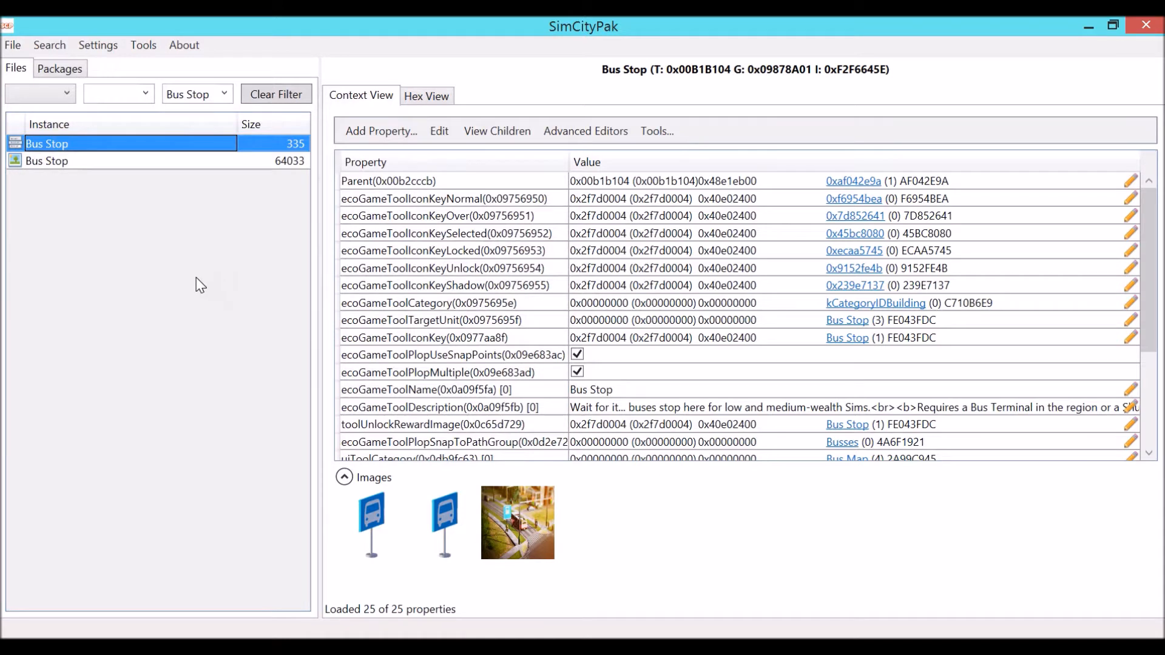
mouse_move(333, 201)
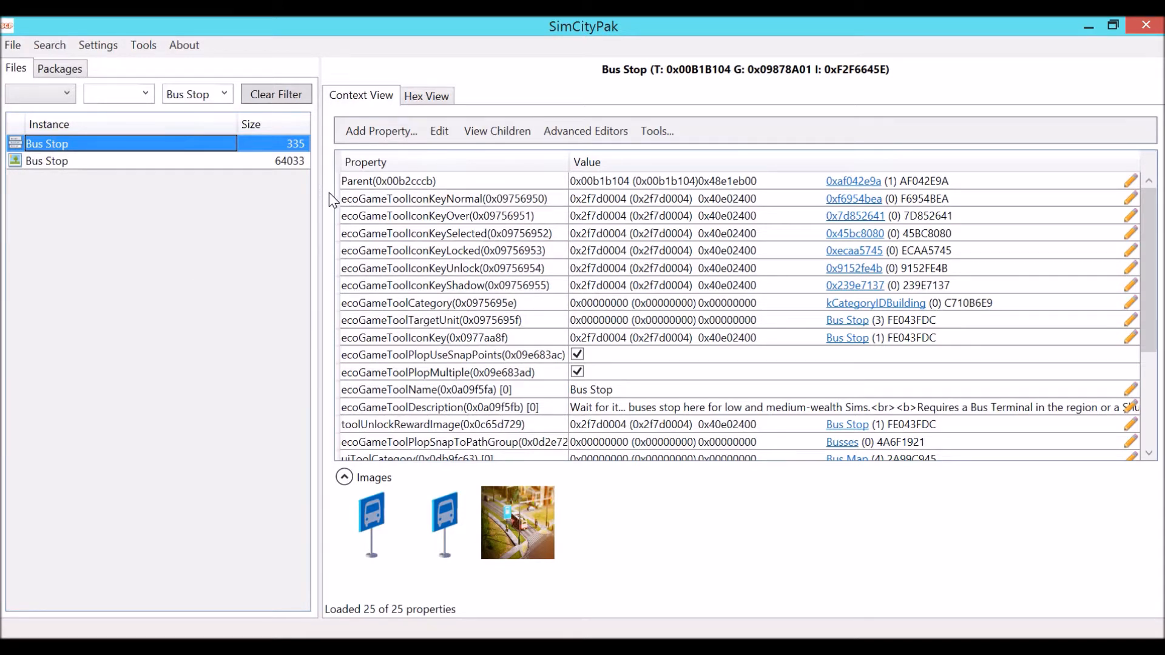
mouse_move(441, 320)
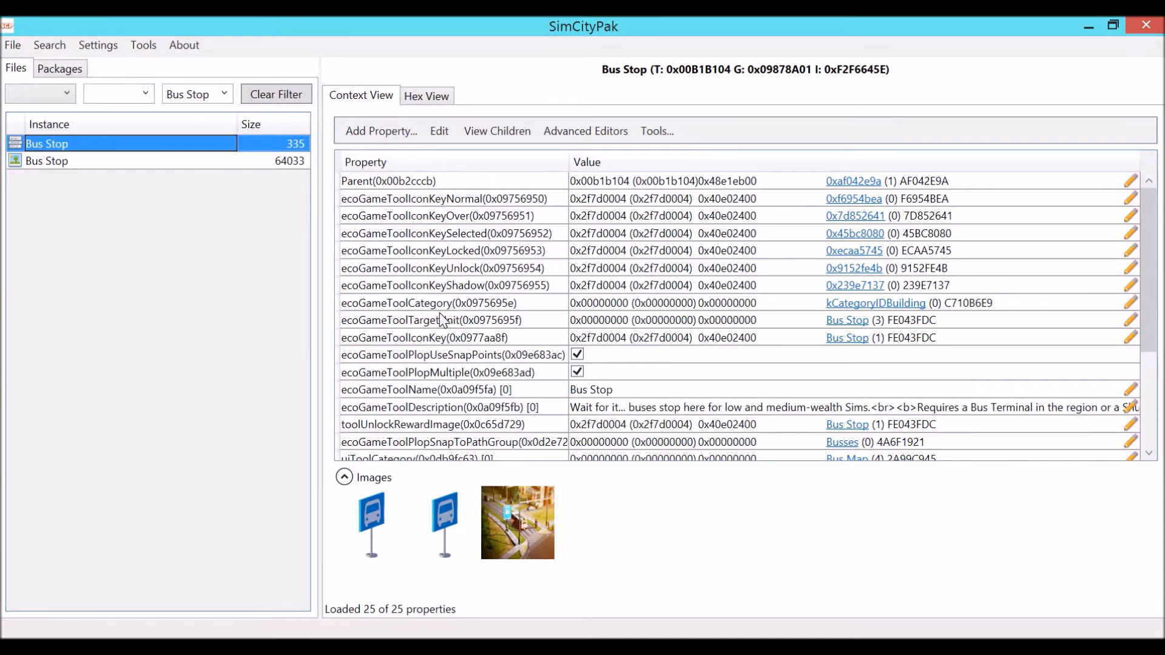
mouse_move(363, 320)
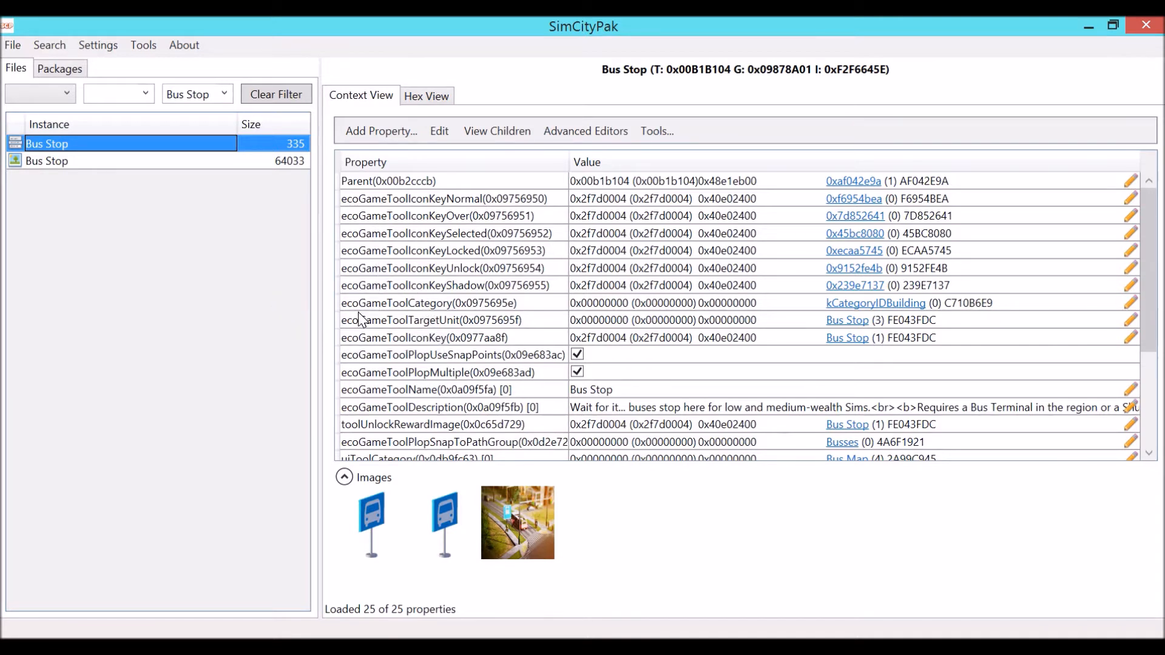
mouse_move(389, 241)
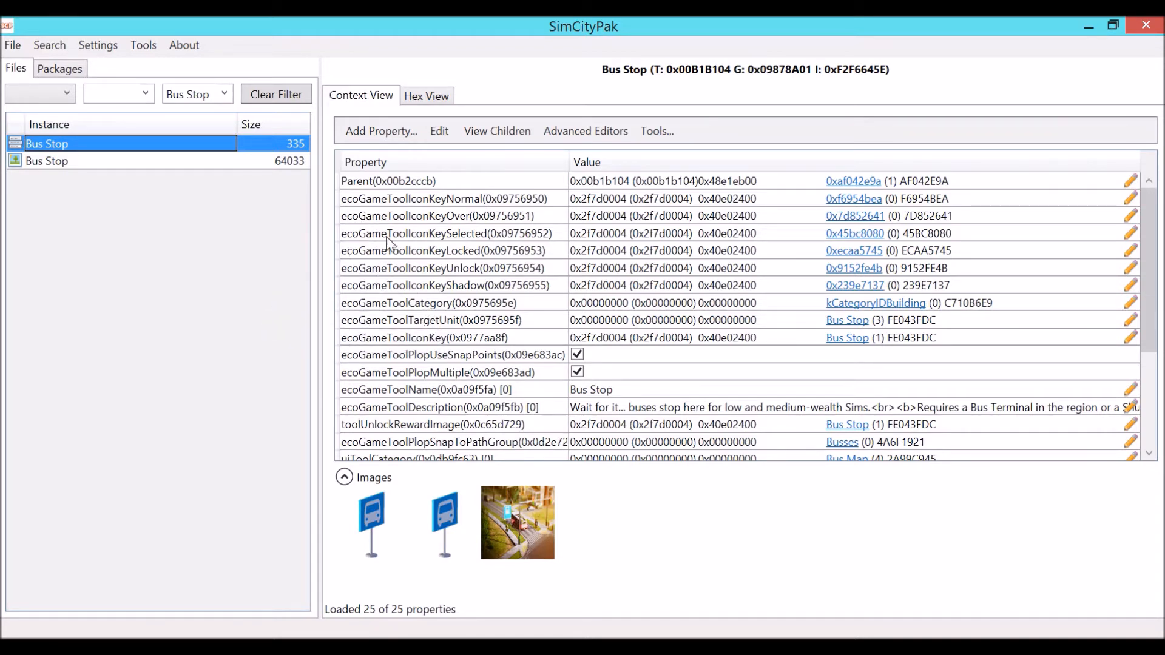
mouse_move(391, 327)
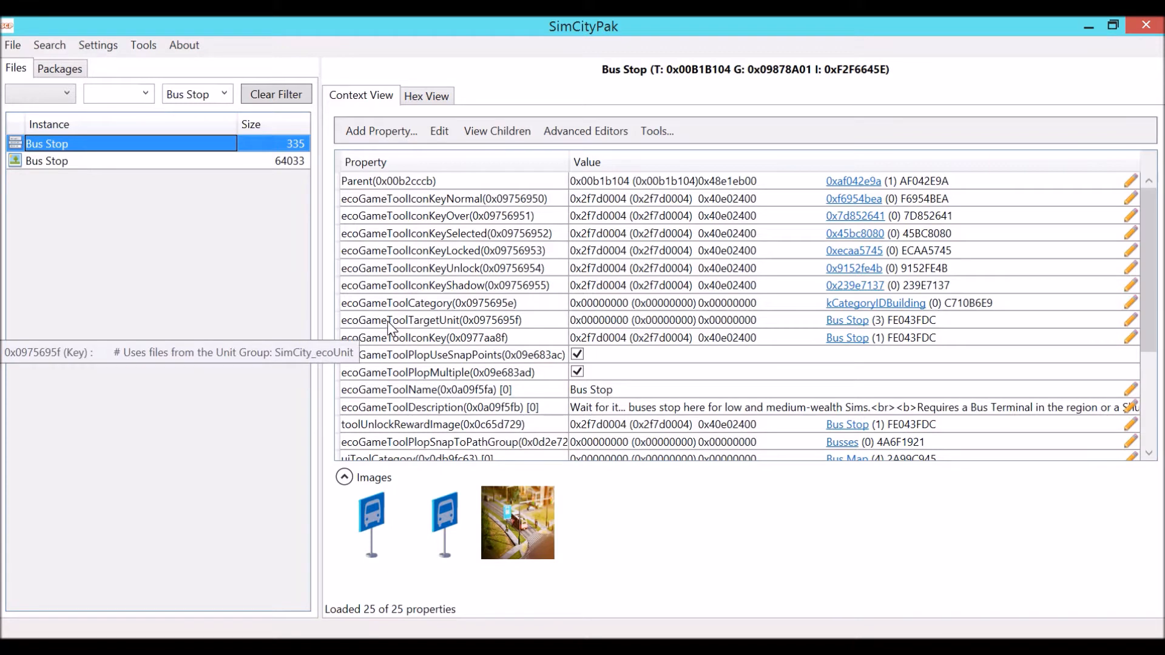
mouse_move(452, 331)
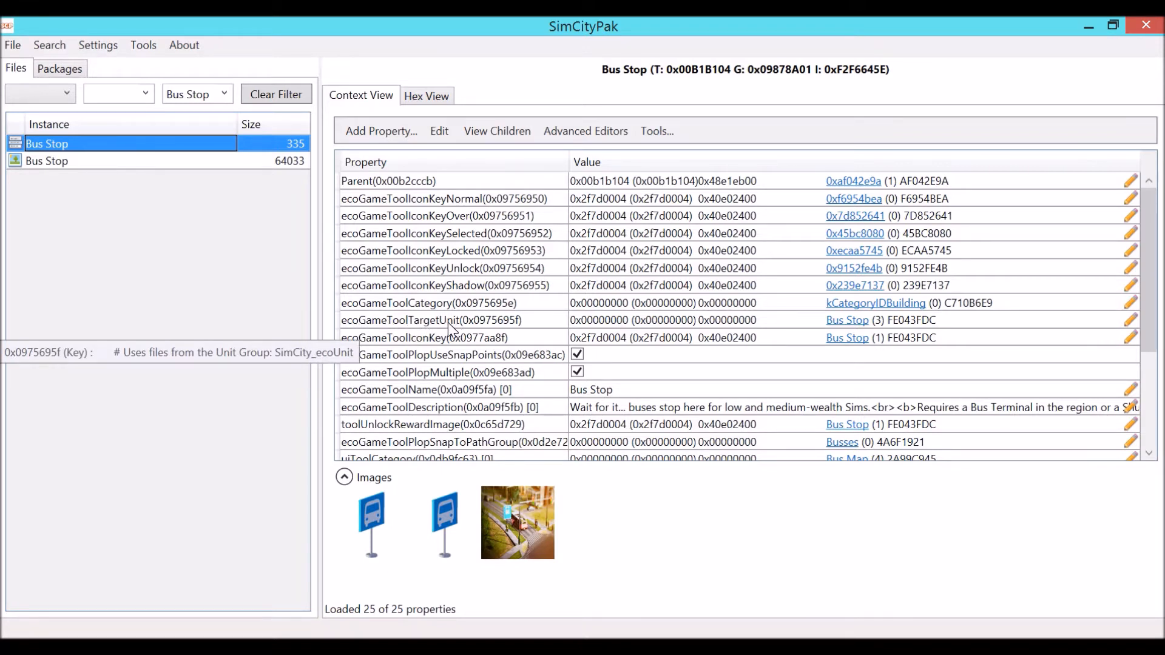
mouse_move(382, 330)
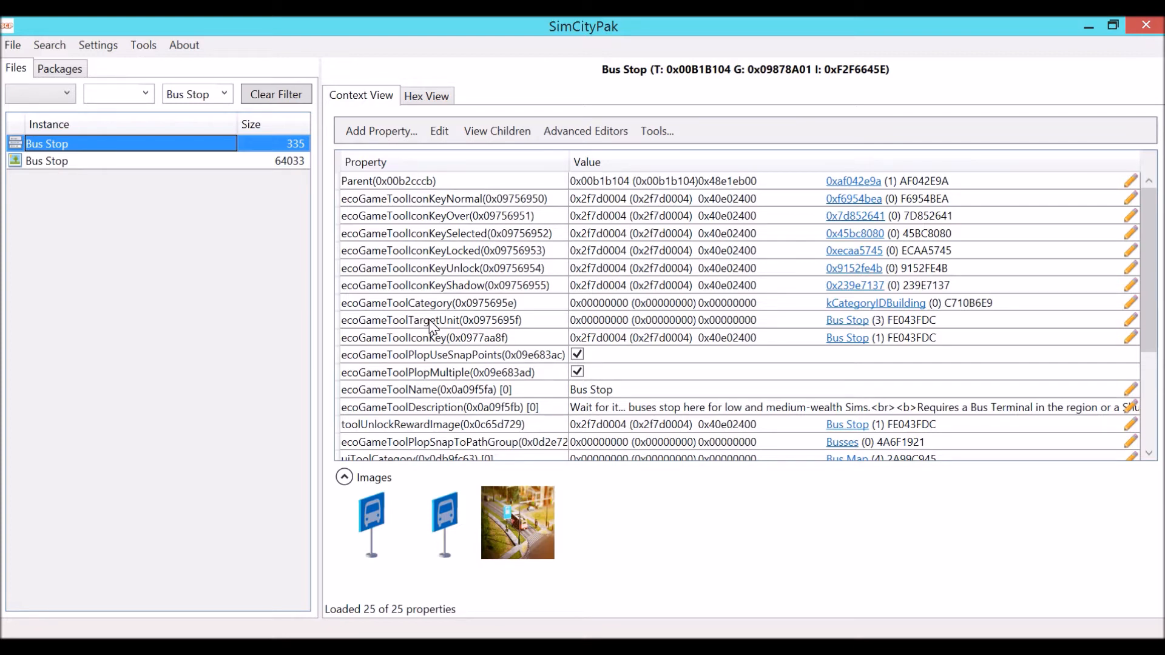
mouse_move(428, 325)
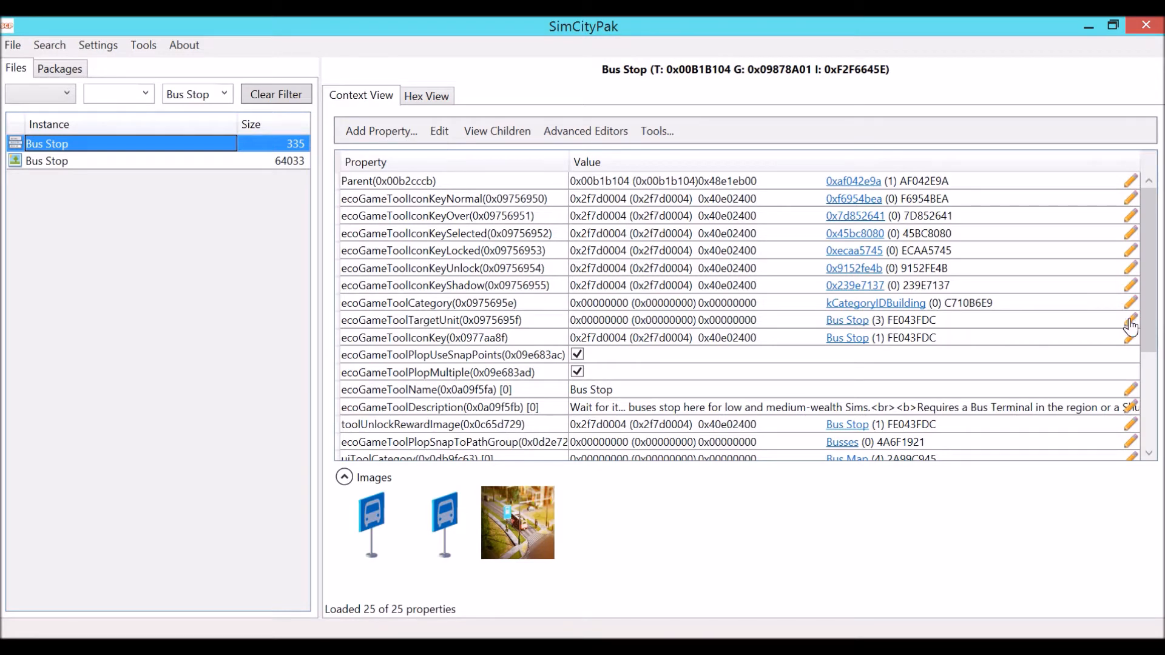
Follow the tool's target-unit key to the Bus Stop unit (FE043FDC) and show its 58 properties
left_click(1126, 319)
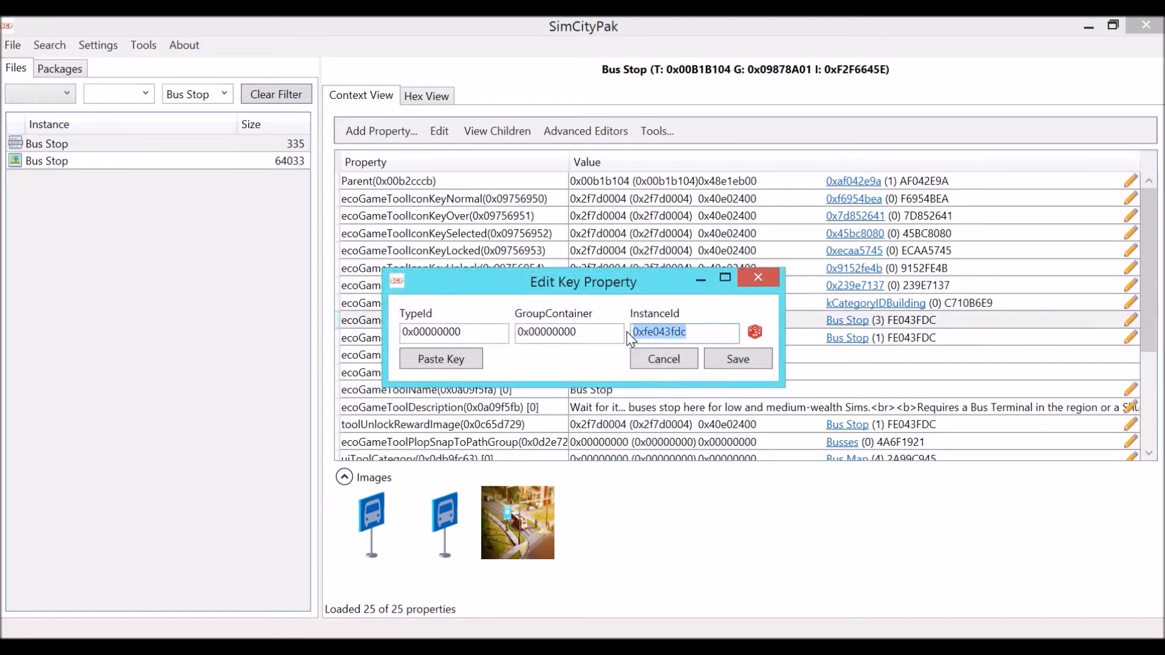
mouse_move(755, 274)
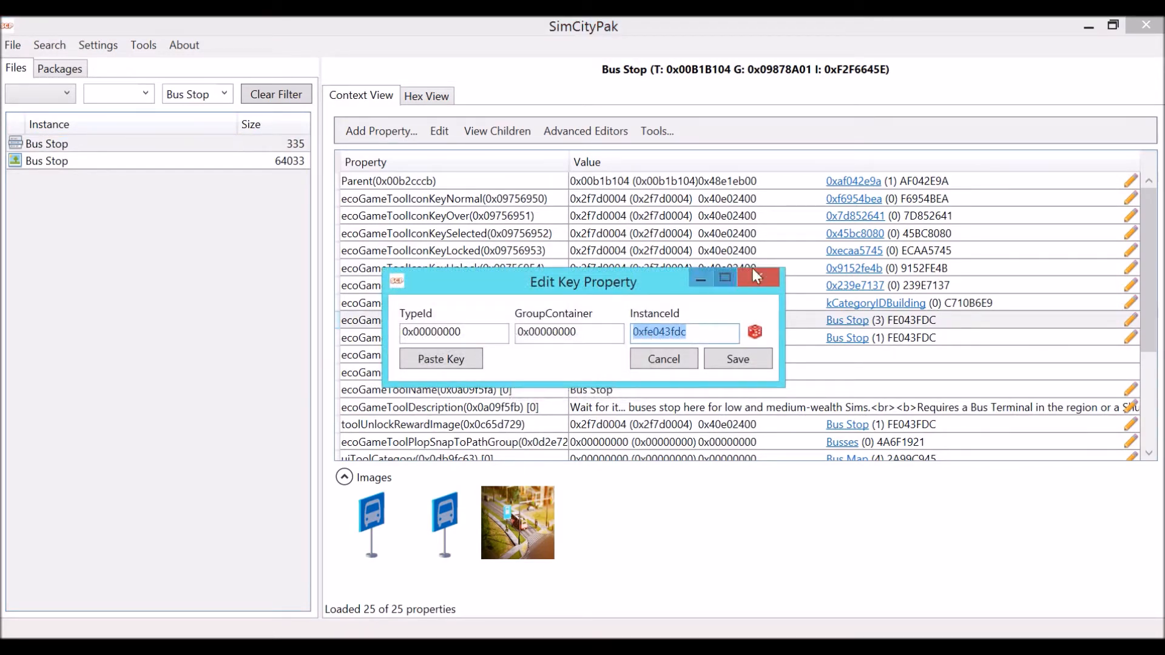
left_click(663, 359)
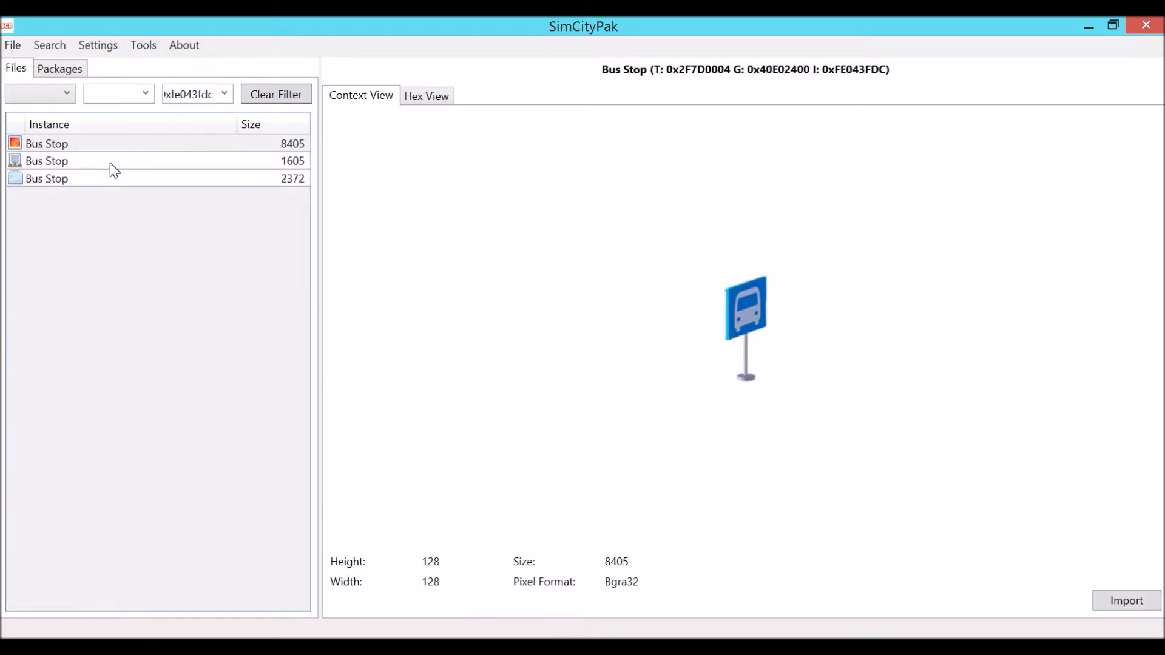
left_click(47, 160)
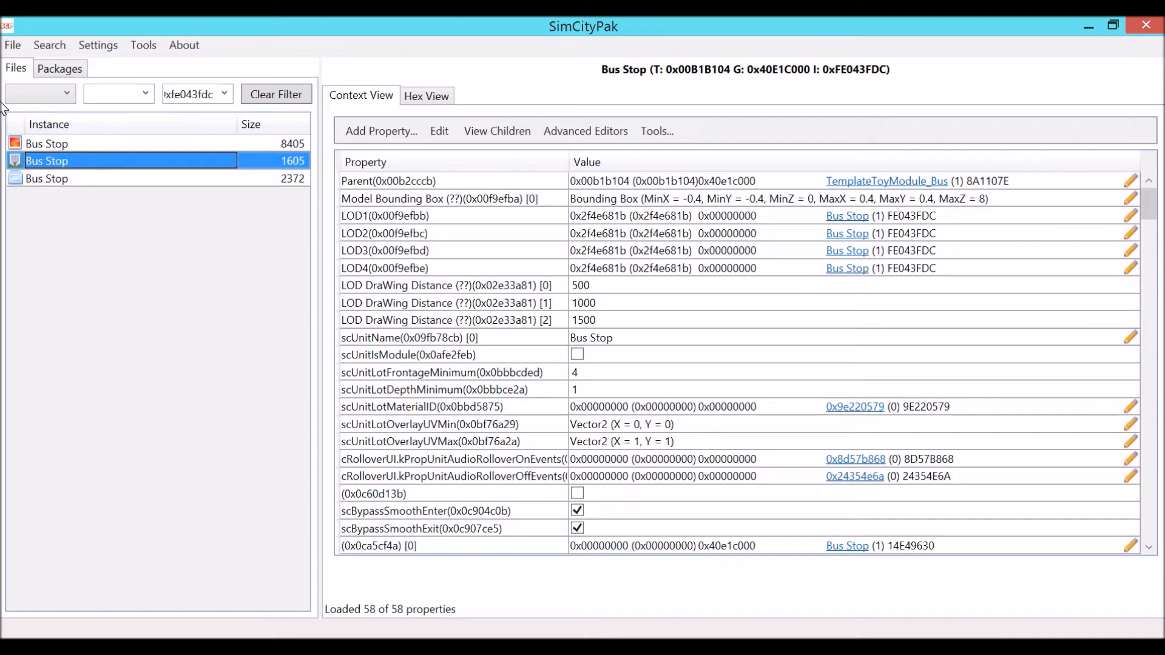
mouse_move(78, 185)
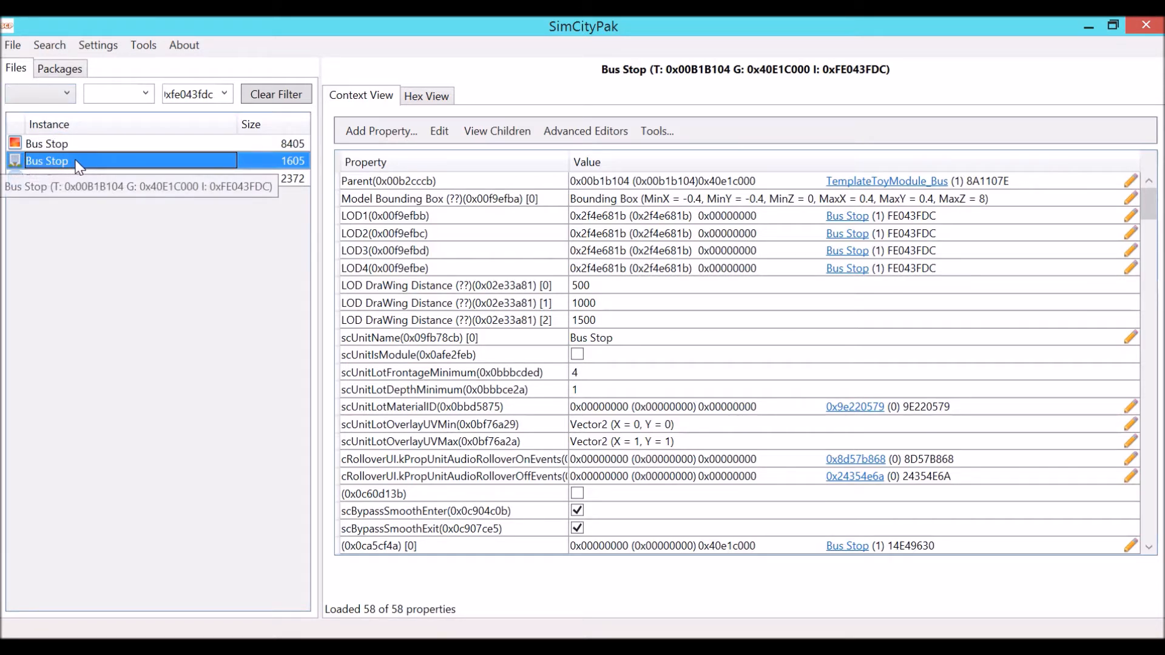
Export the Bus Stop unit entry (1605) to a new package named 1
right_click(46, 162)
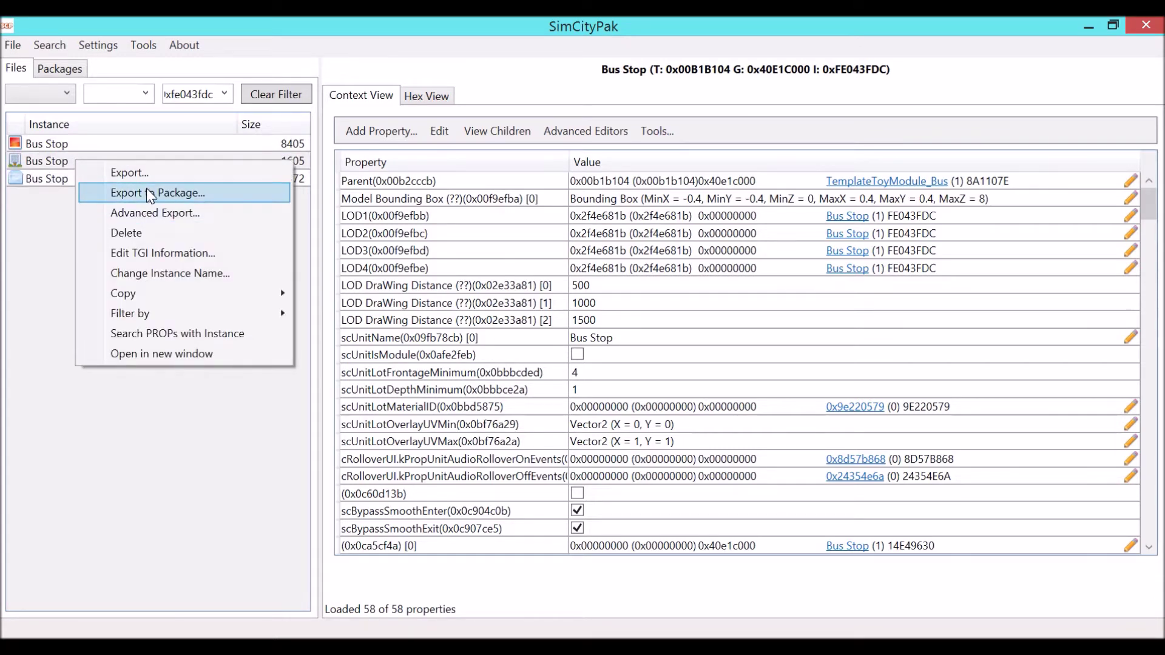
left_click(158, 193)
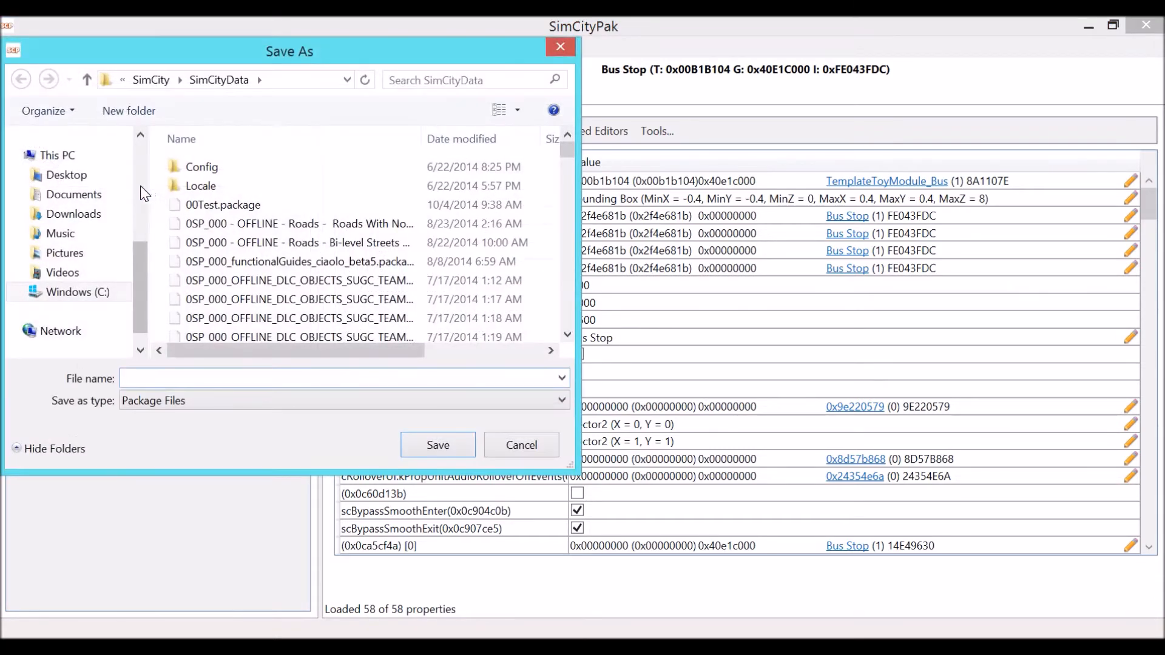
type("1")
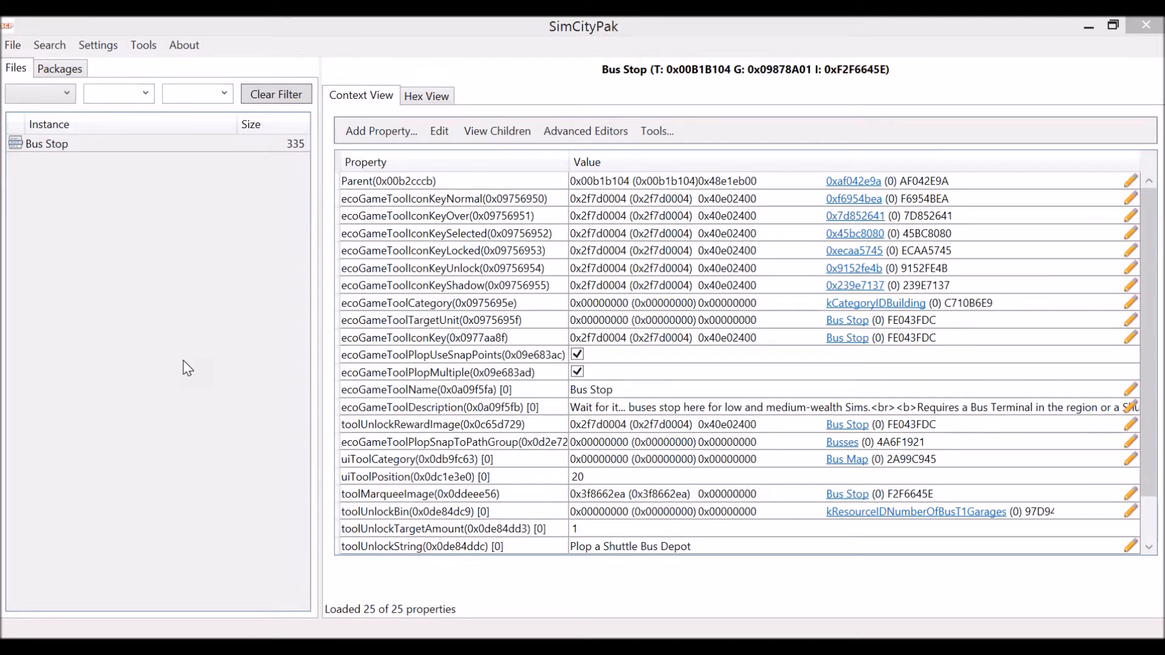
mouse_move(106, 91)
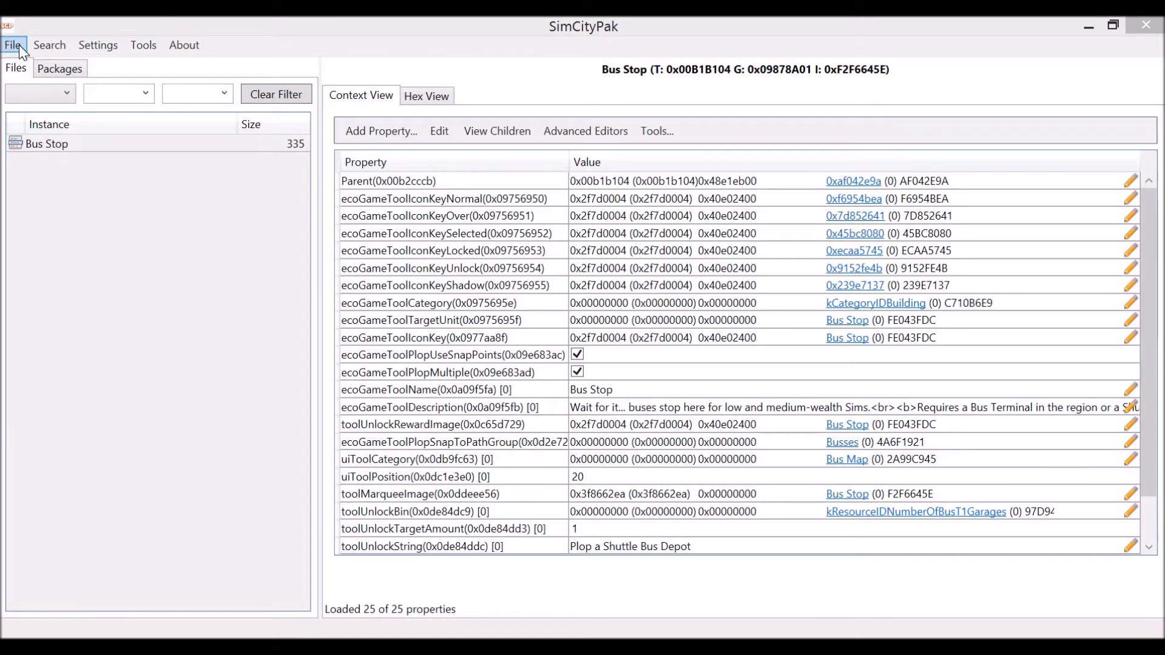
Add 1.package to the session so the Bus Stop unit appears beside the tool entry
left_click(13, 45)
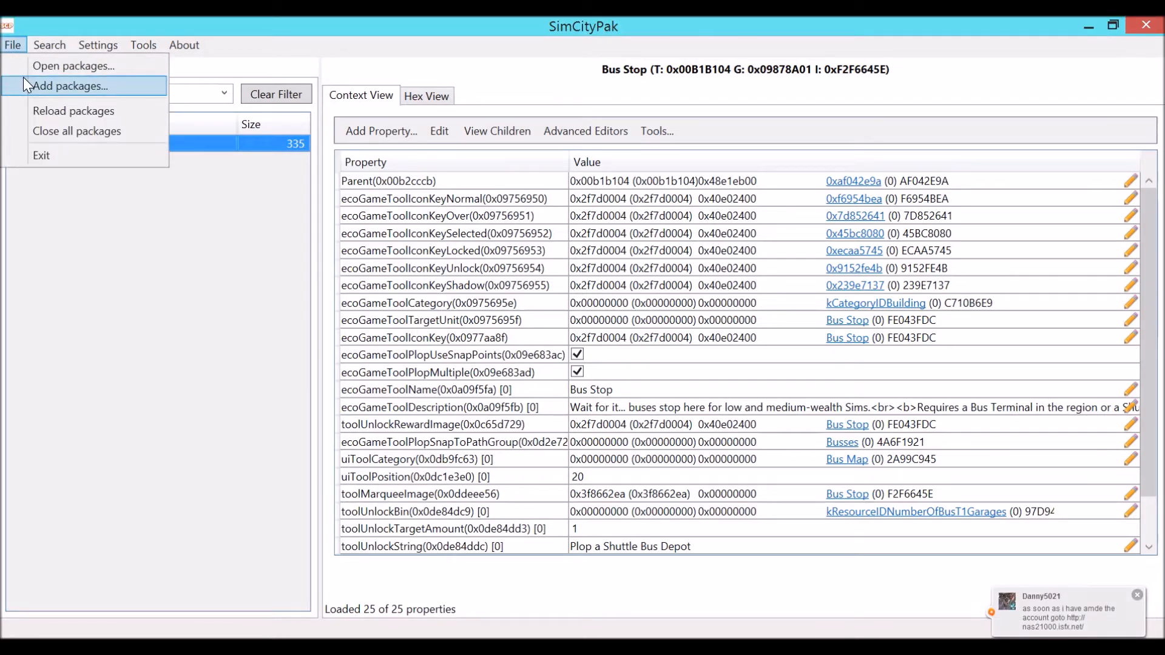
left_click(72, 85)
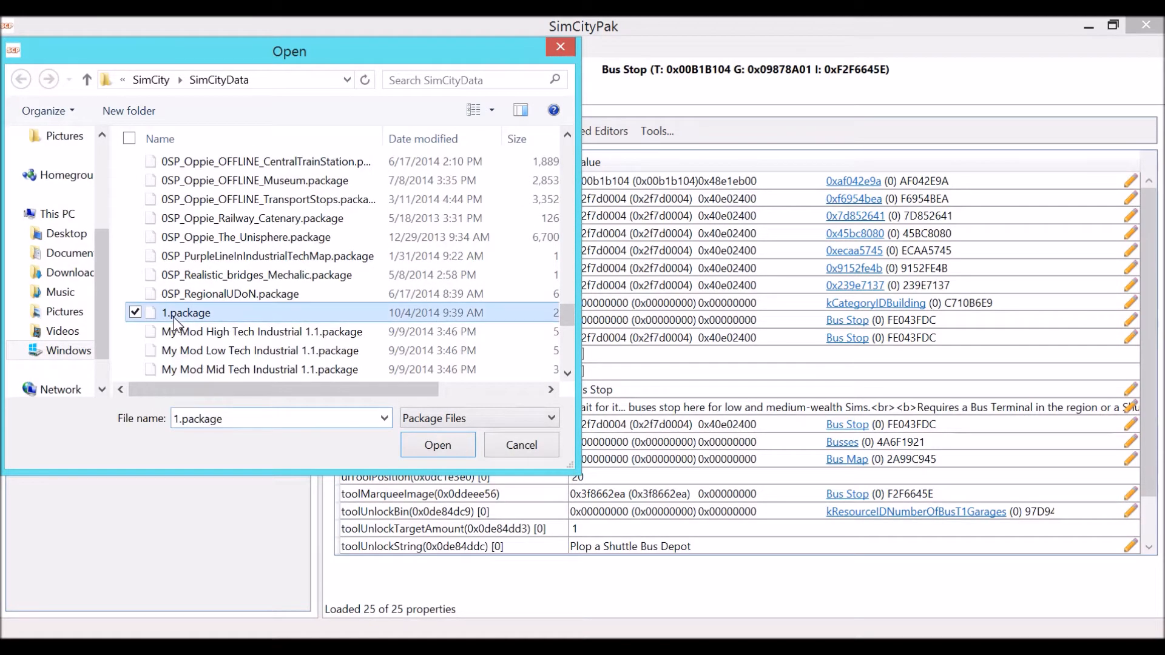
left_click(437, 444)
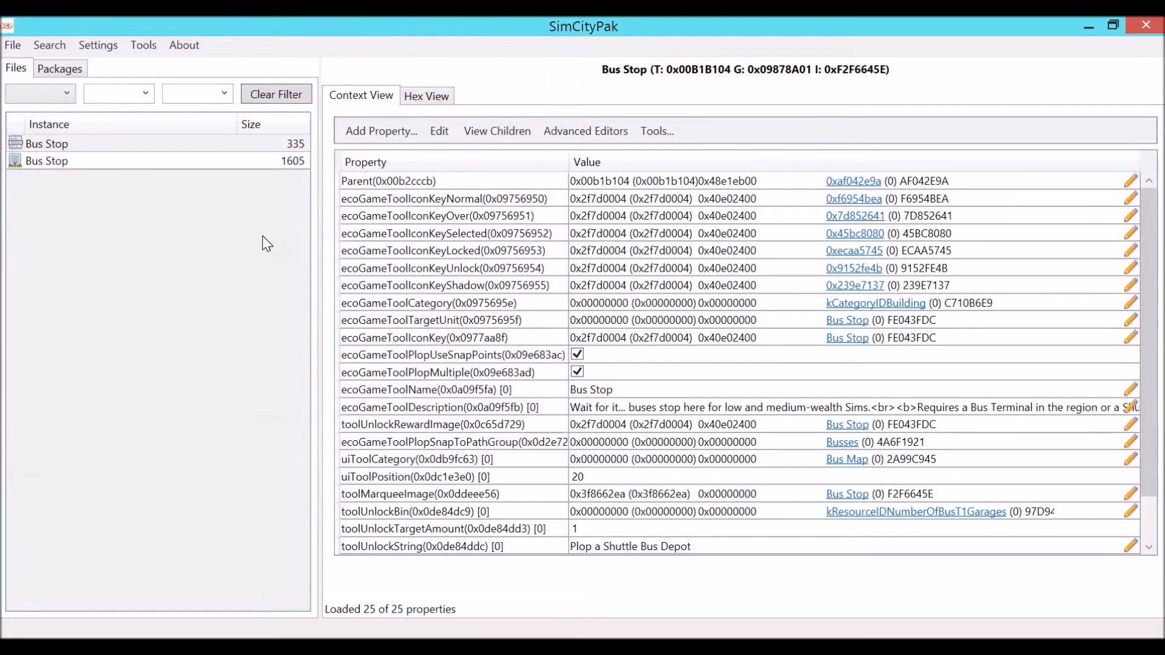
View the Bus Stop unit, then the tool entry with its Busses snap-to-path group
left_click(44, 161)
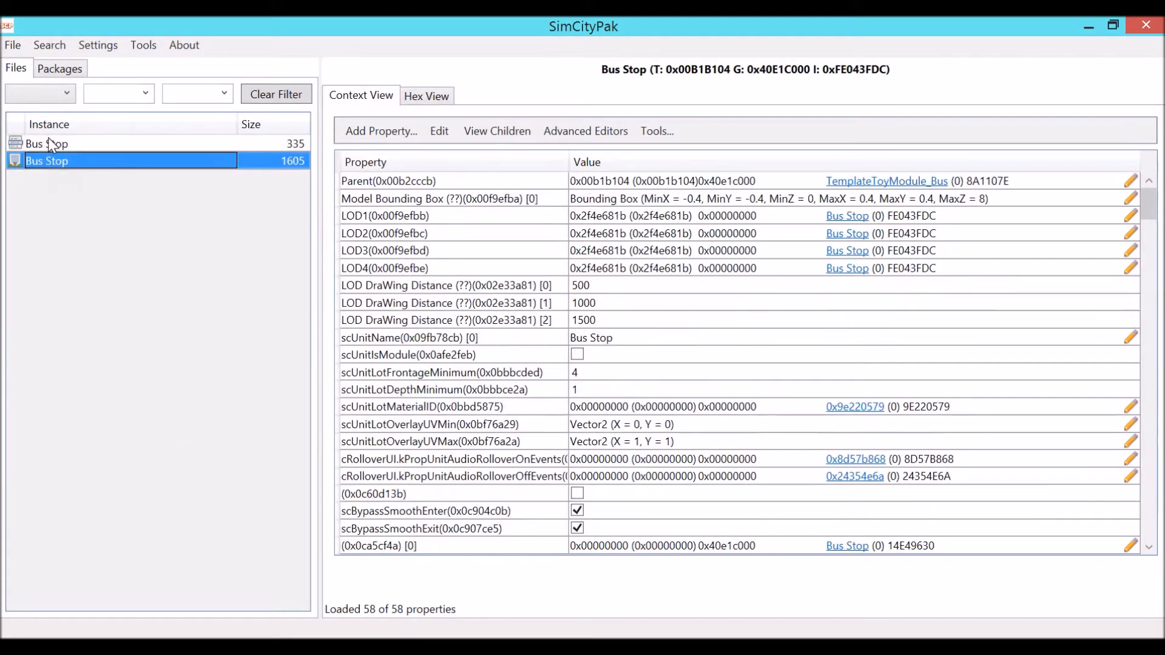
mouse_move(59, 146)
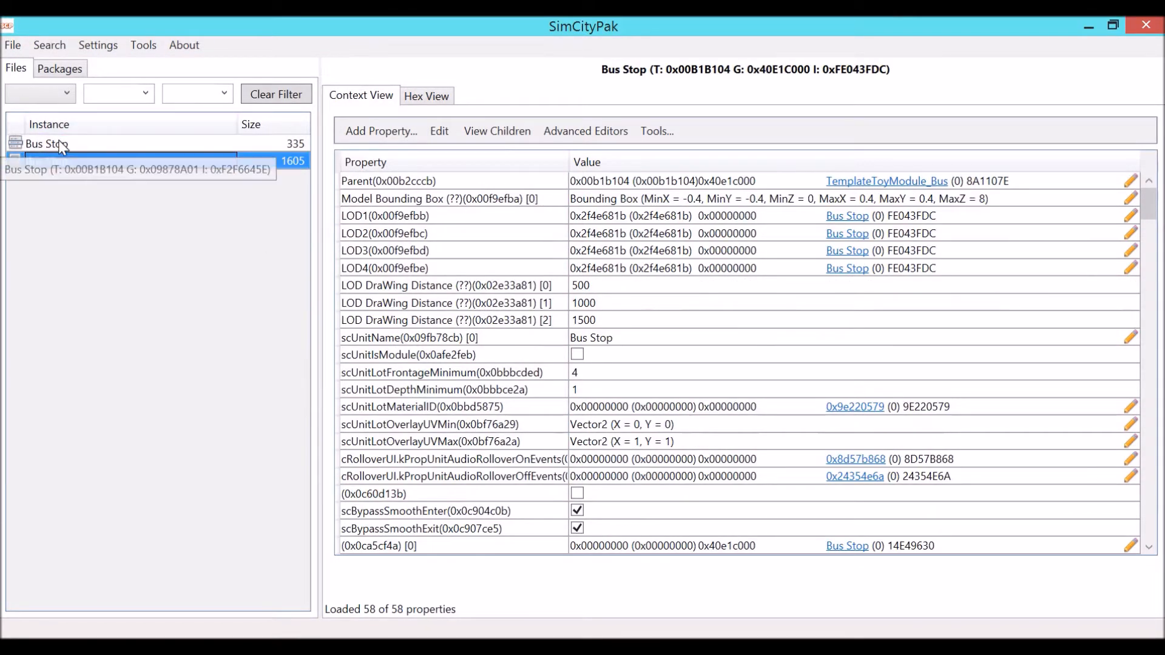
left_click(47, 144)
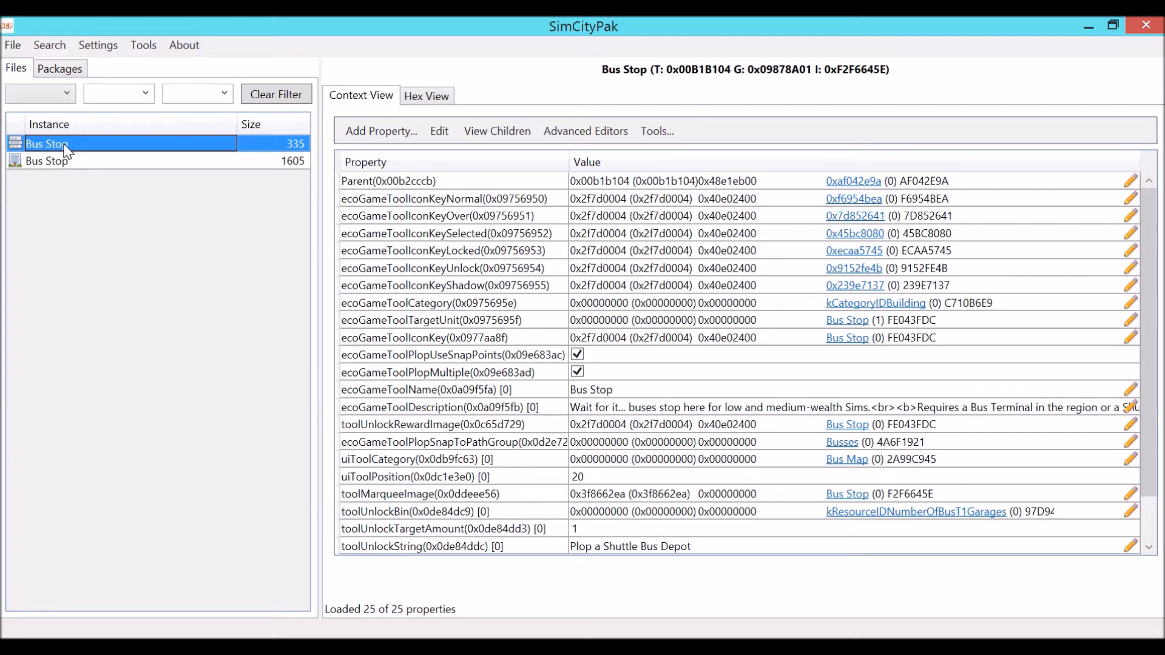
mouse_move(64, 153)
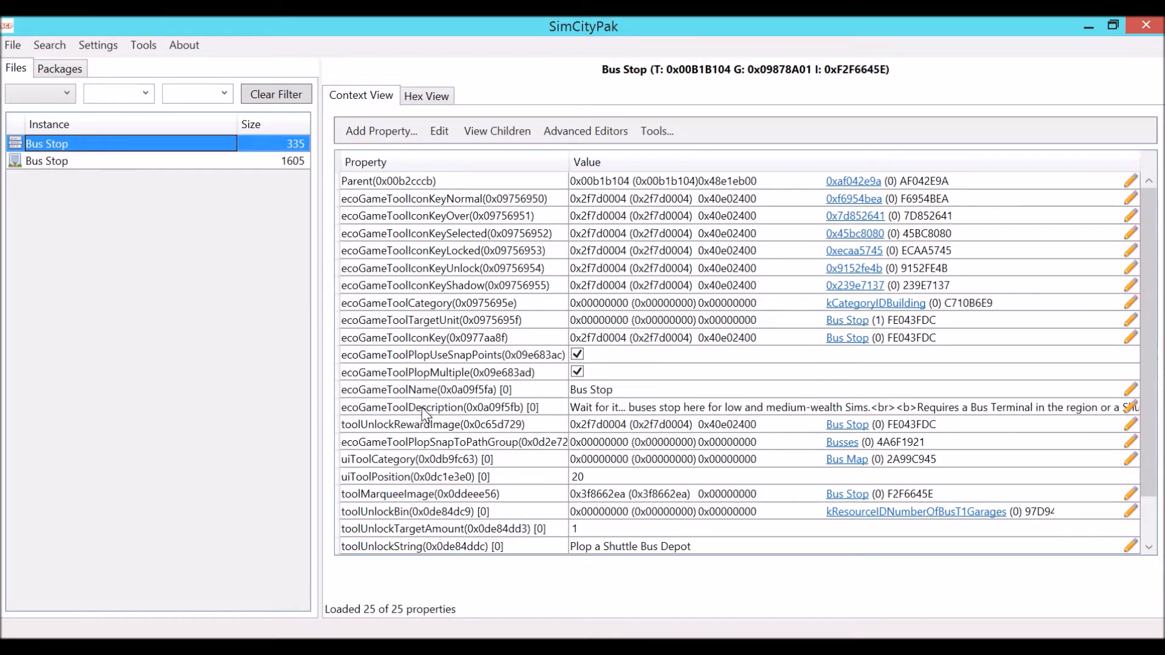
mouse_move(385, 455)
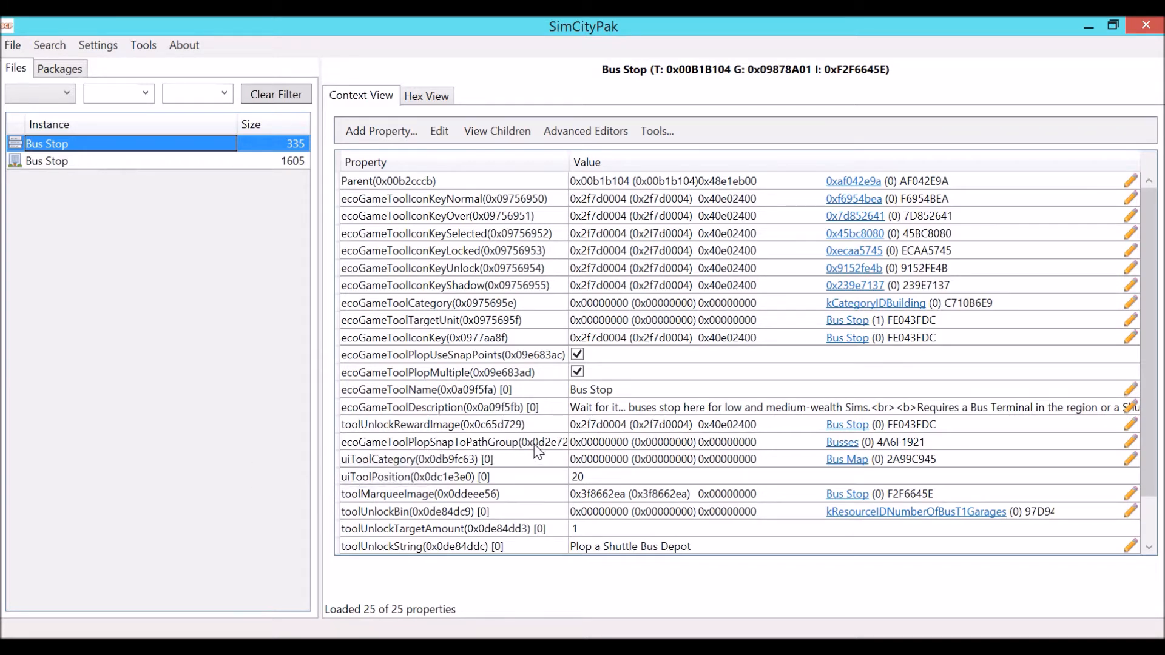
mouse_move(534, 450)
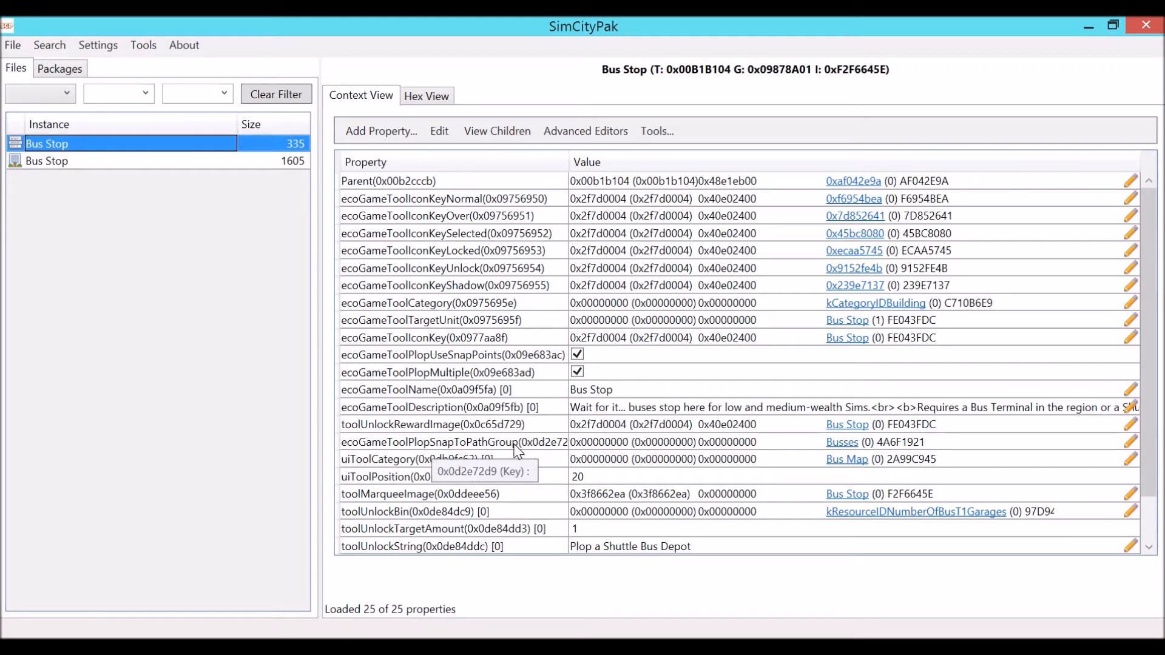
mouse_move(517, 464)
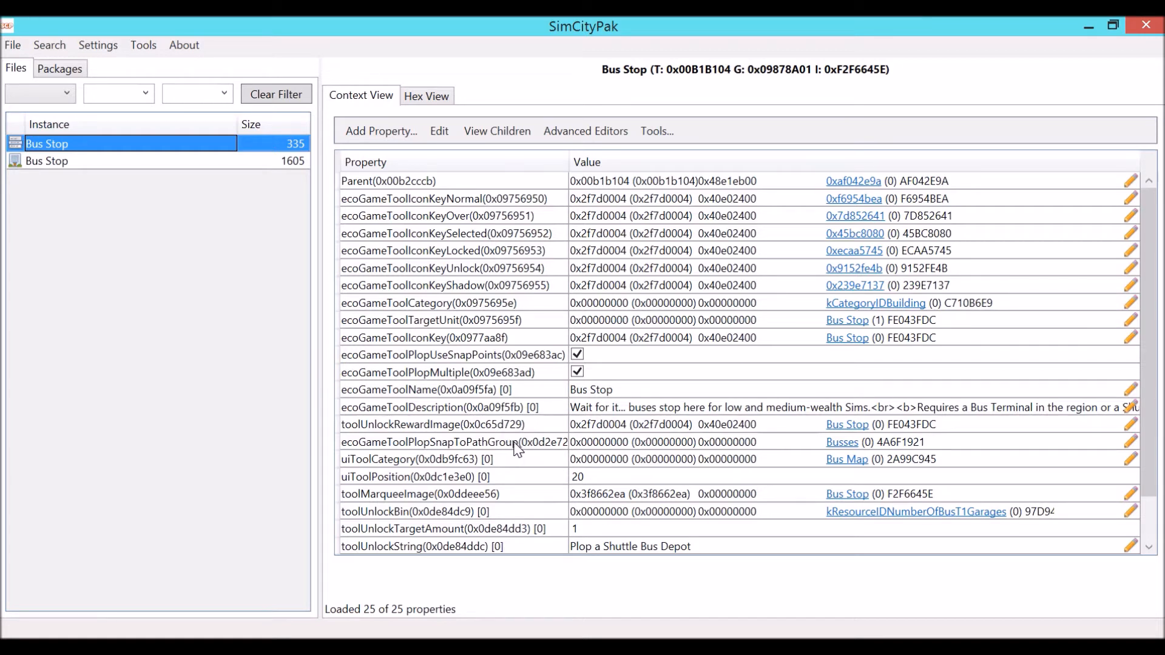
mouse_move(837, 449)
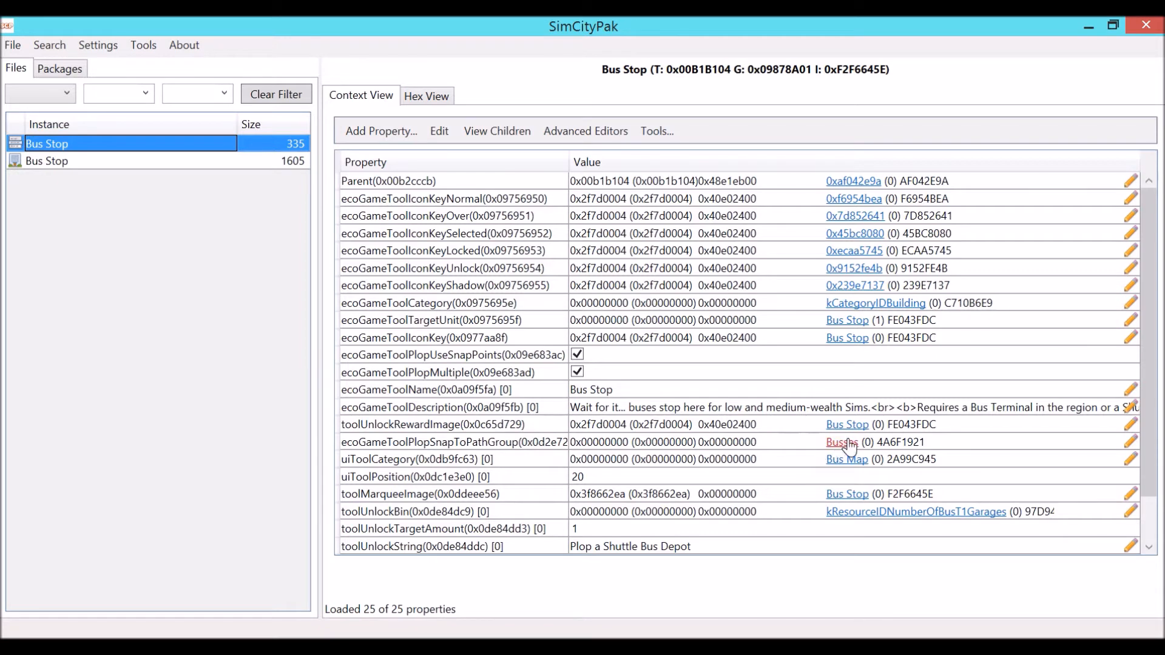
mouse_move(839, 438)
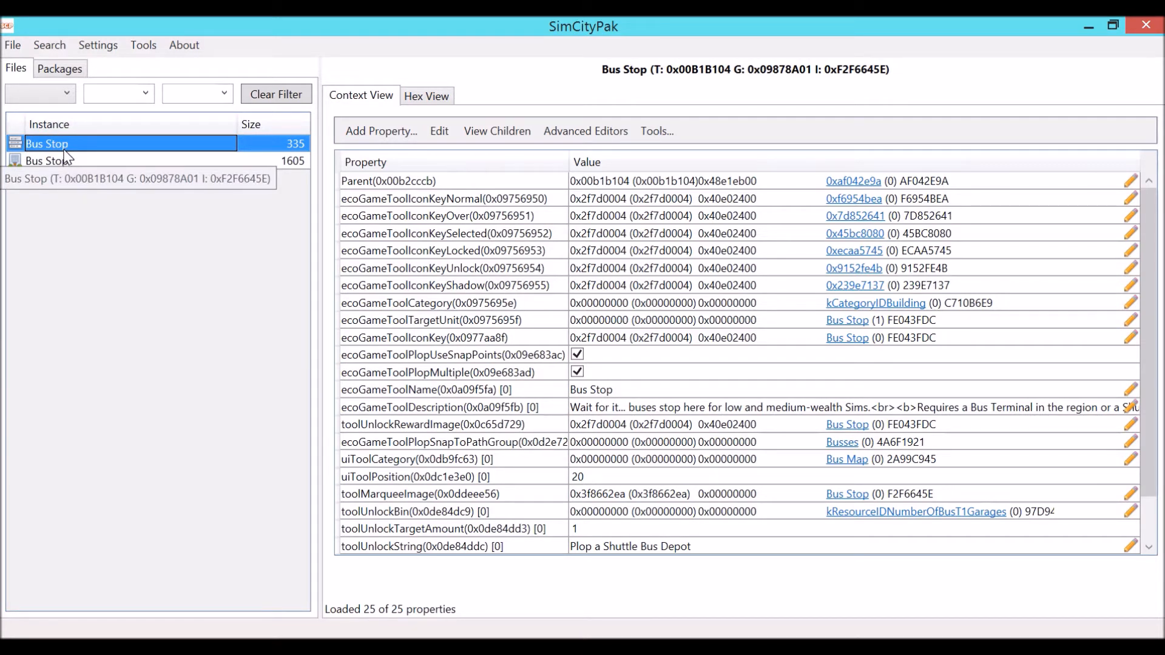
mouse_move(62, 170)
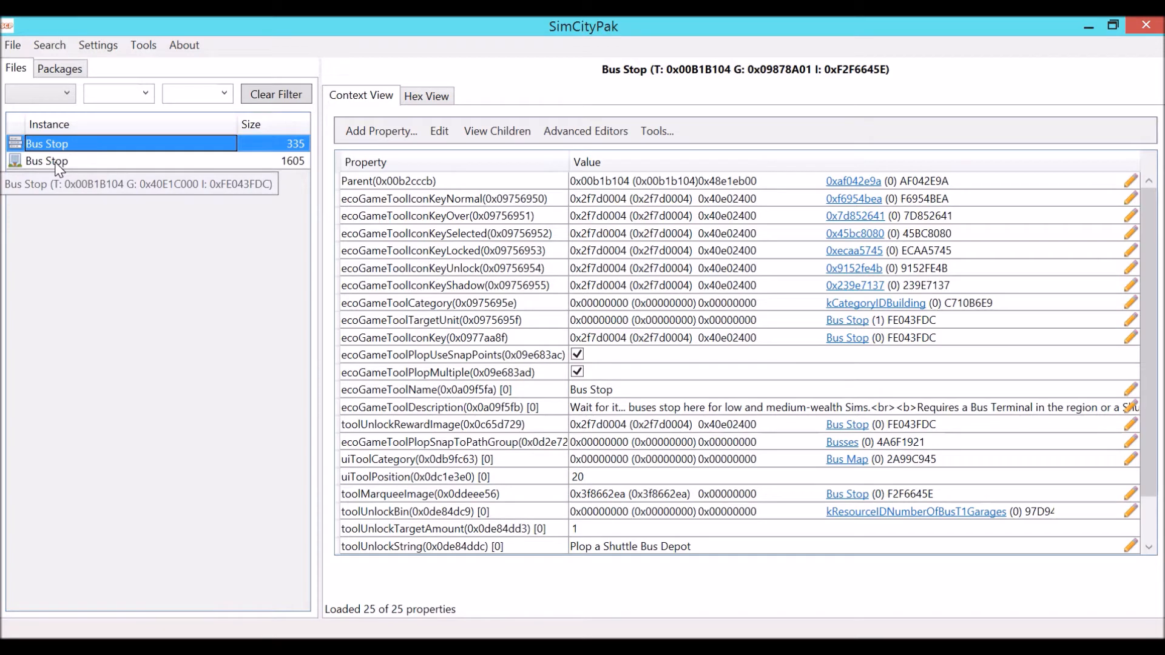
Select both Bus Stop entries and export them to a package file named starting '00'
left_click(46, 161)
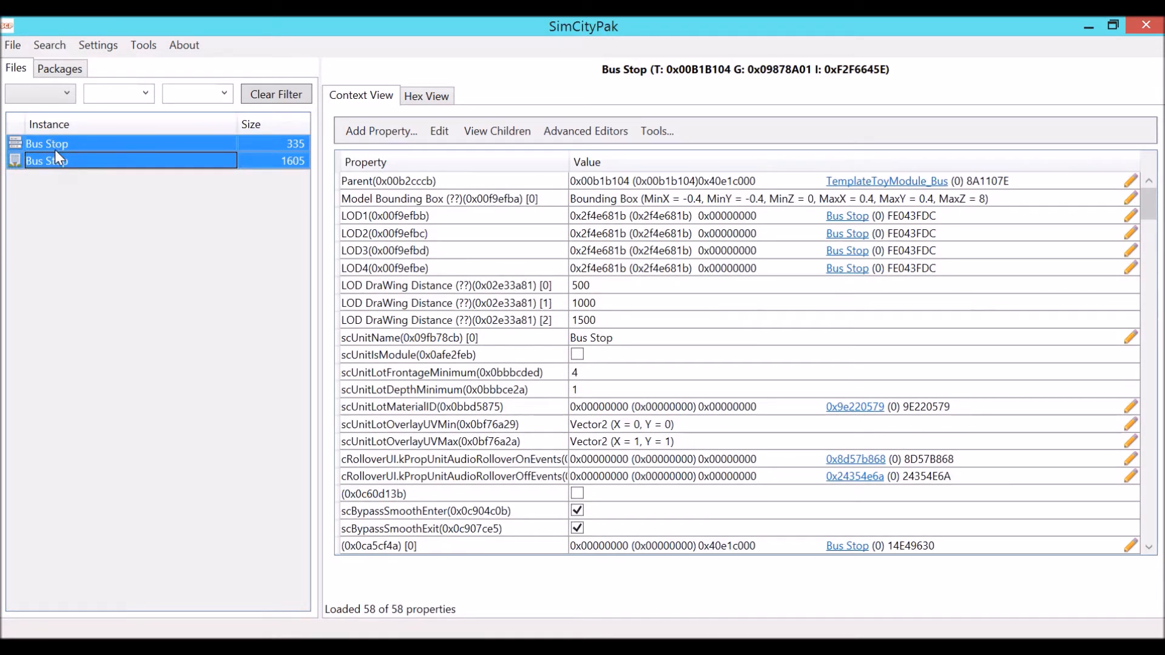
mouse_move(57, 159)
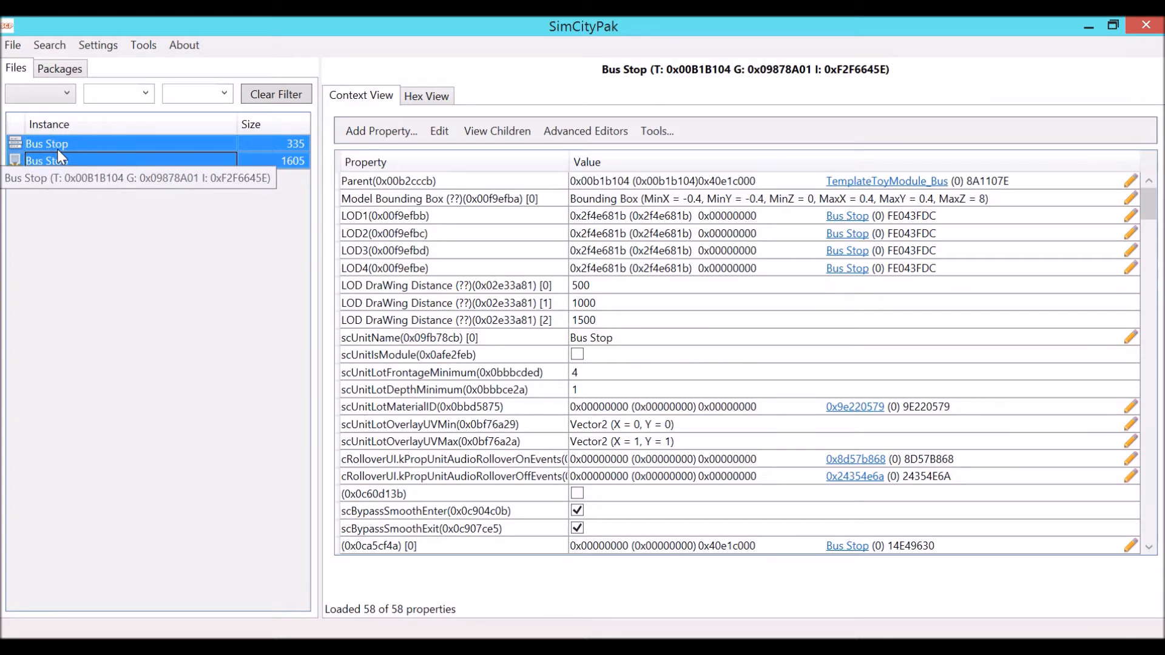
right_click(47, 144)
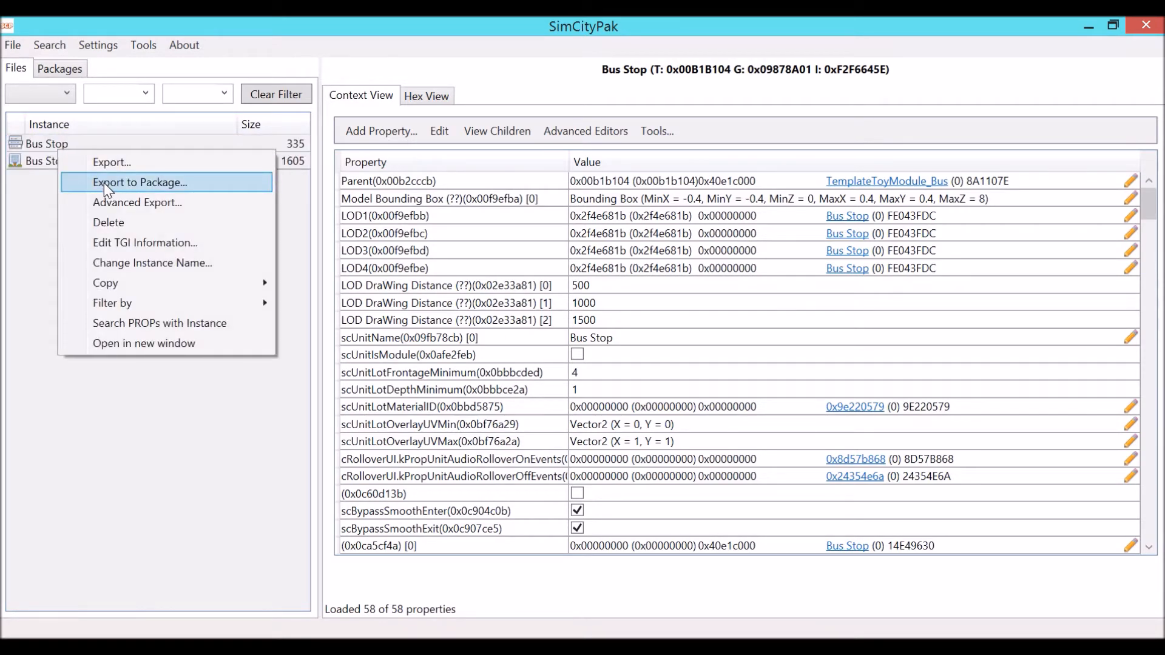
left_click(141, 182)
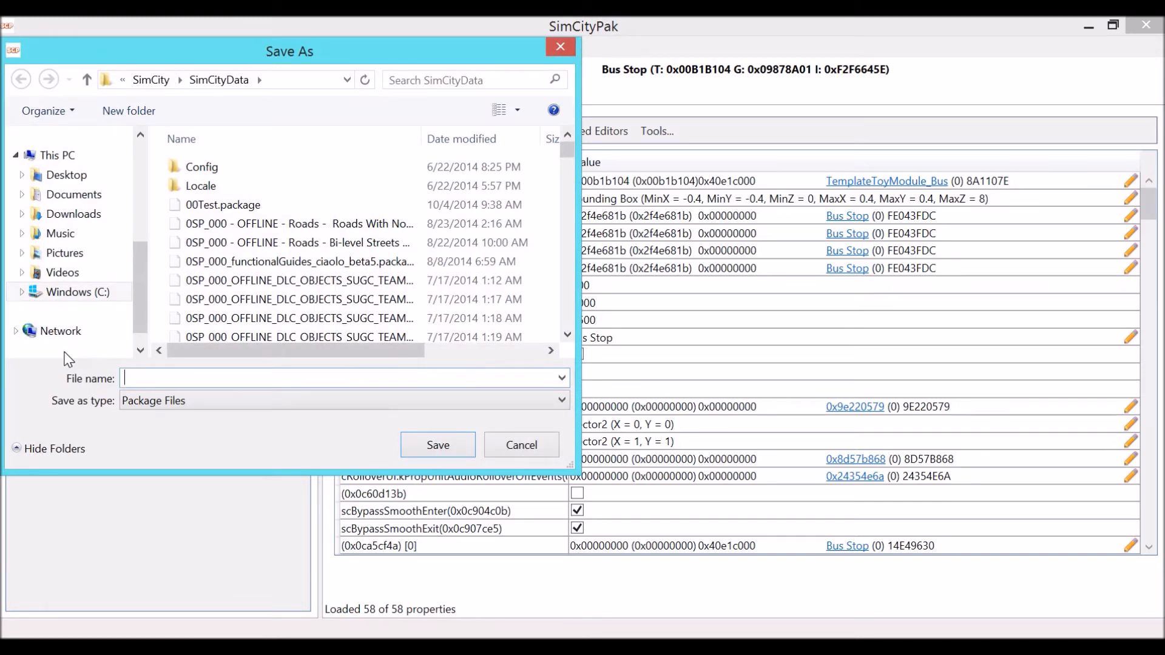
type("00")
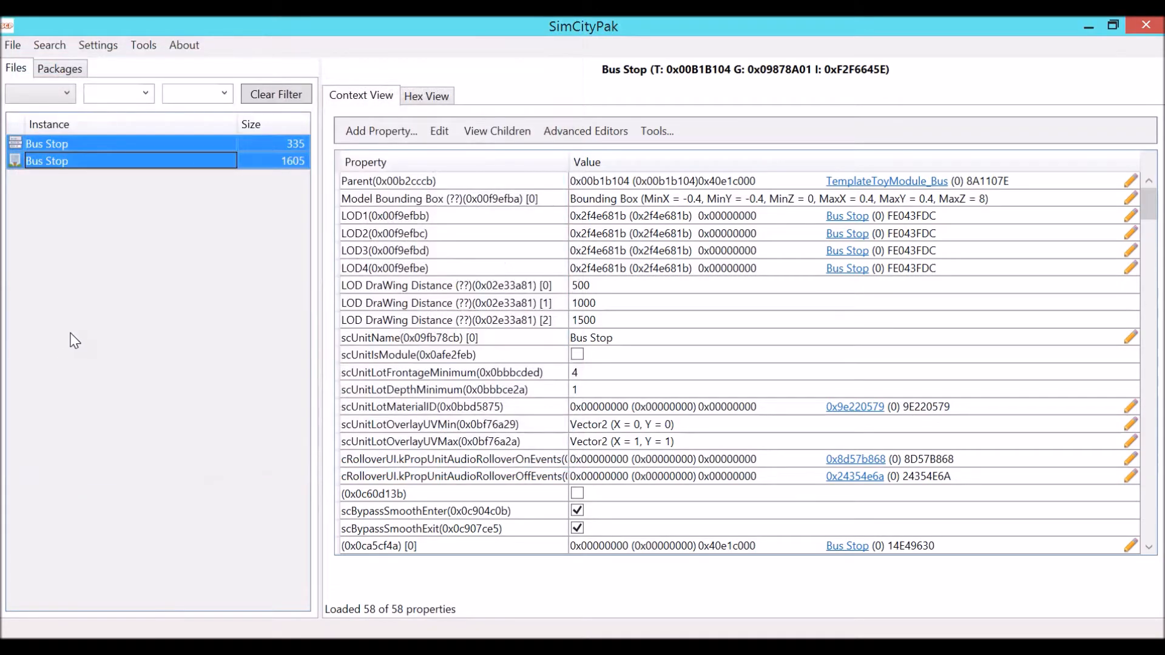
Browse the open-packages dialog through the SimCityData file list
left_click(13, 45)
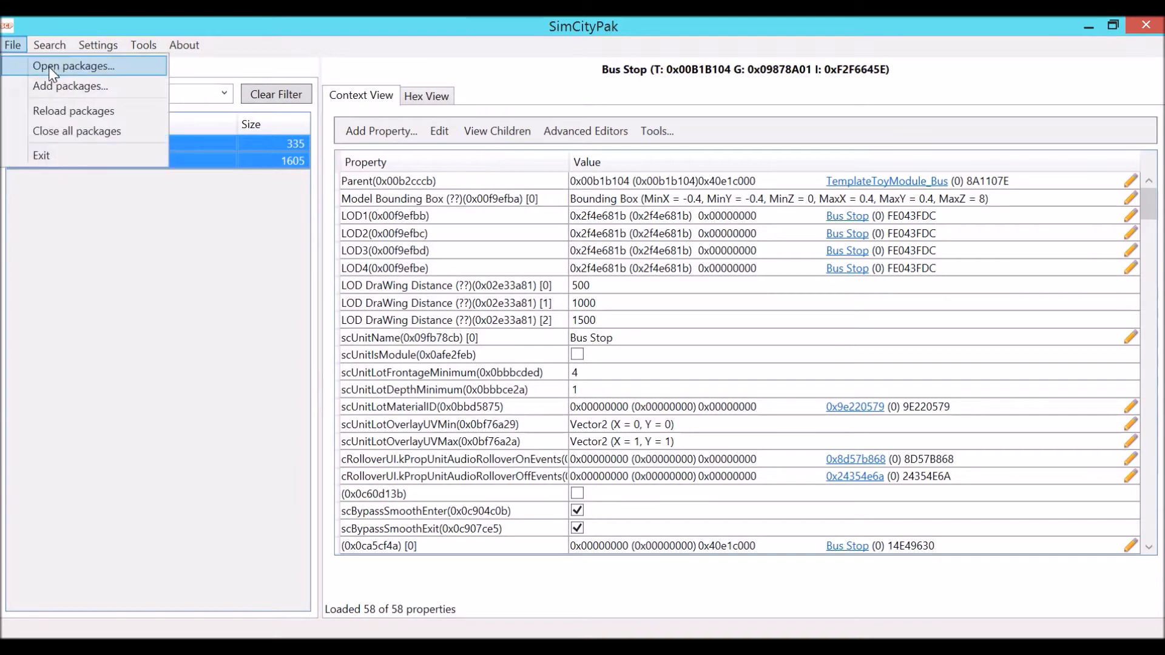
left_click(76, 66)
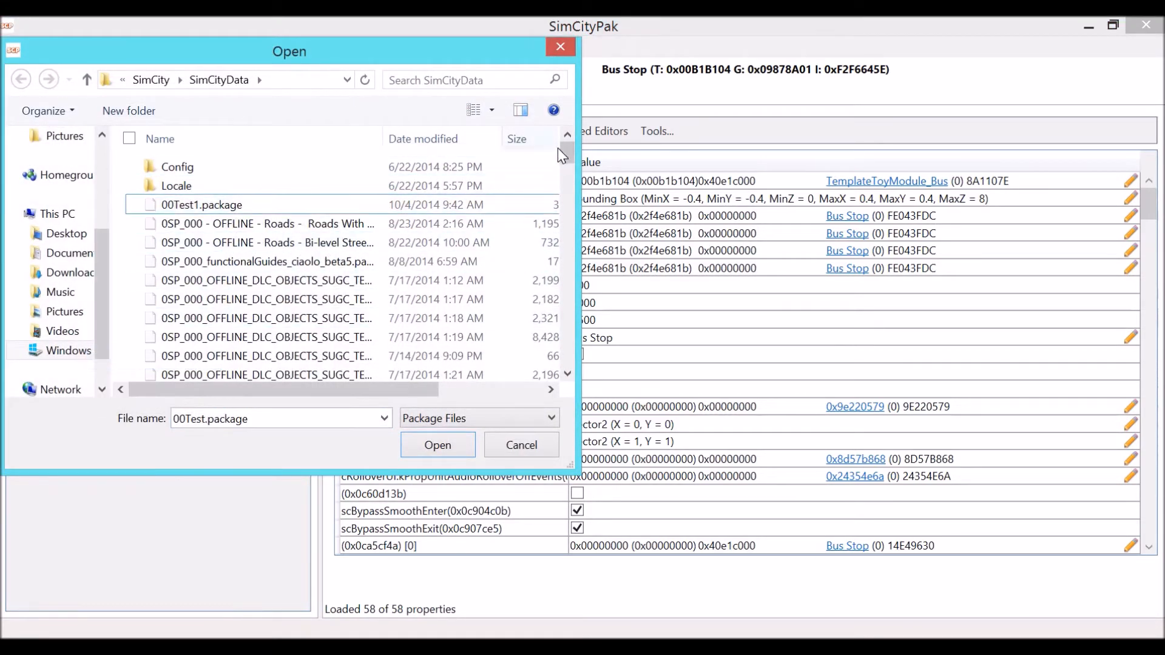
left_click_drag(569, 149, 568, 268)
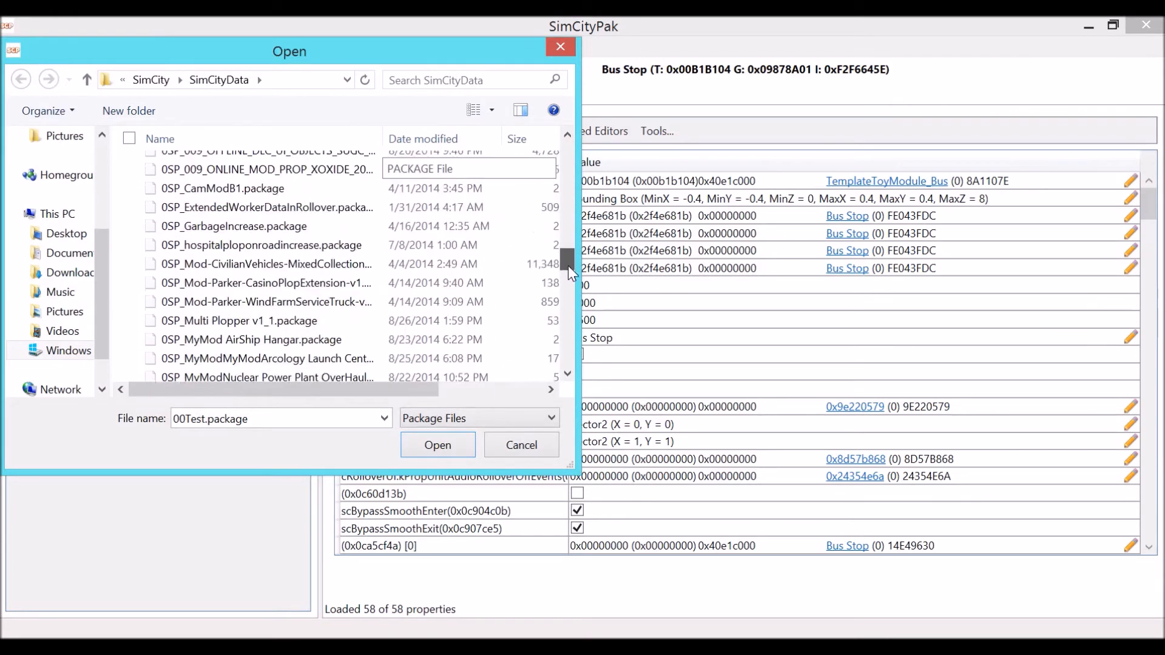
scroll("down", 3)
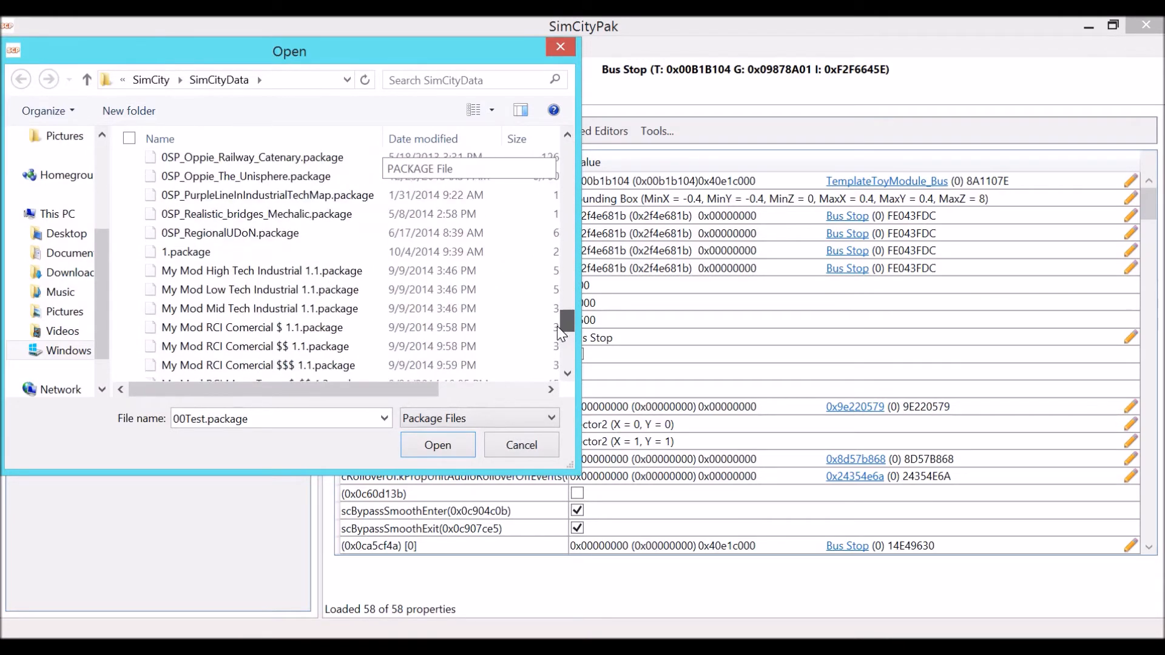
right_click(186, 252)
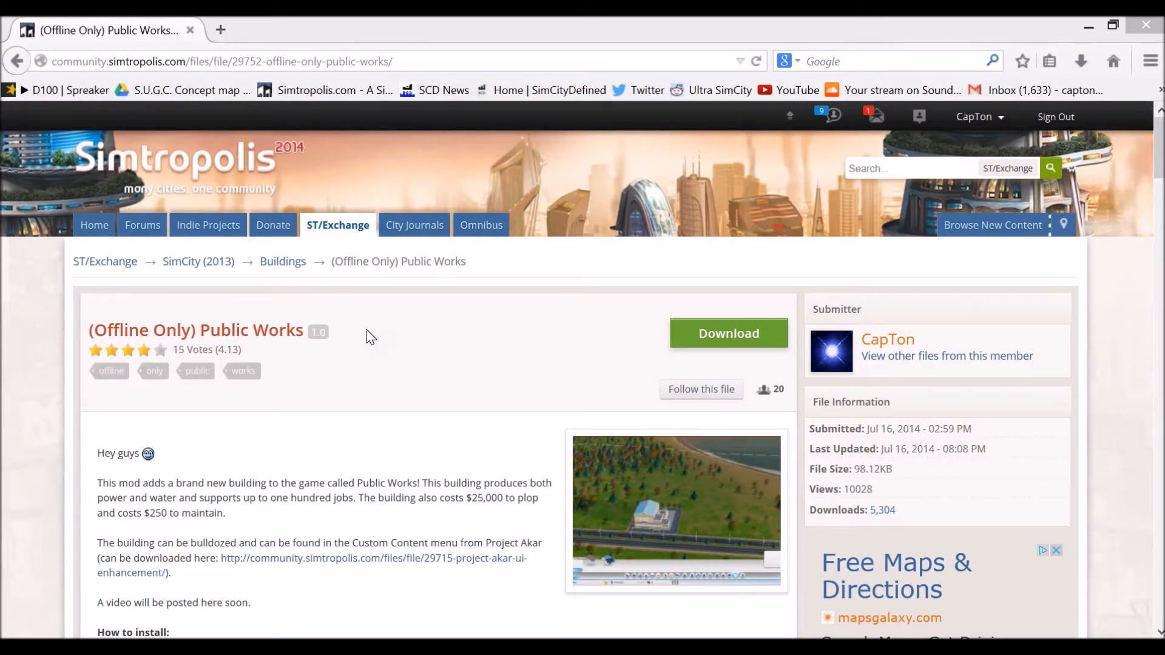
mouse_move(846, 358)
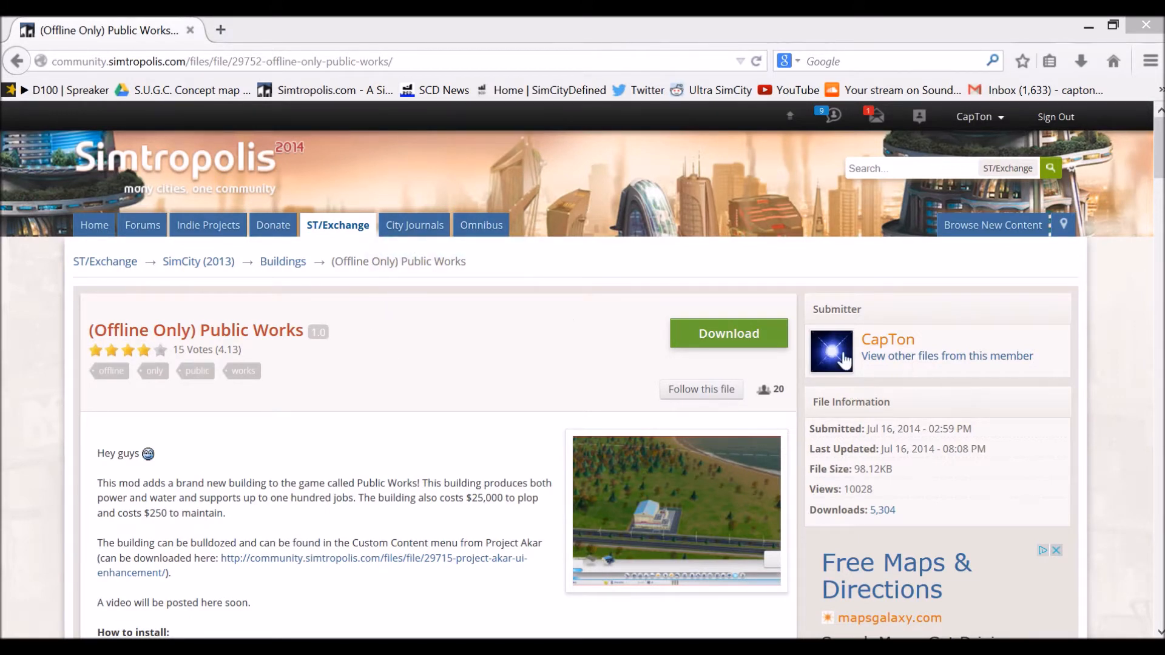
Download the (Offline Only) Public Works mod from Simtropolis, accepting the disclaimer
left_click(728, 333)
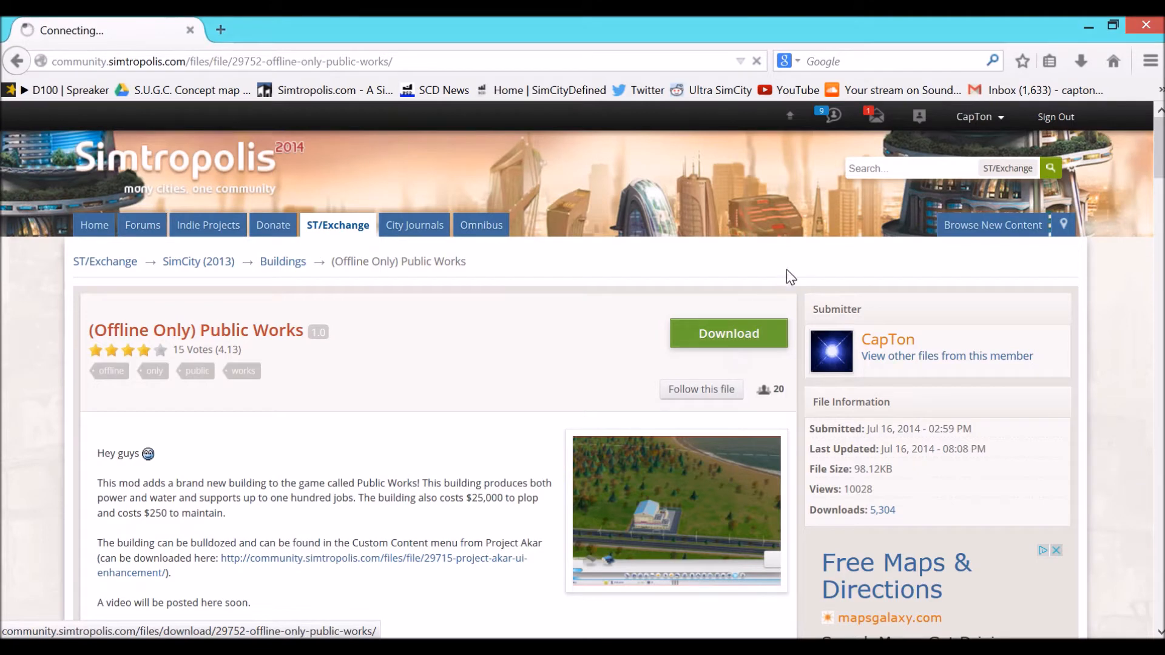
left_click(728, 333)
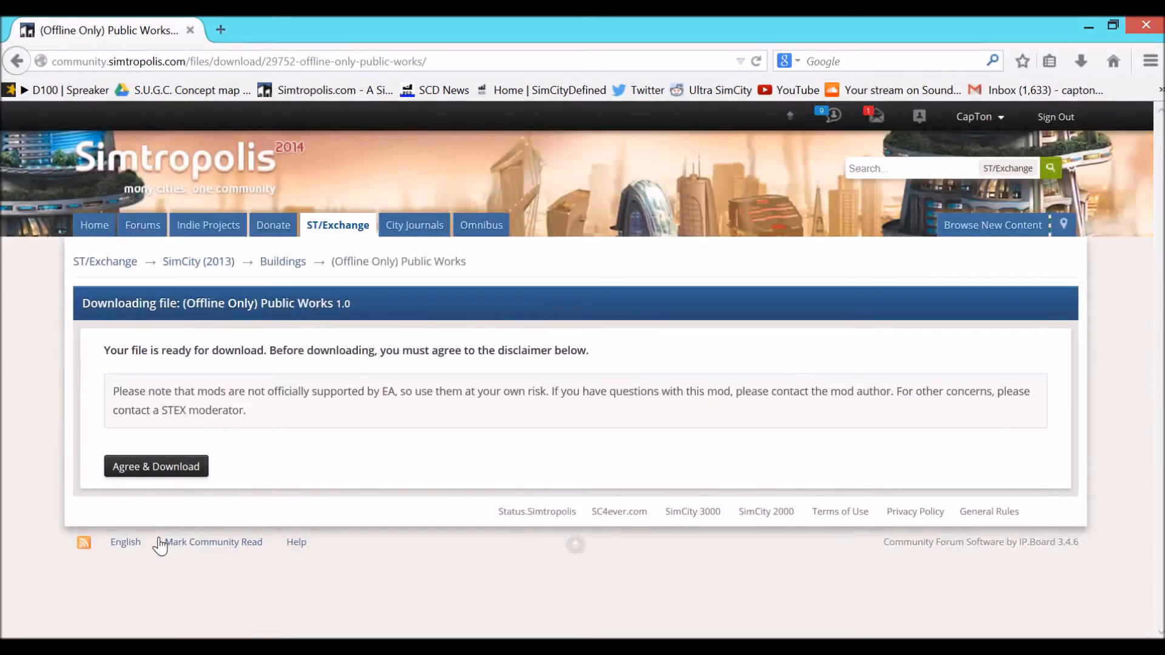
left_click(156, 466)
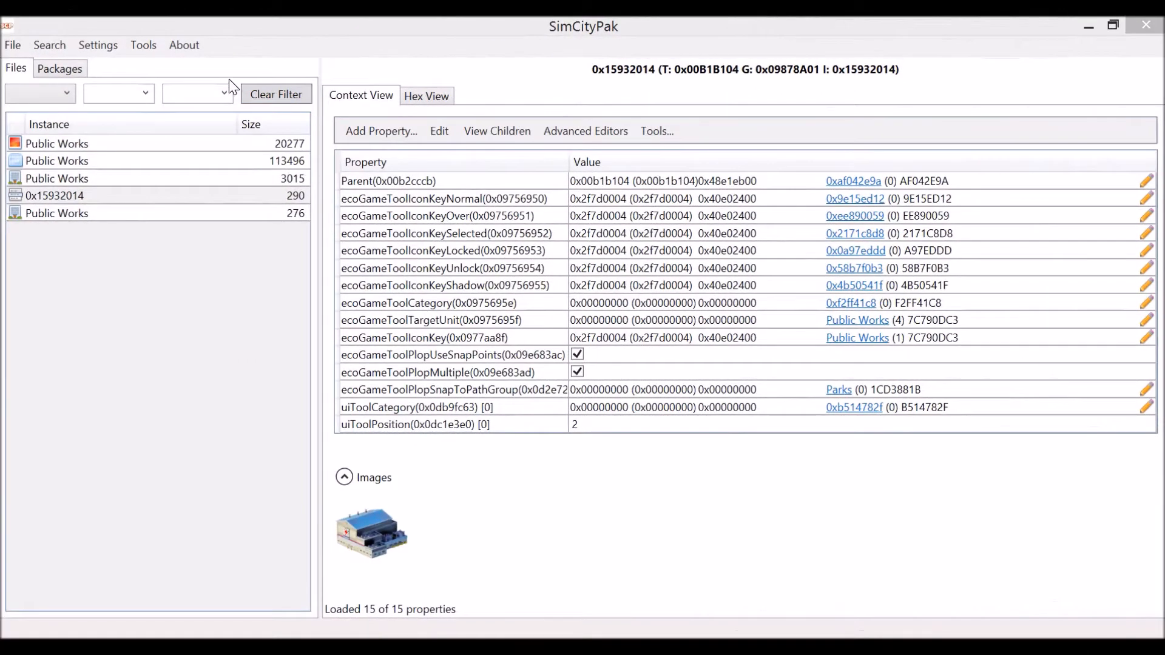
mouse_move(5, 426)
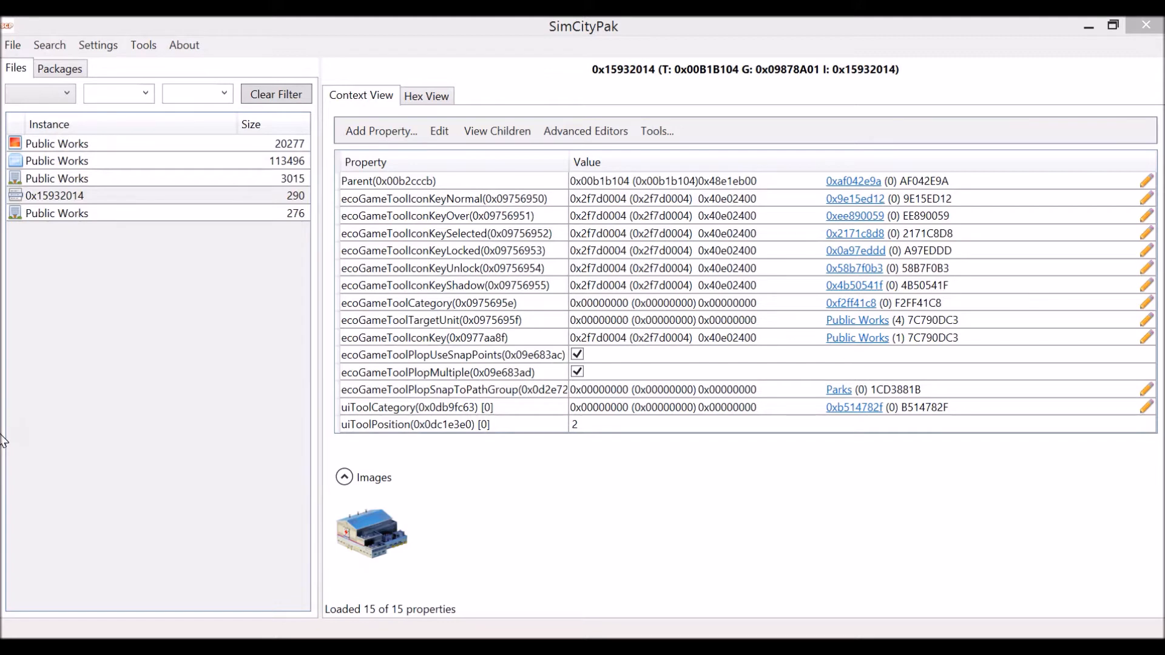
mouse_move(99, 113)
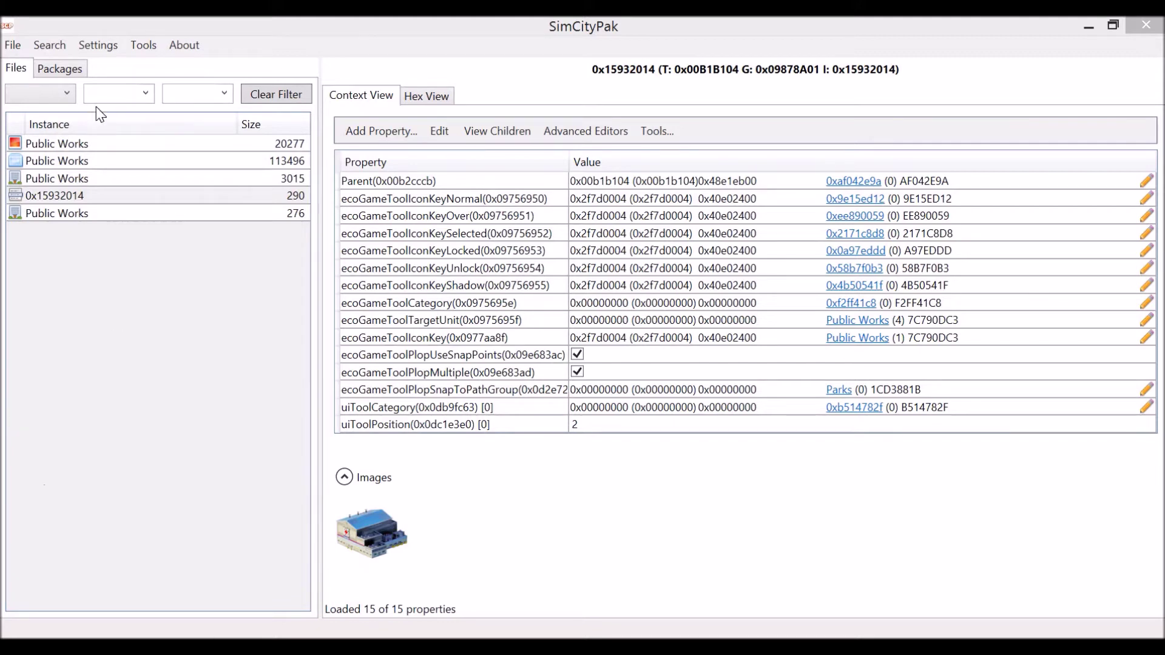
mouse_move(22, 199)
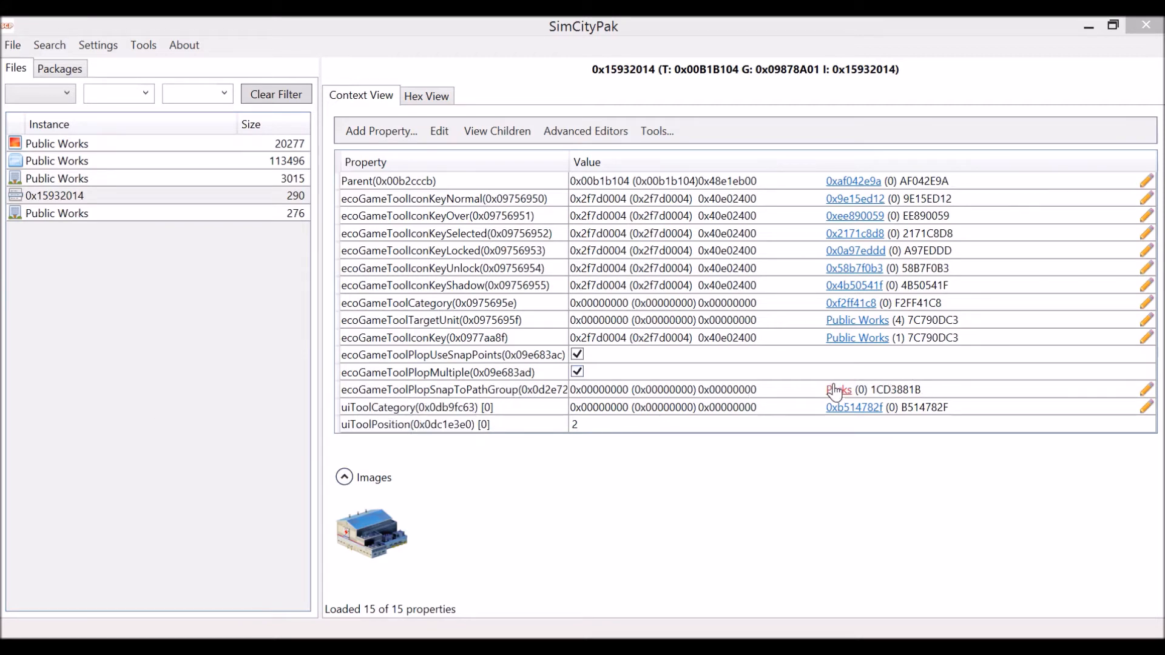
mouse_move(832, 393)
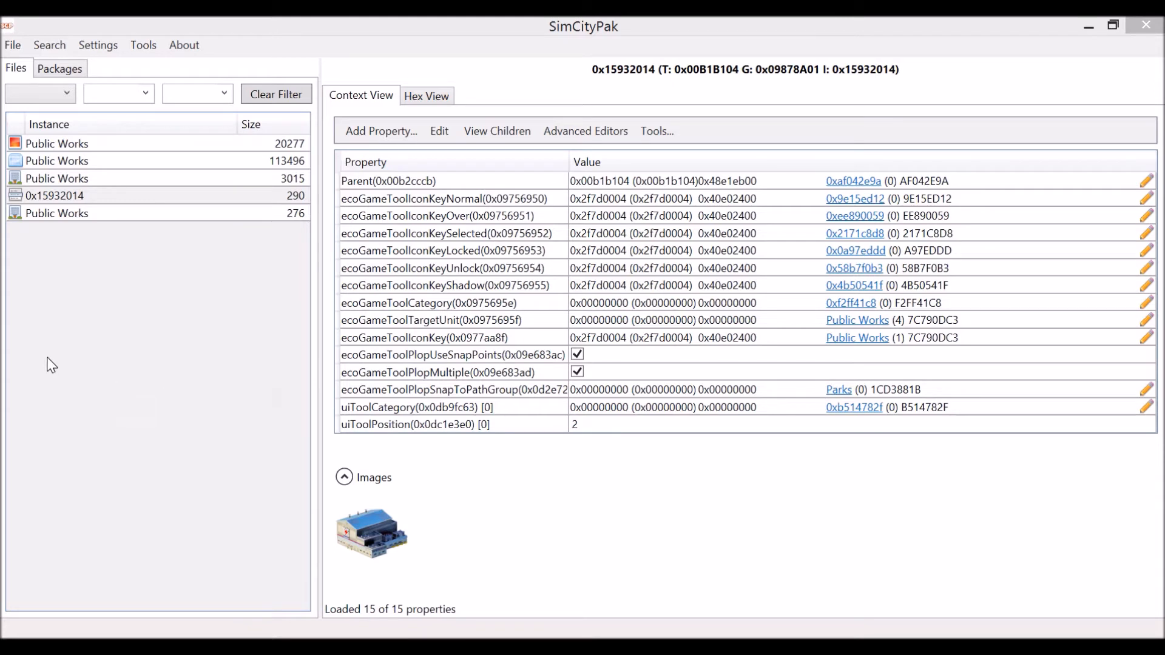
mouse_move(4, 343)
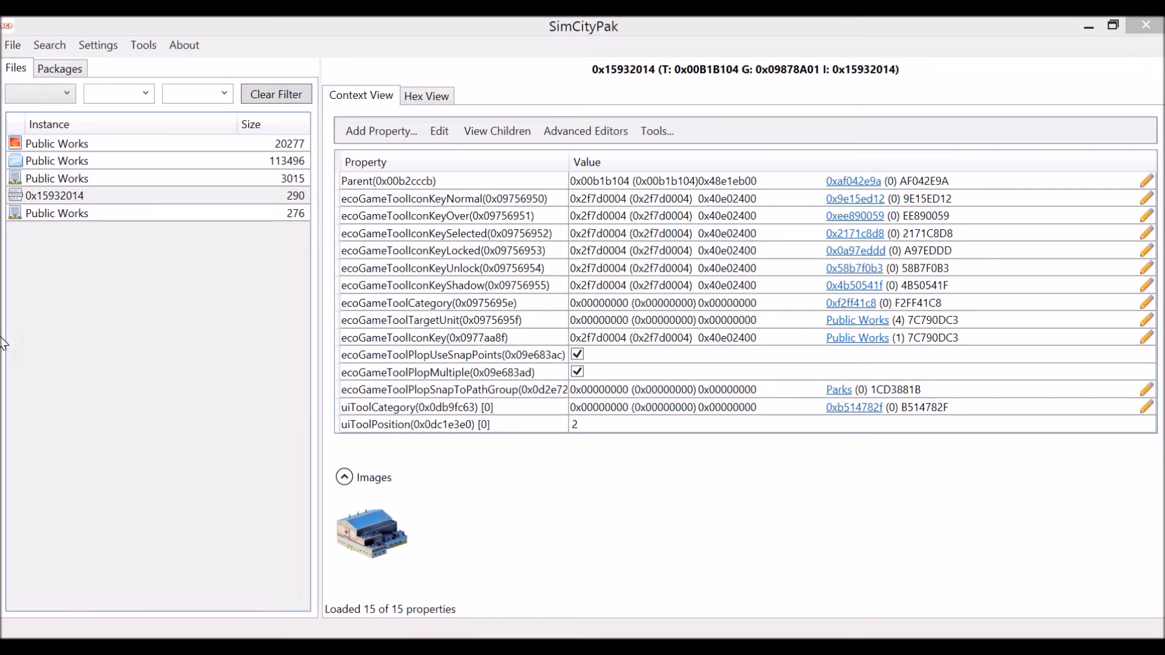
mouse_move(413, 40)
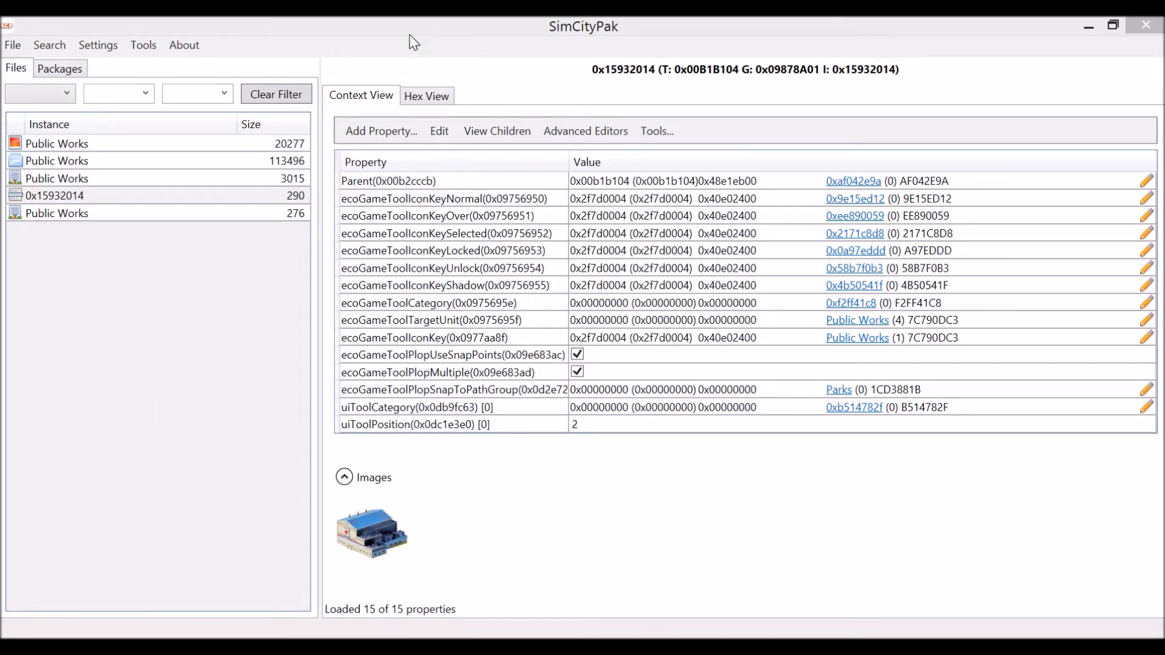
mouse_move(428, 392)
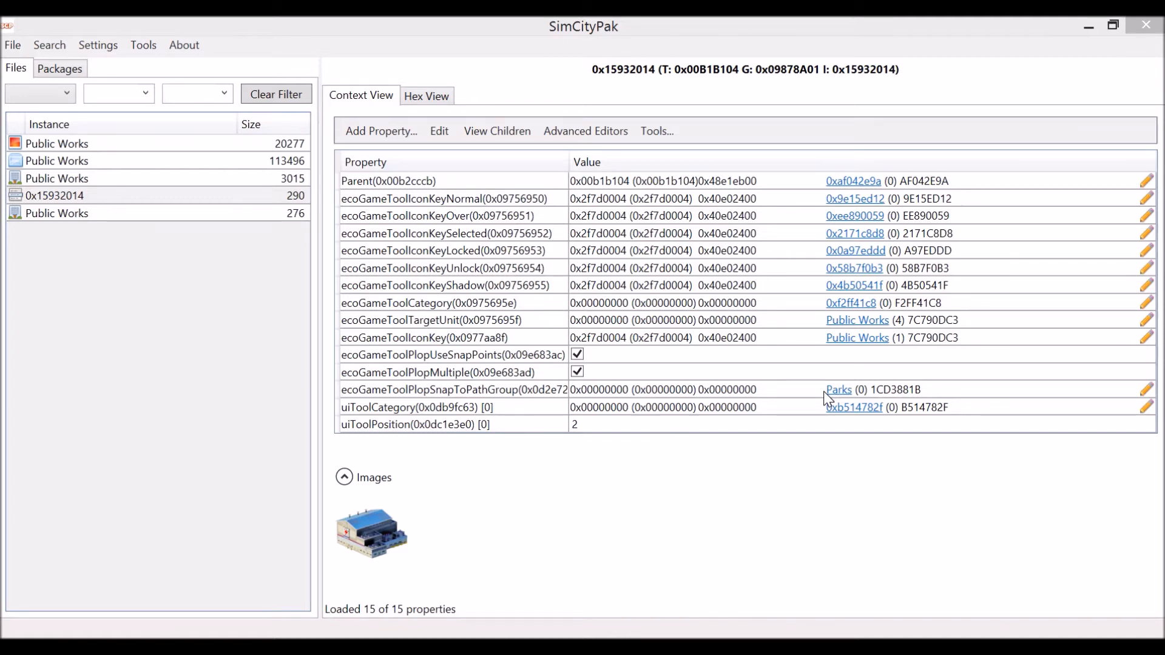
mouse_move(573, 449)
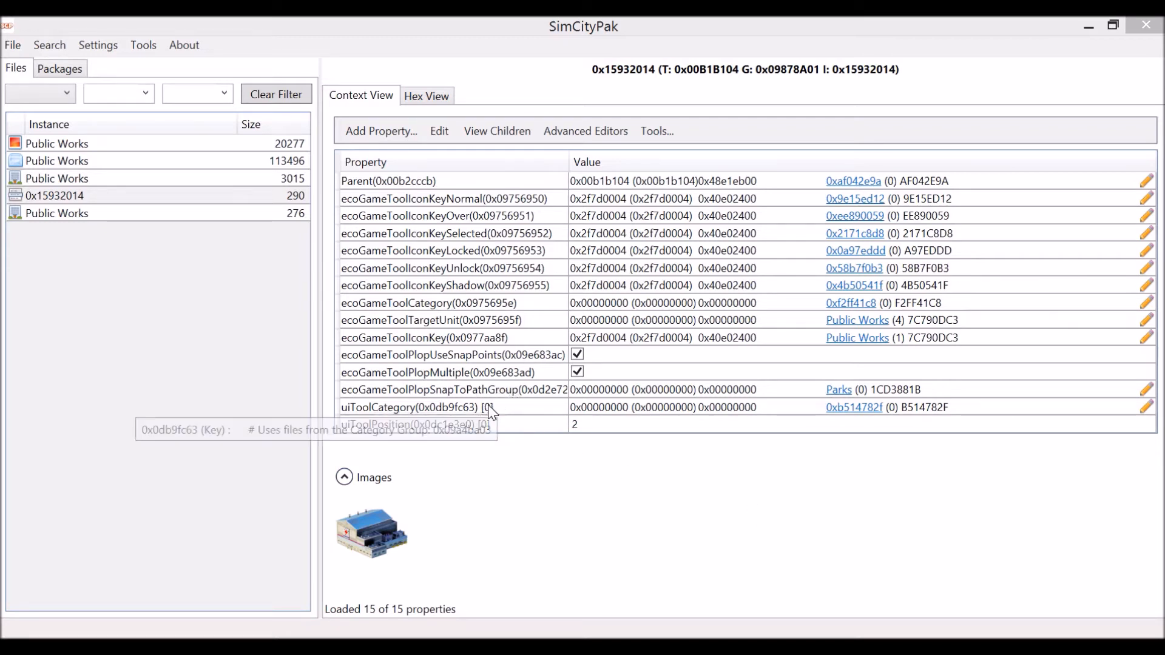
mouse_move(977, 368)
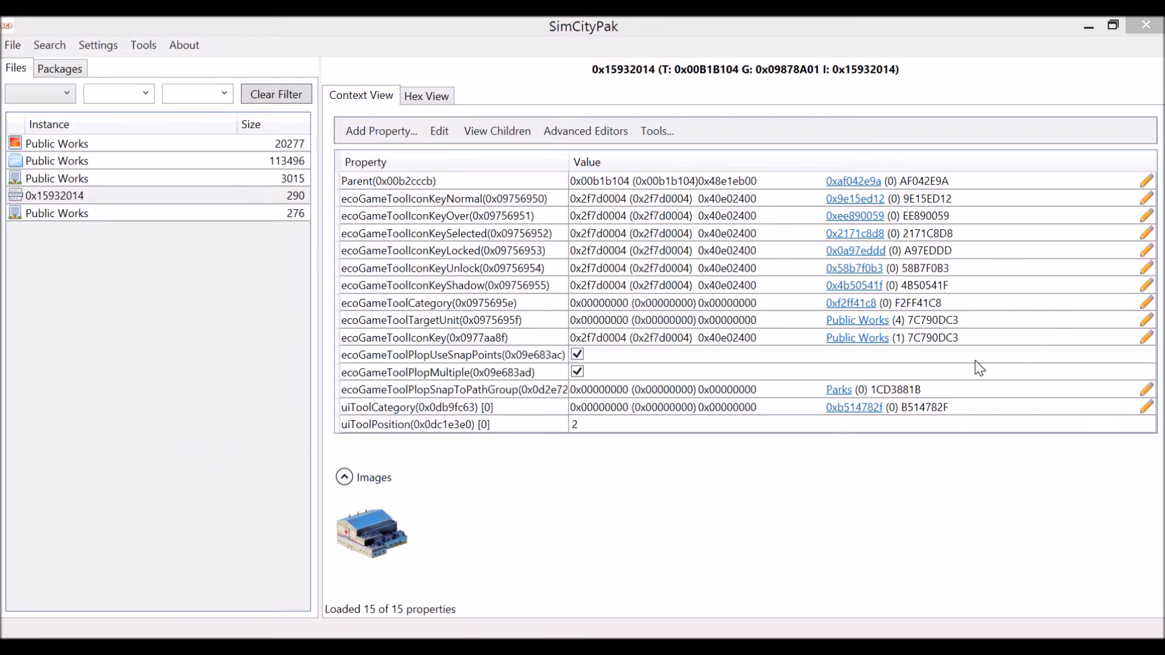
mouse_move(782, 363)
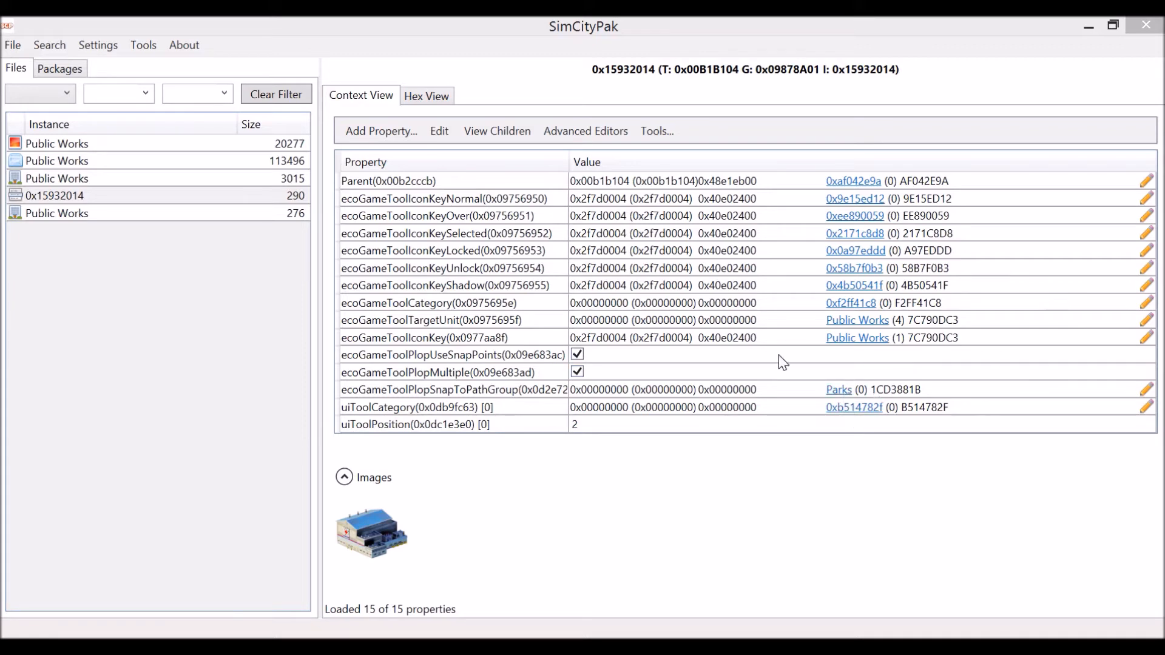
mouse_move(61, 173)
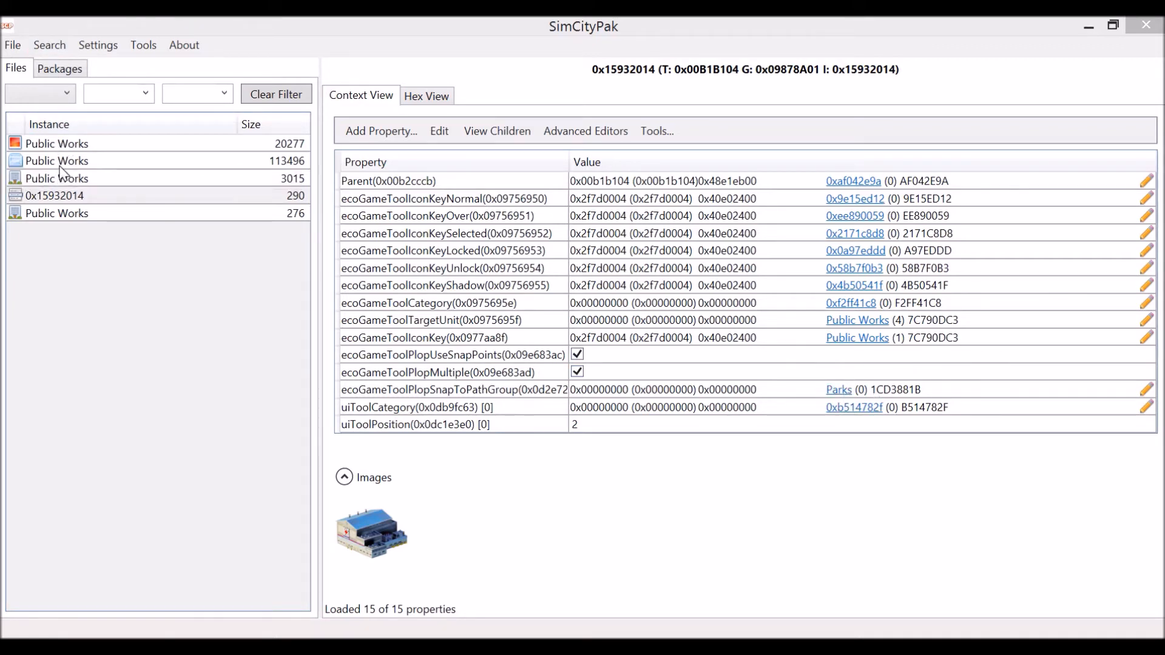
Show the Public Works unit (3015) properties with scUnitSnapsToFrontage checked
left_click(56, 178)
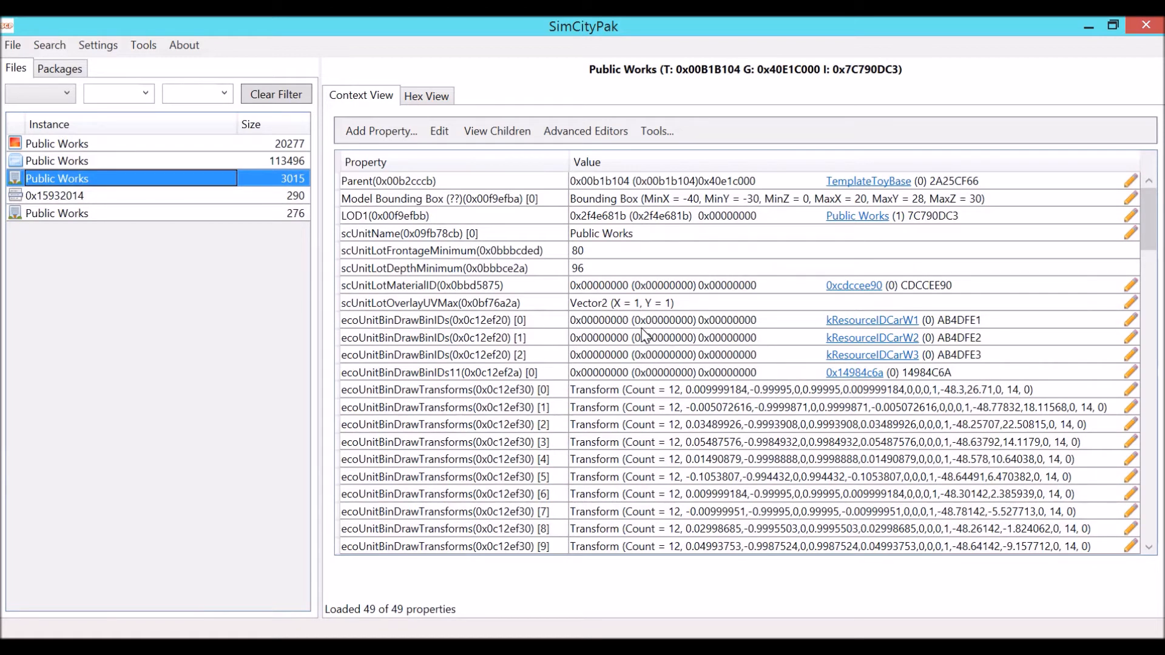
scroll("down", 3)
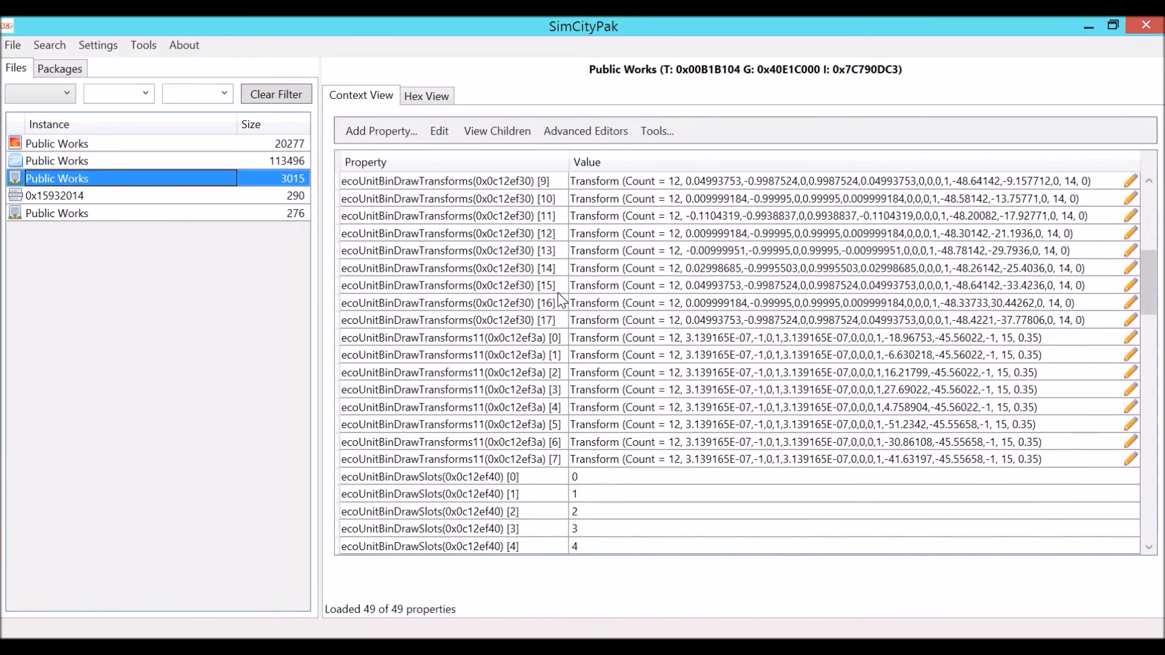
scroll("down", 3)
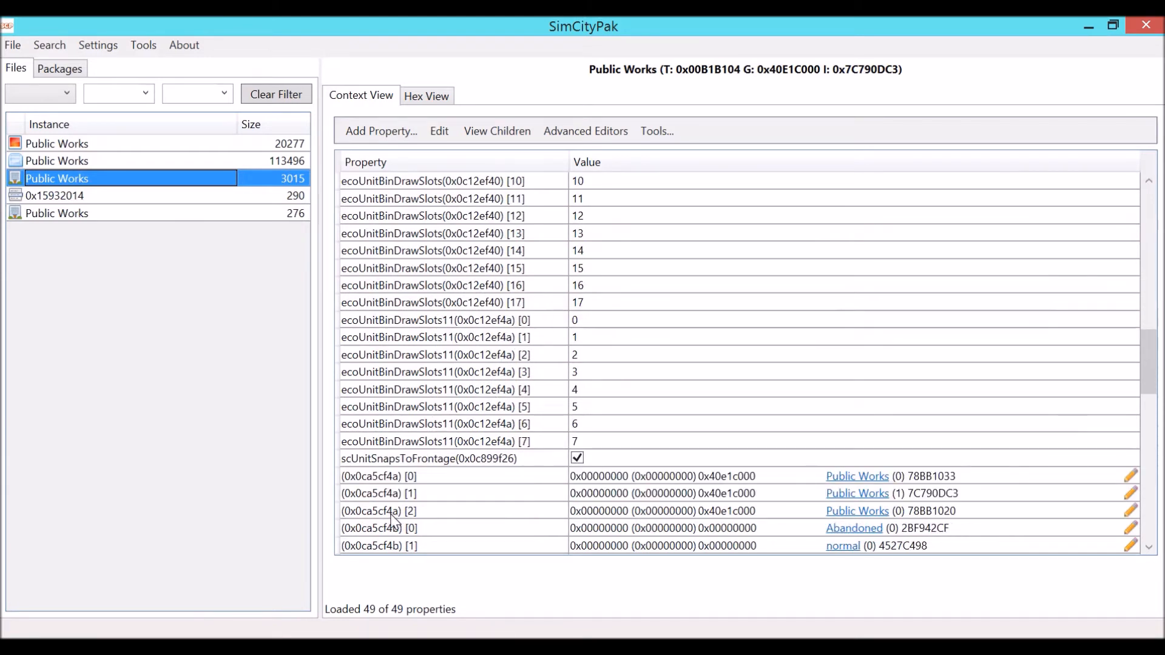
mouse_move(447, 463)
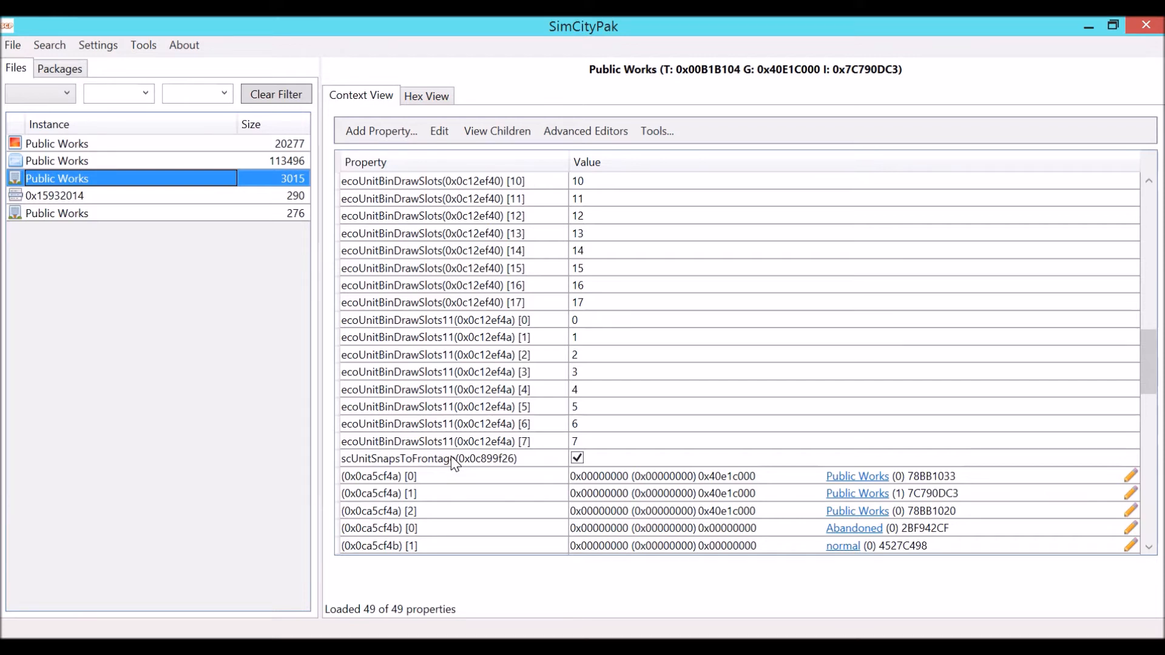
mouse_move(435, 482)
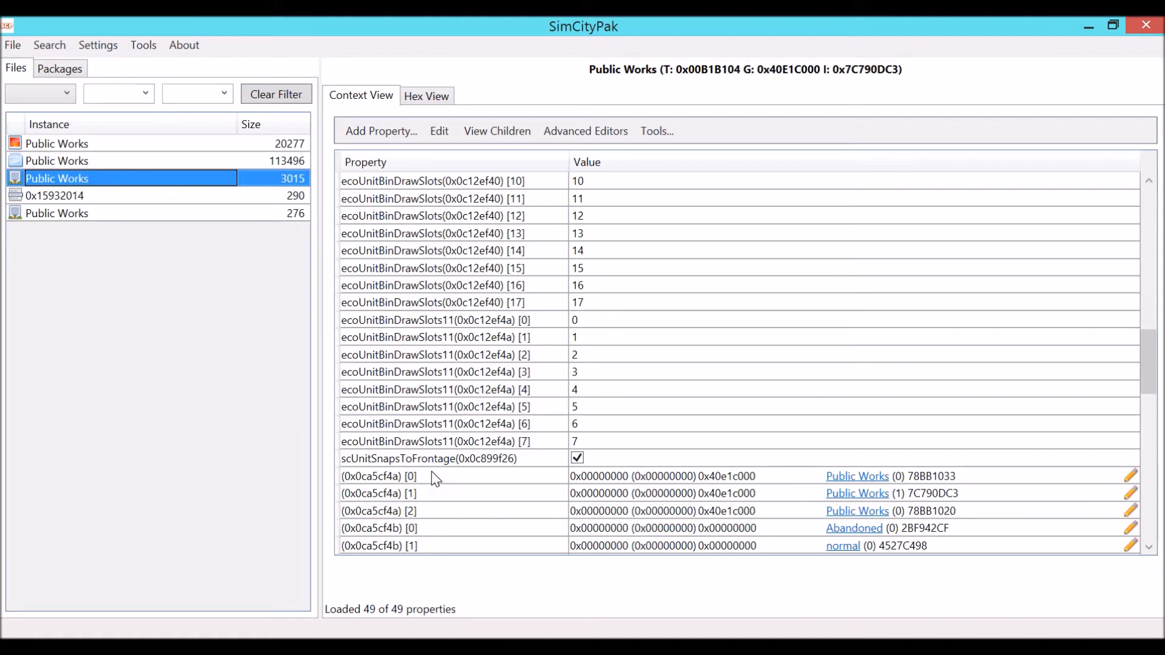
left_click(577, 458)
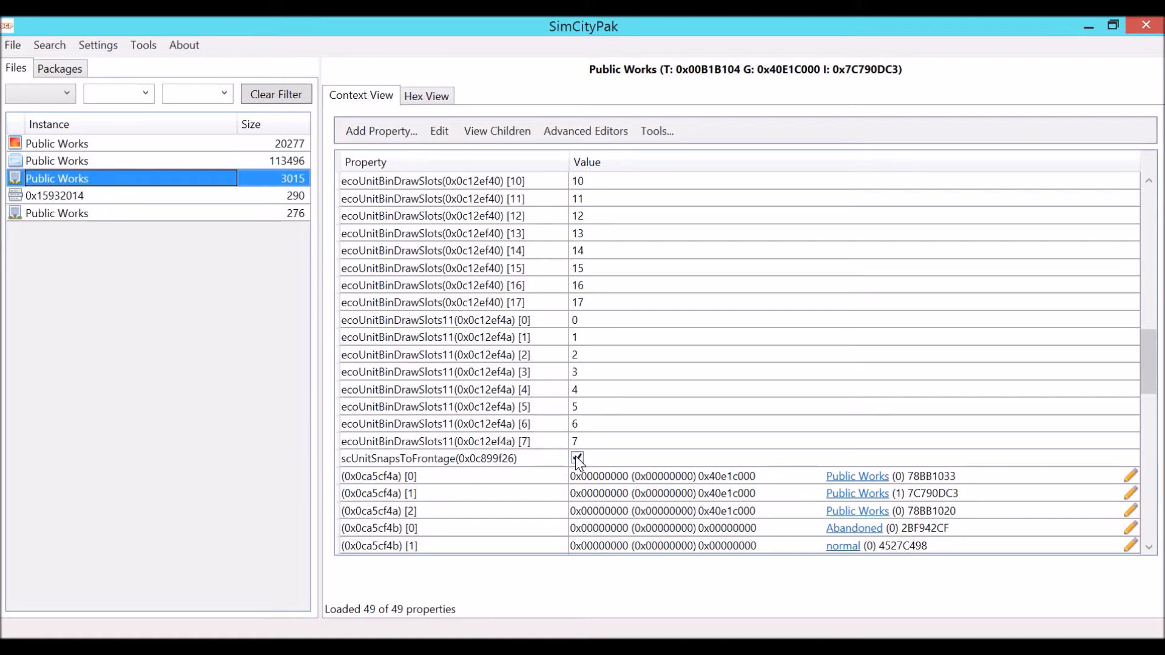
left_click(577, 458)
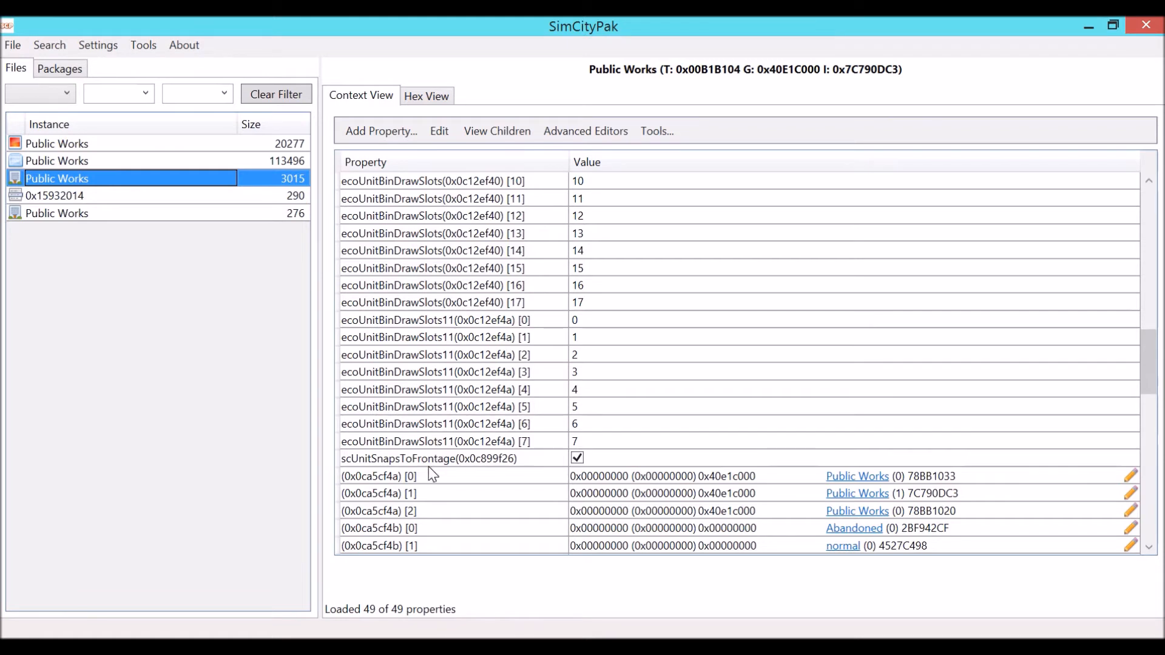
mouse_move(425, 473)
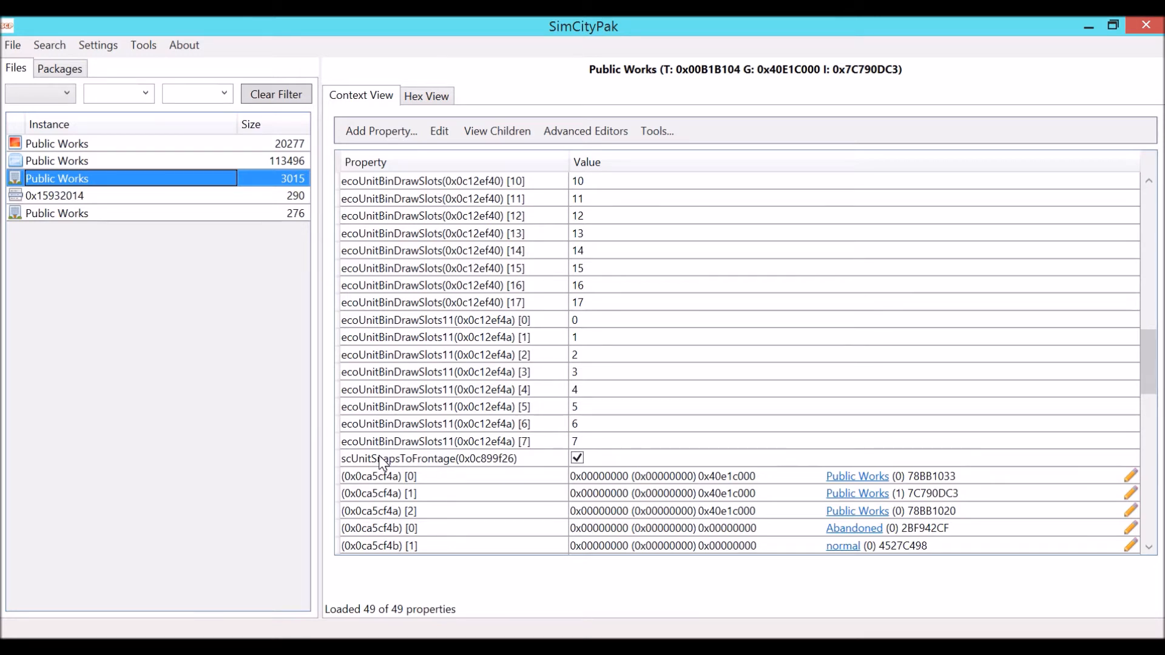
mouse_move(391, 429)
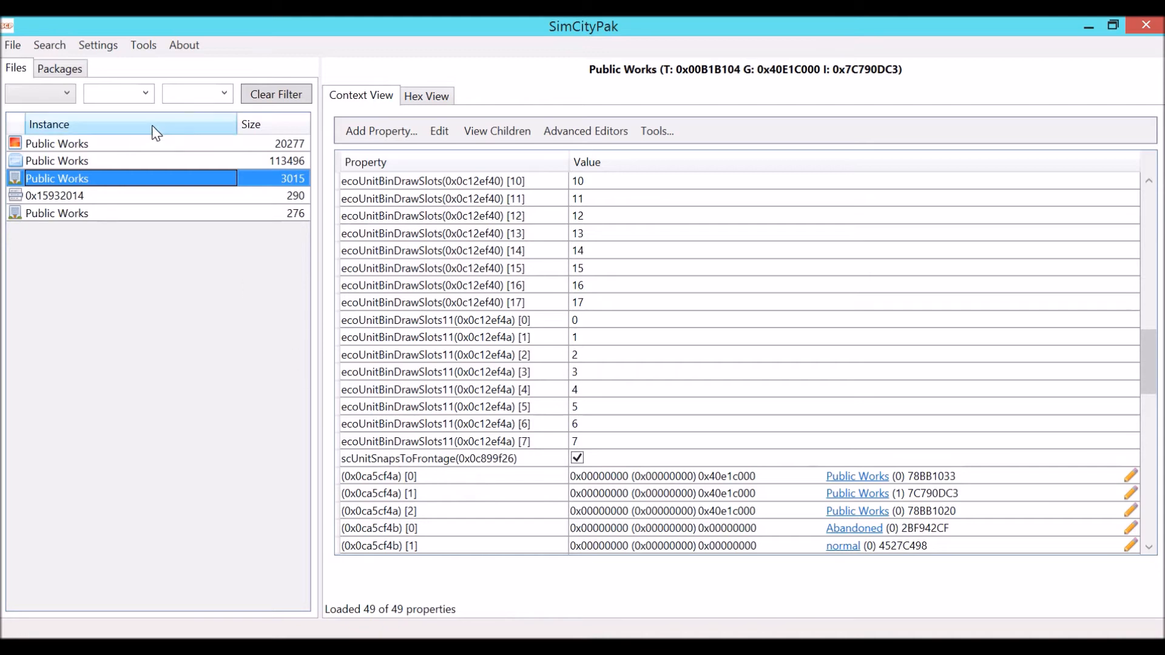
Inspect the Public Works tool's ecoGameToolPlopSnapToPathGroup key, Parks (1CD3881B), and cancel without changes
left_click(53, 195)
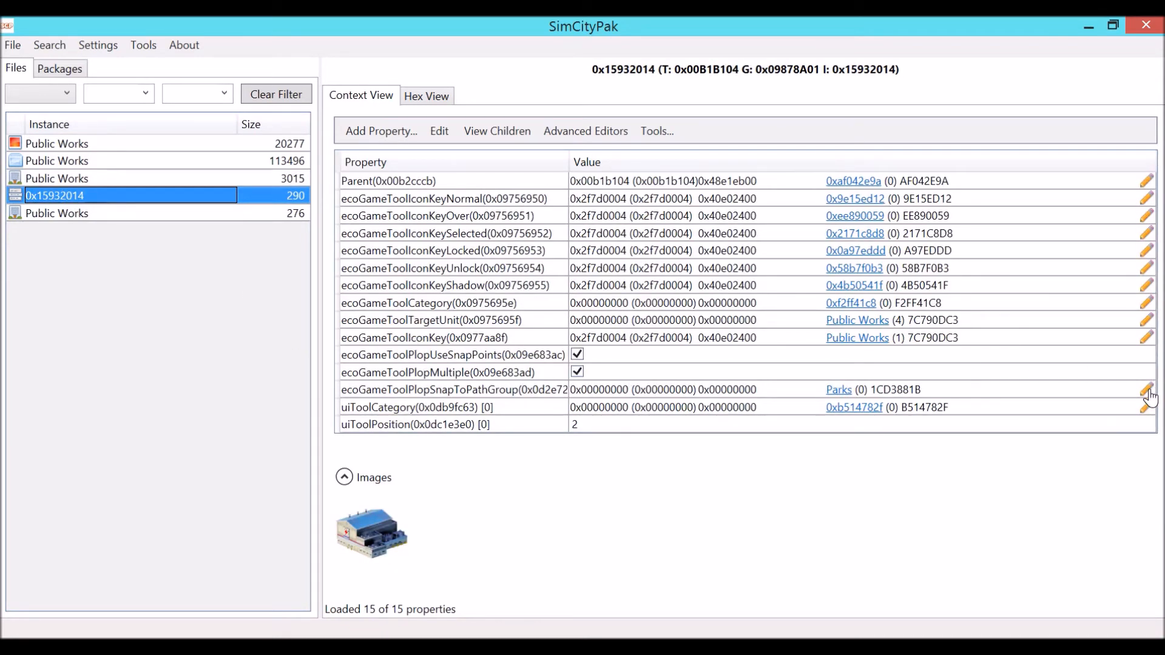
left_click(1138, 395)
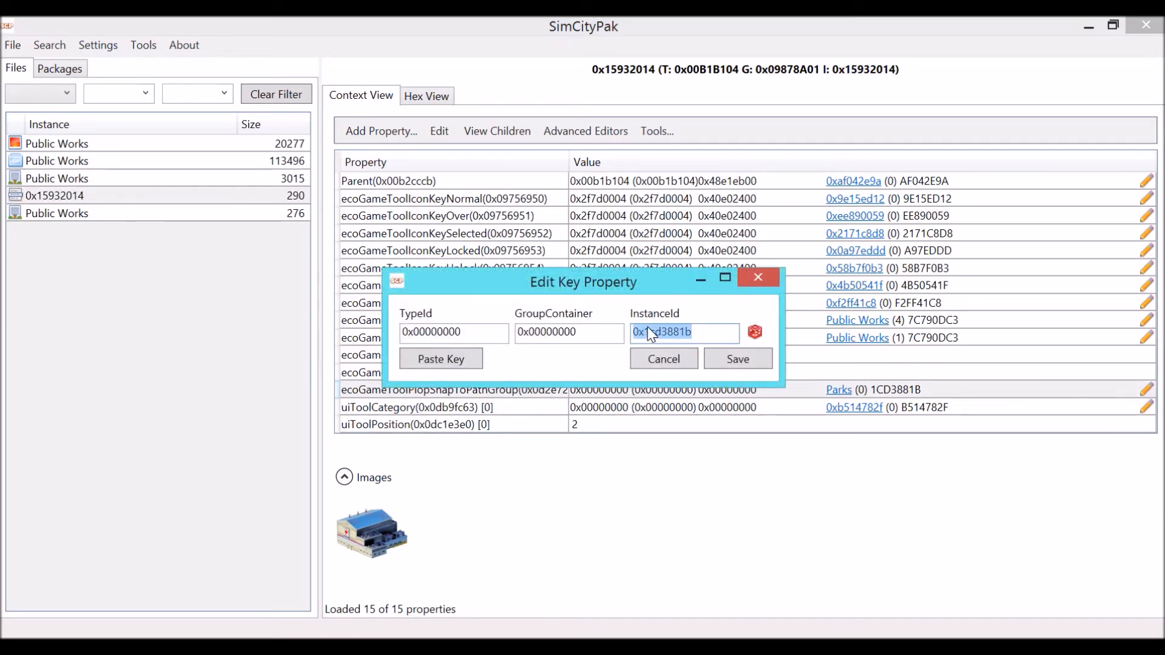
left_click(663, 358)
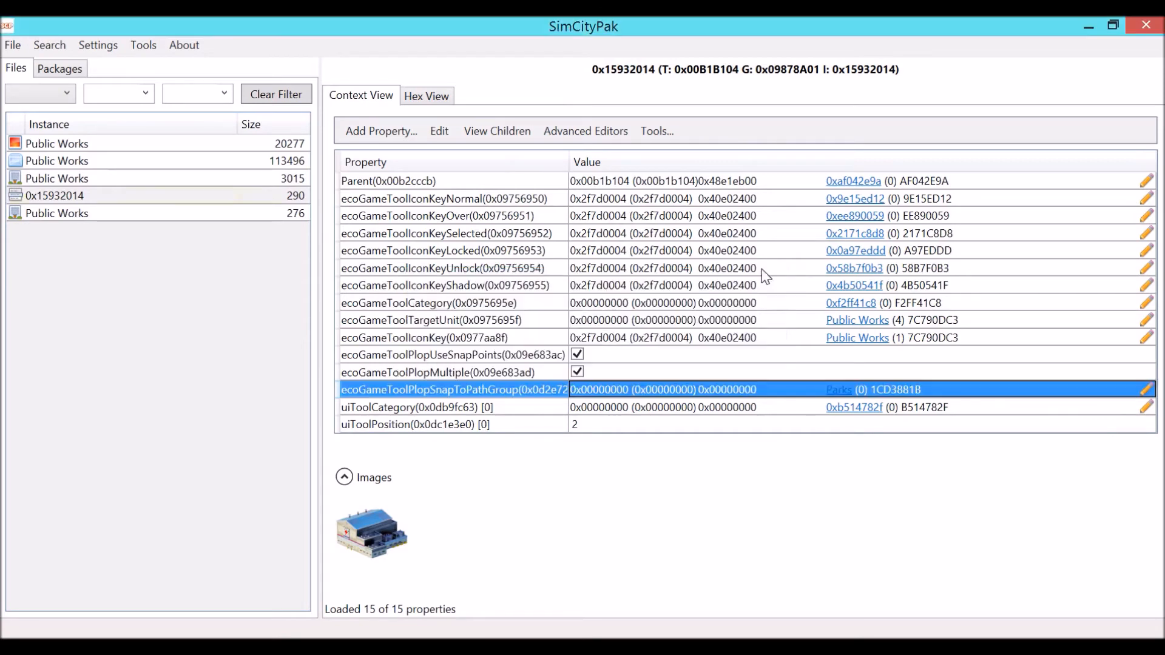
left_click(14, 45)
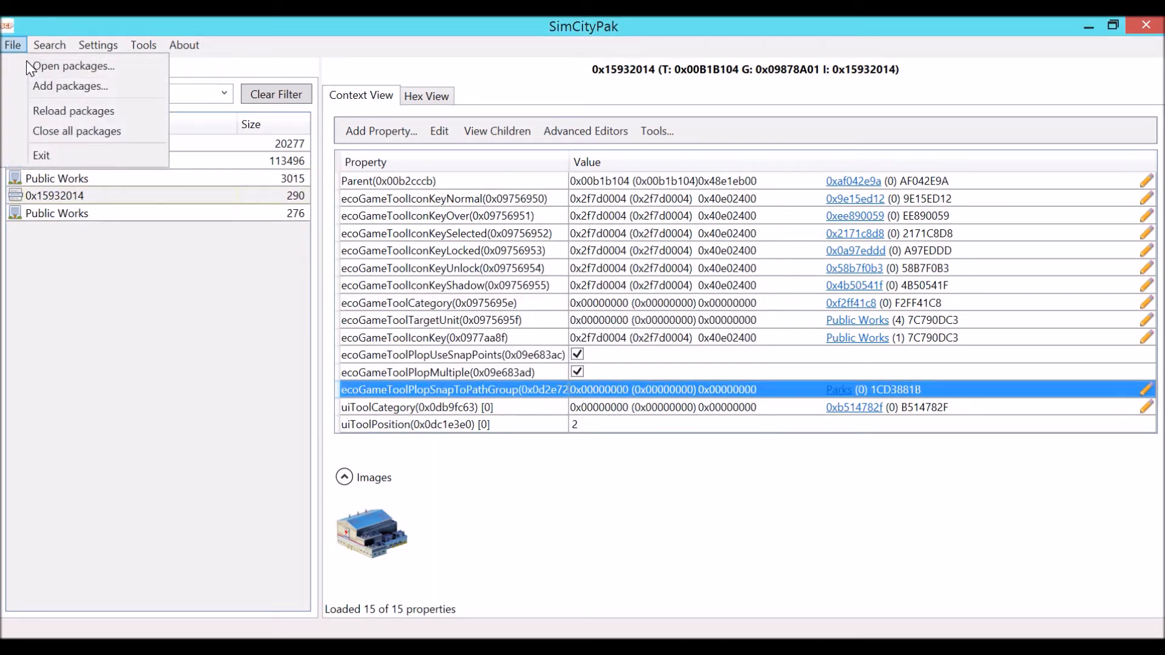
Load the Bus Stop package and replace the tool's Busses snap-to-path group InstanceId with the Parks id
left_click(73, 66)
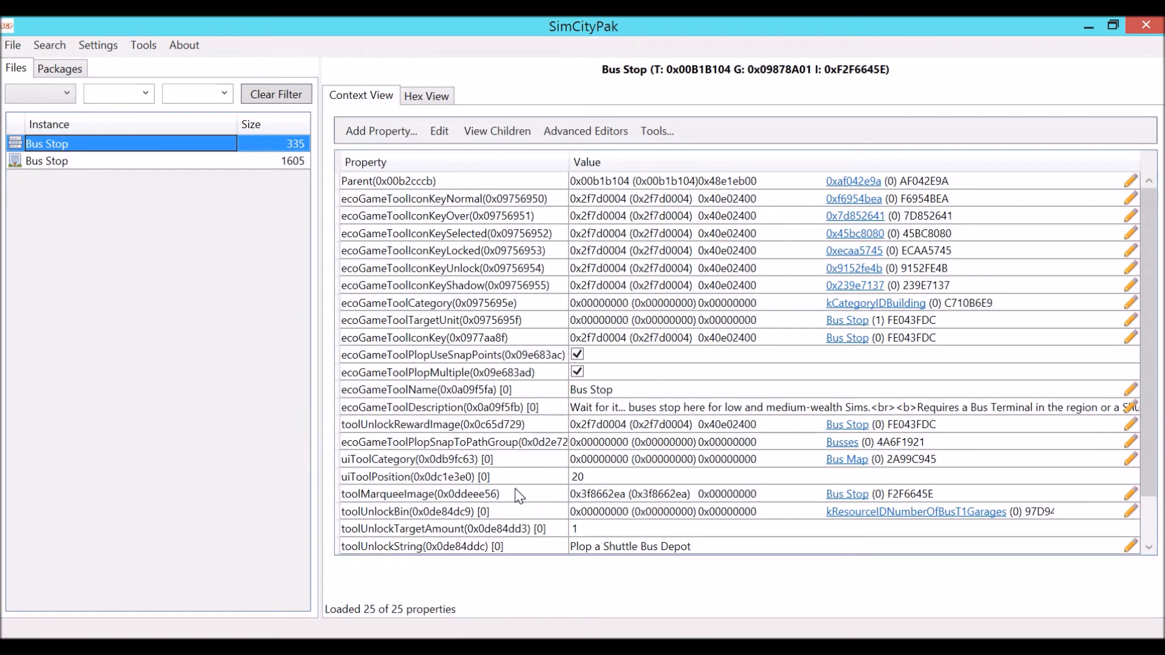
mouse_move(466, 449)
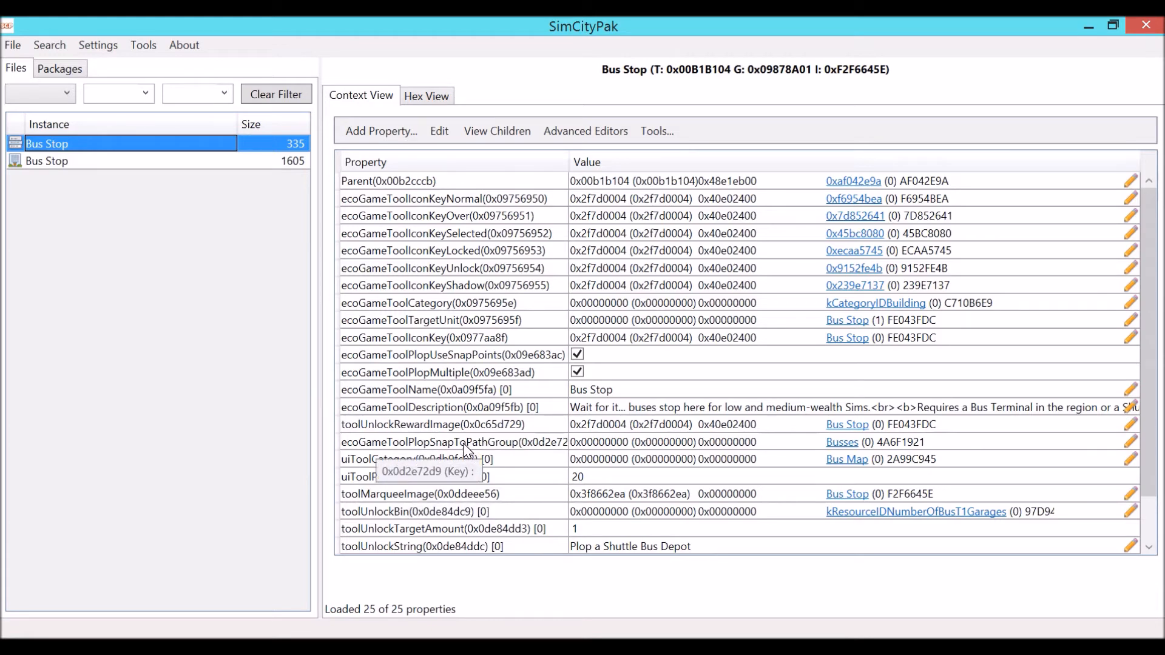
mouse_move(1061, 483)
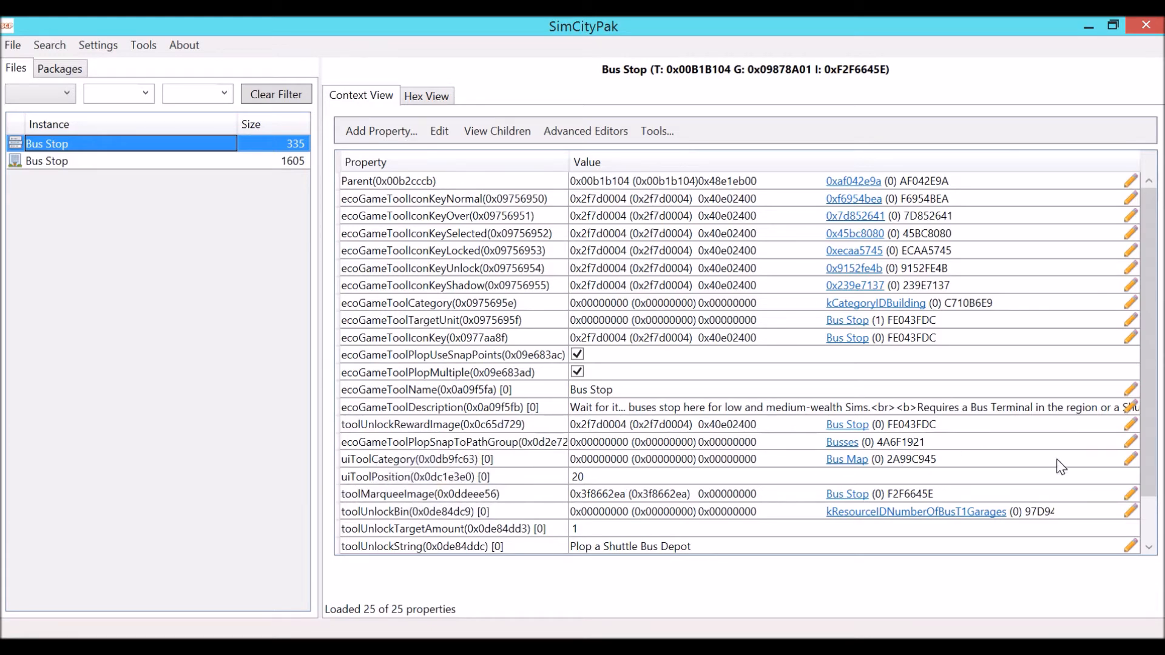
left_click(1126, 440)
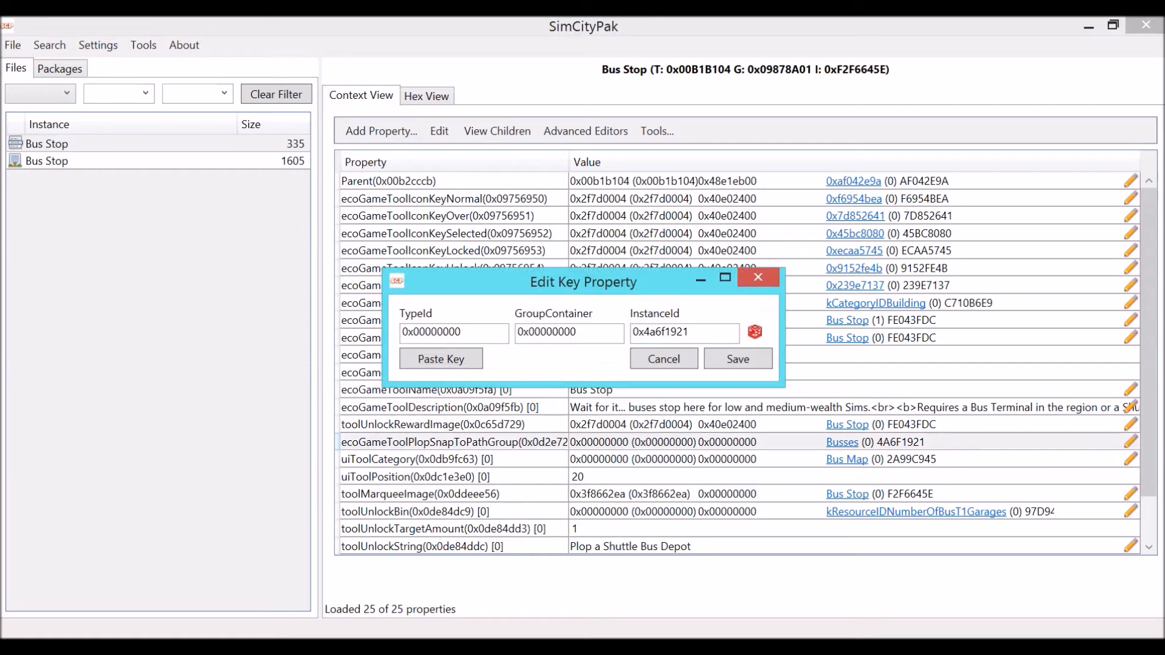
triple_click(684, 333)
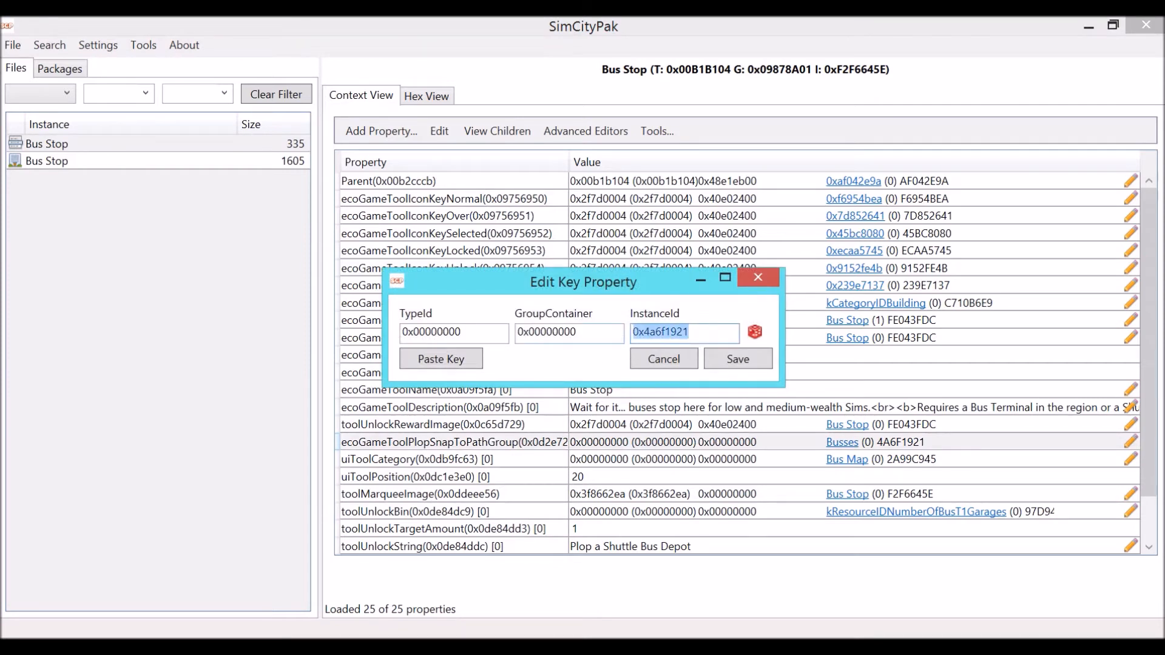
key("Delete")
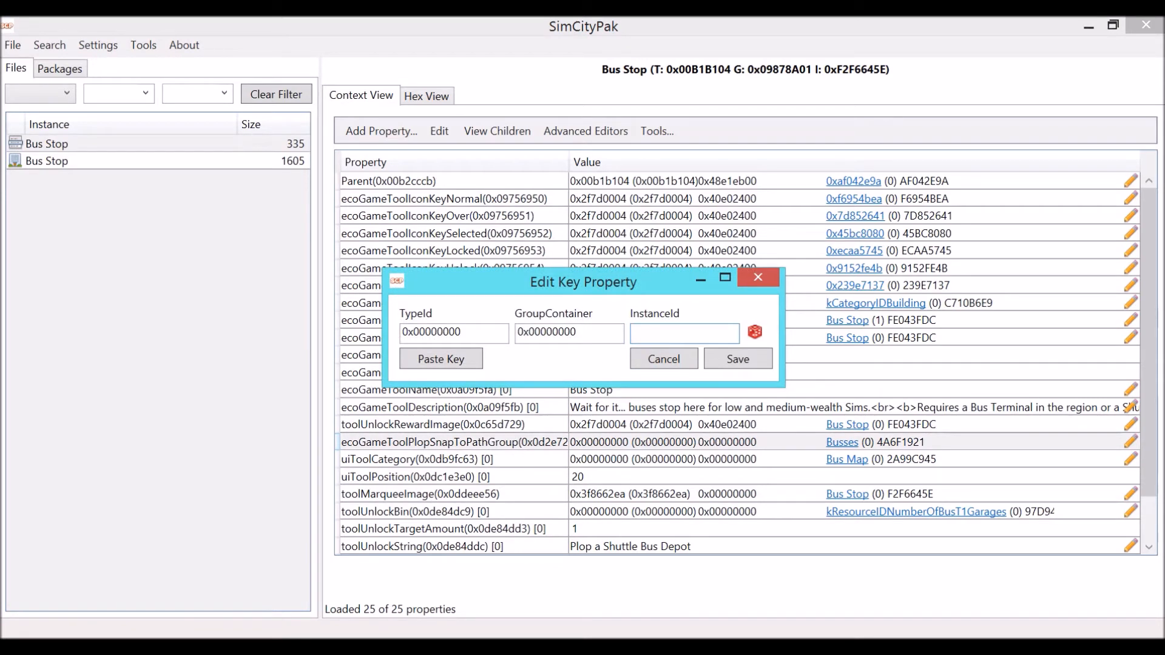
left_click(738, 358)
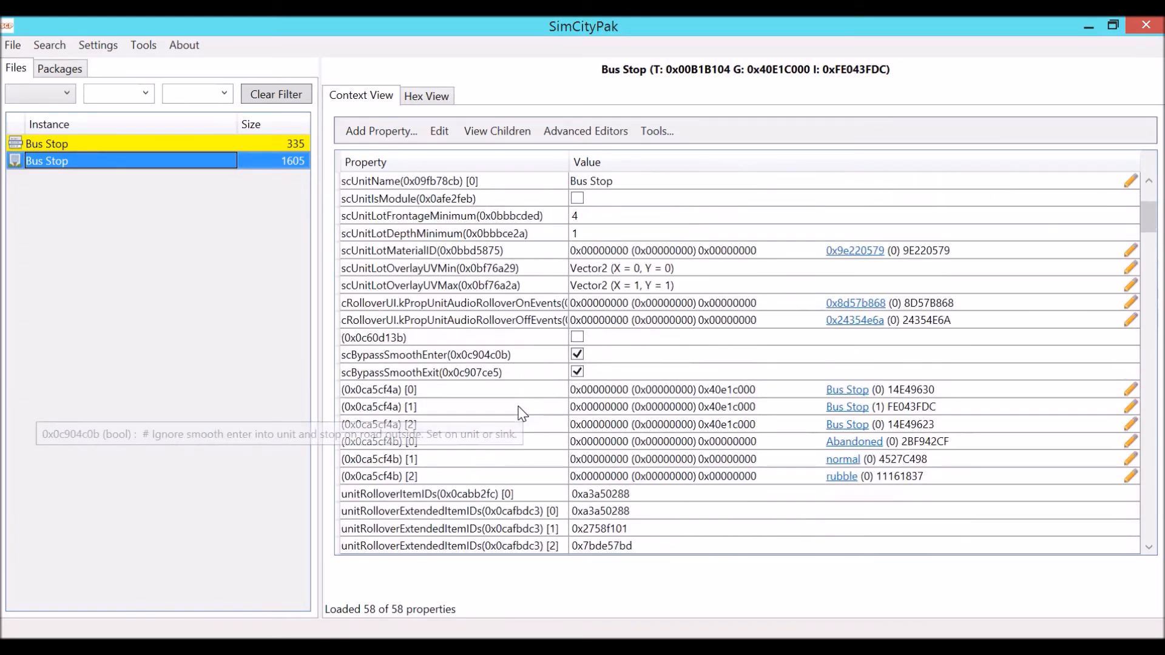
scroll("down", 3)
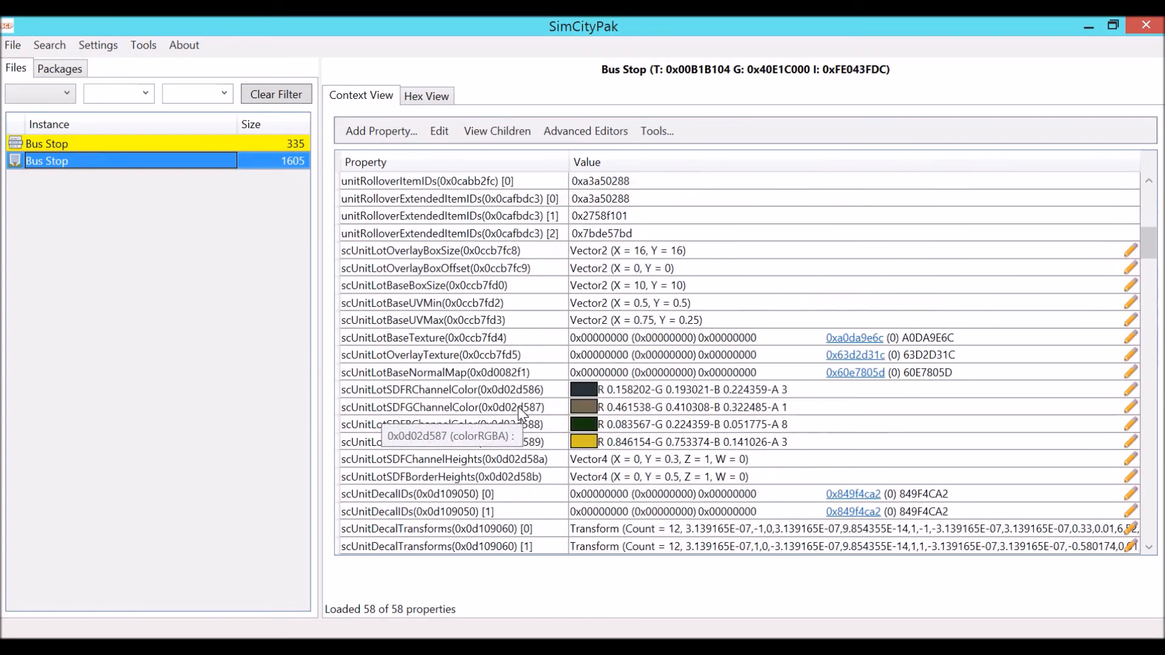
scroll("down", 3)
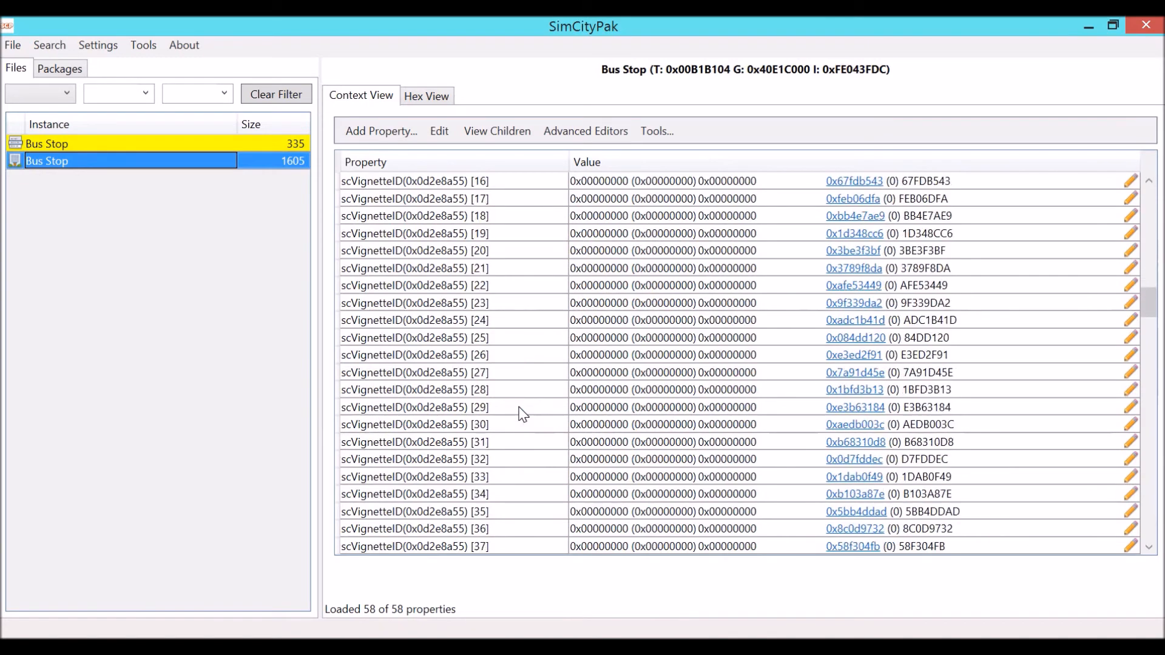
scroll("down", 3)
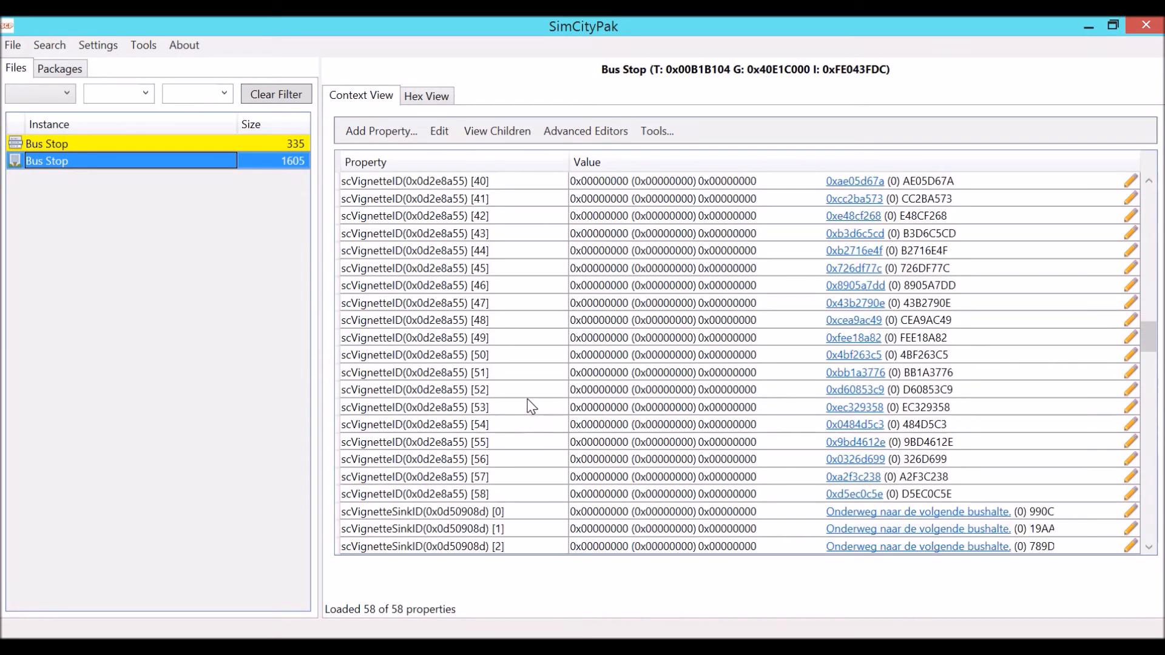
scroll("down", 3)
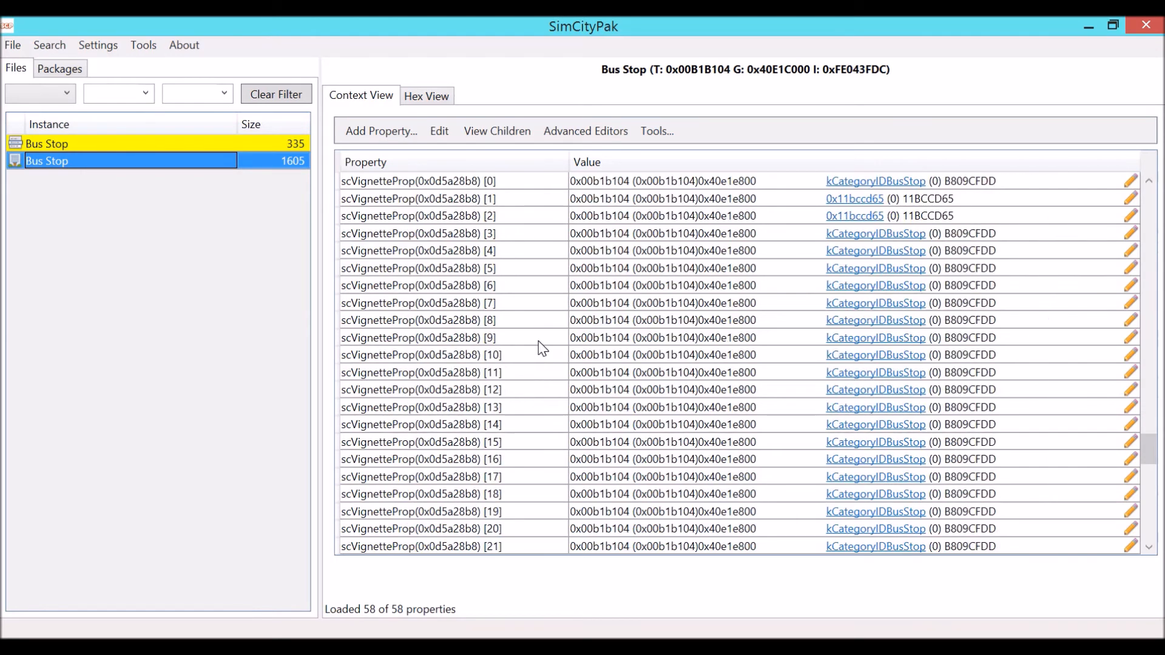
scroll("down", 3)
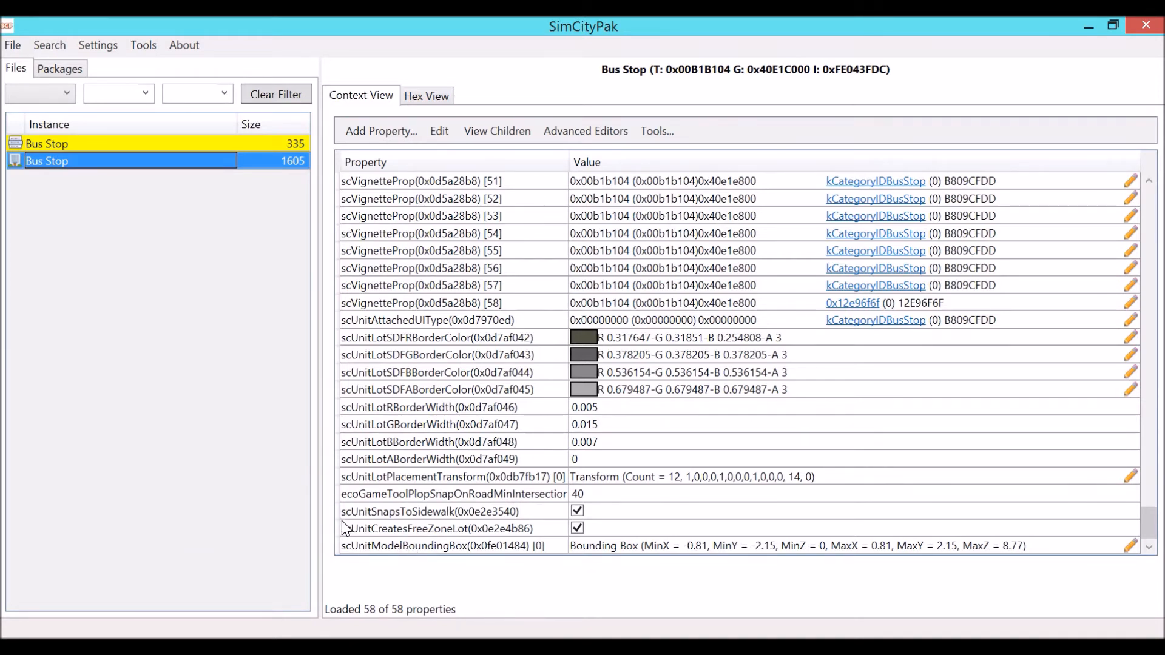
mouse_move(423, 533)
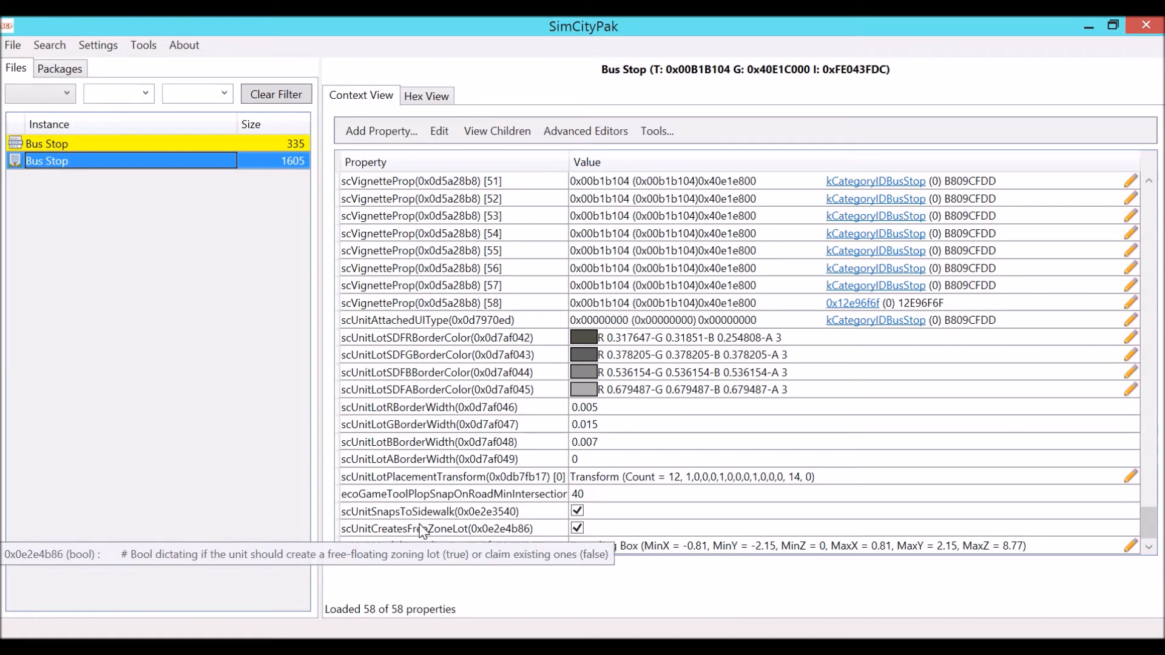
mouse_move(419, 515)
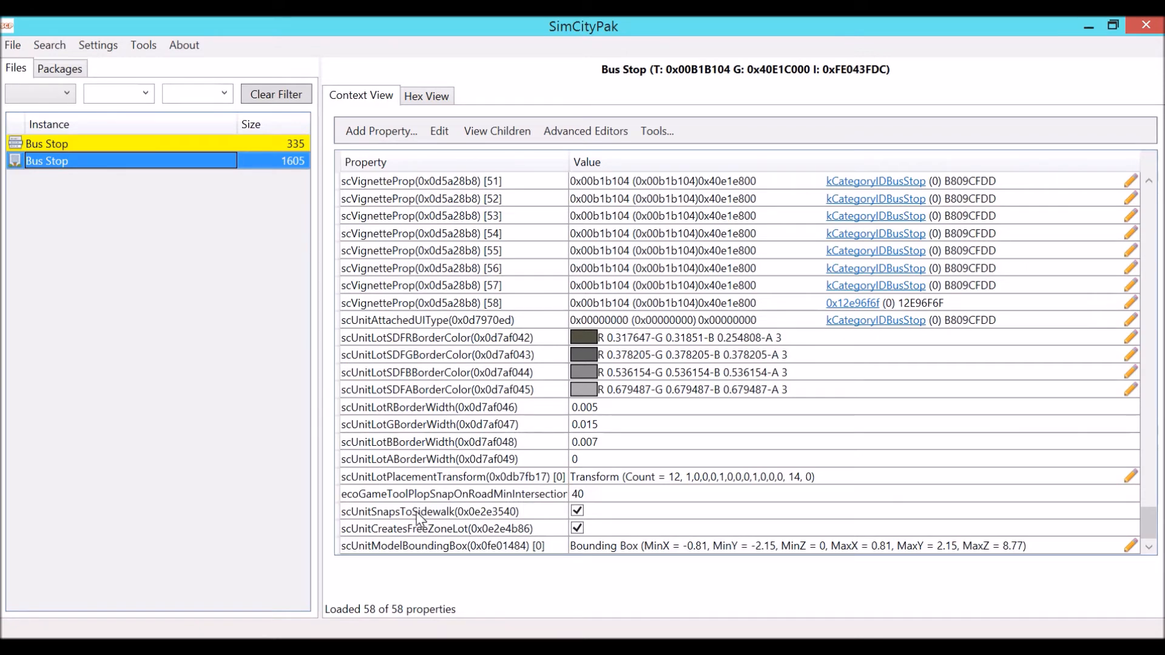
Delete the scUnitSnapsToSidewalk and ecoGameToolPlopSnapOnRoadMinIntersection properties from the Bus Stop unit
right_click(418, 519)
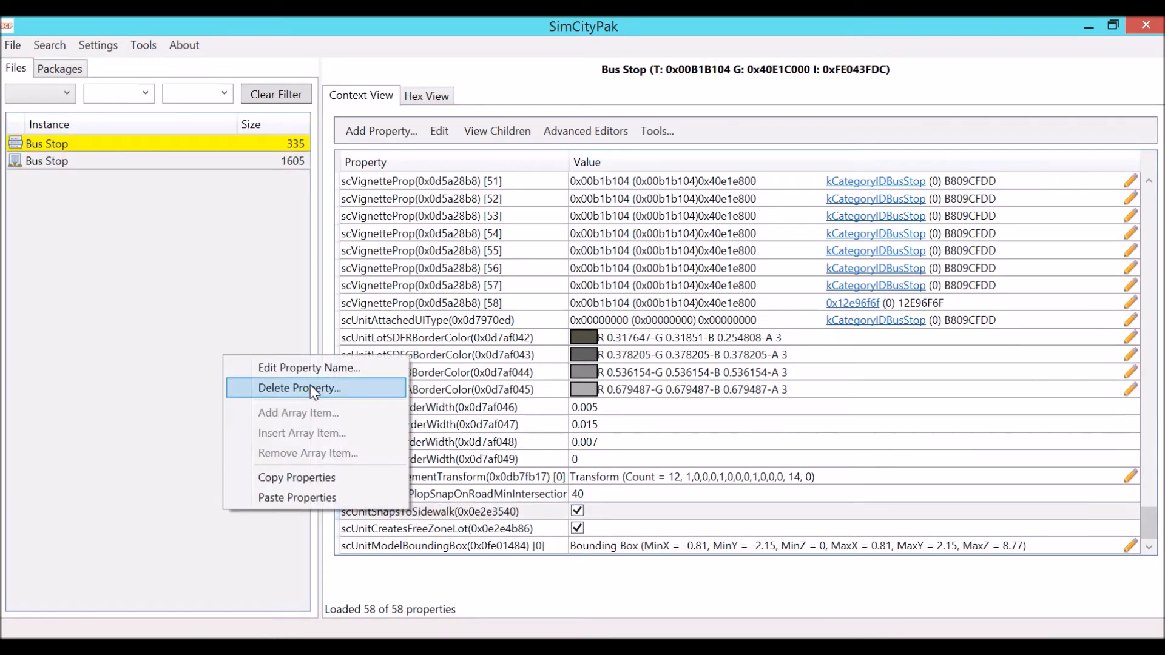
left_click(300, 388)
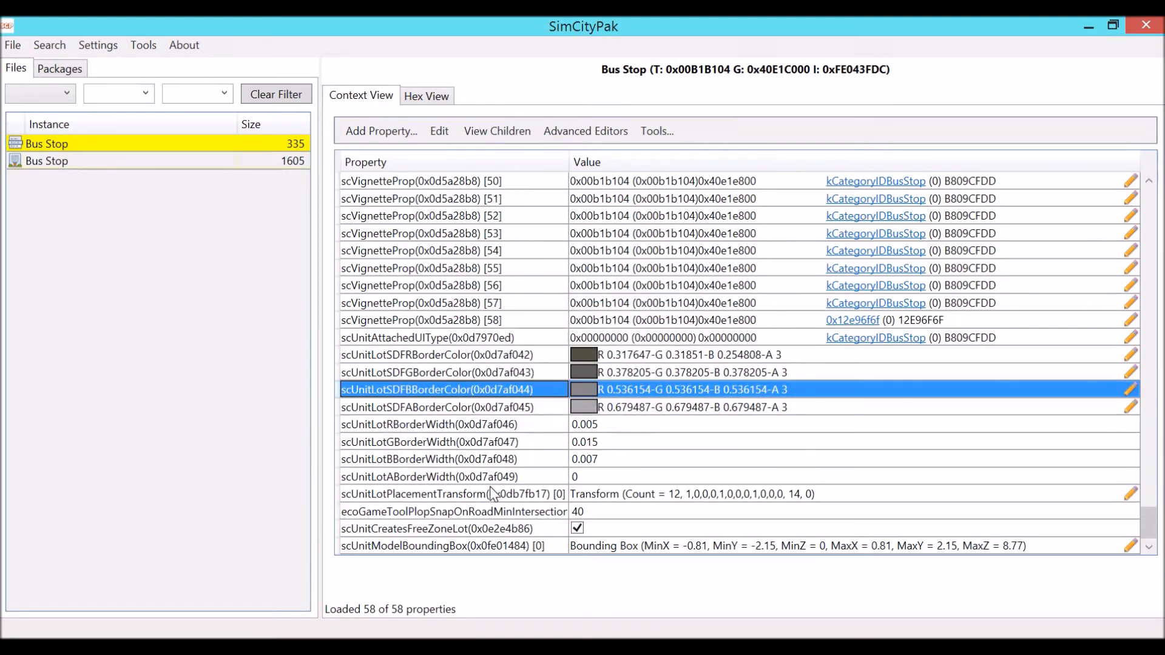
mouse_move(423, 520)
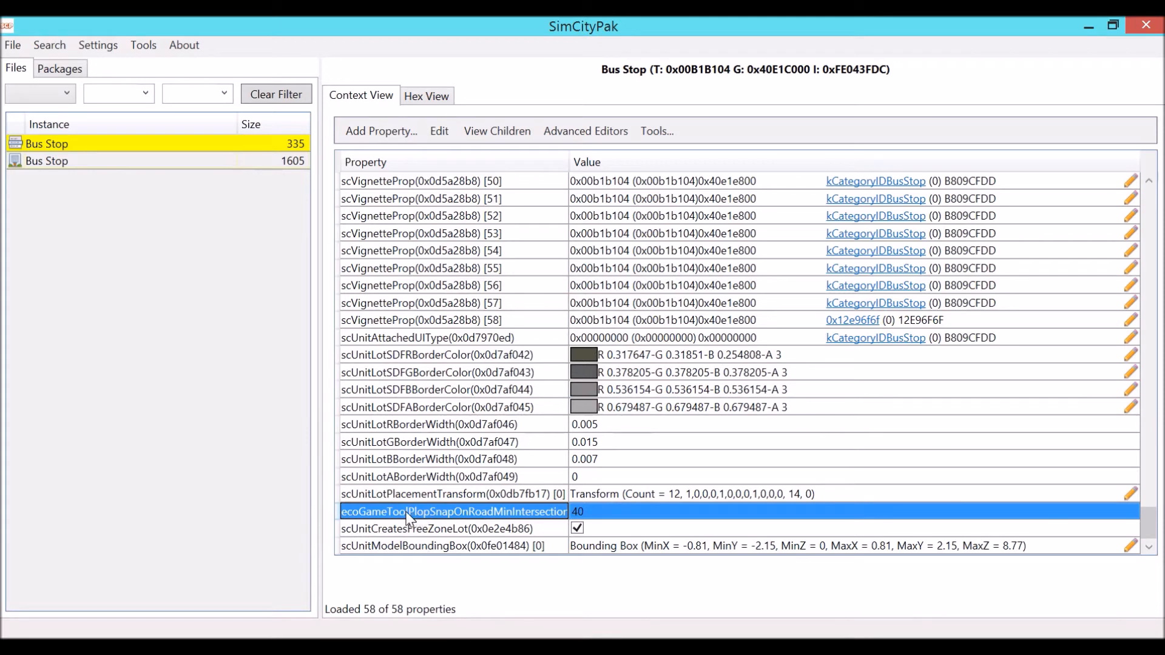
mouse_move(467, 525)
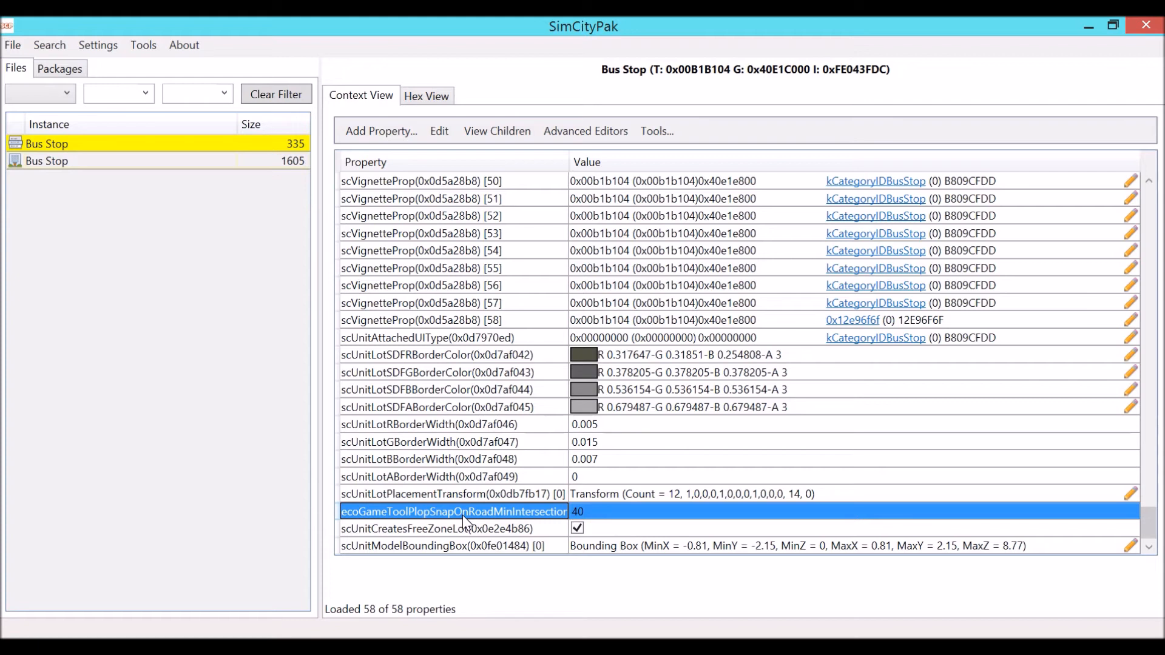
right_click(462, 511)
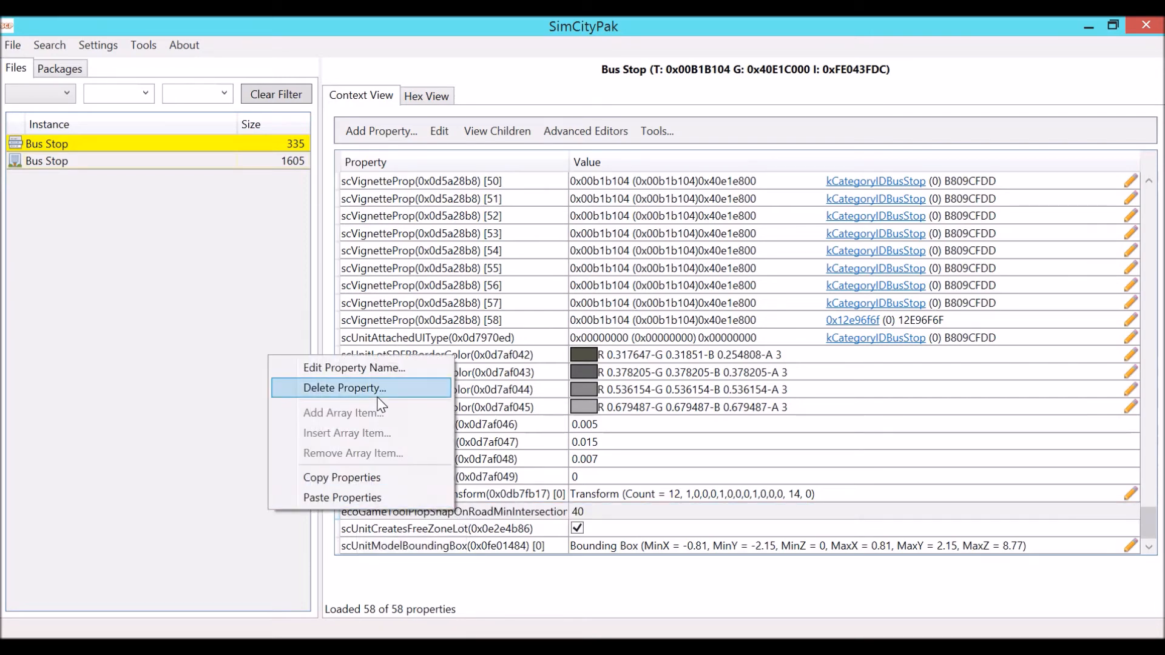
left_click(344, 388)
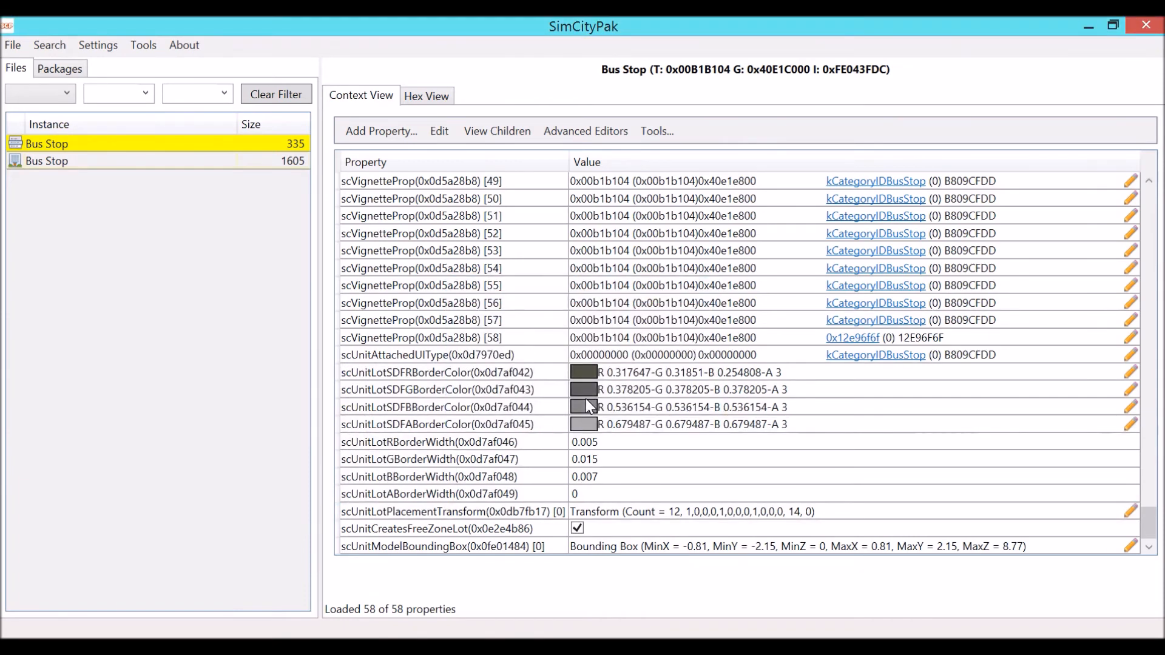
mouse_move(396, 143)
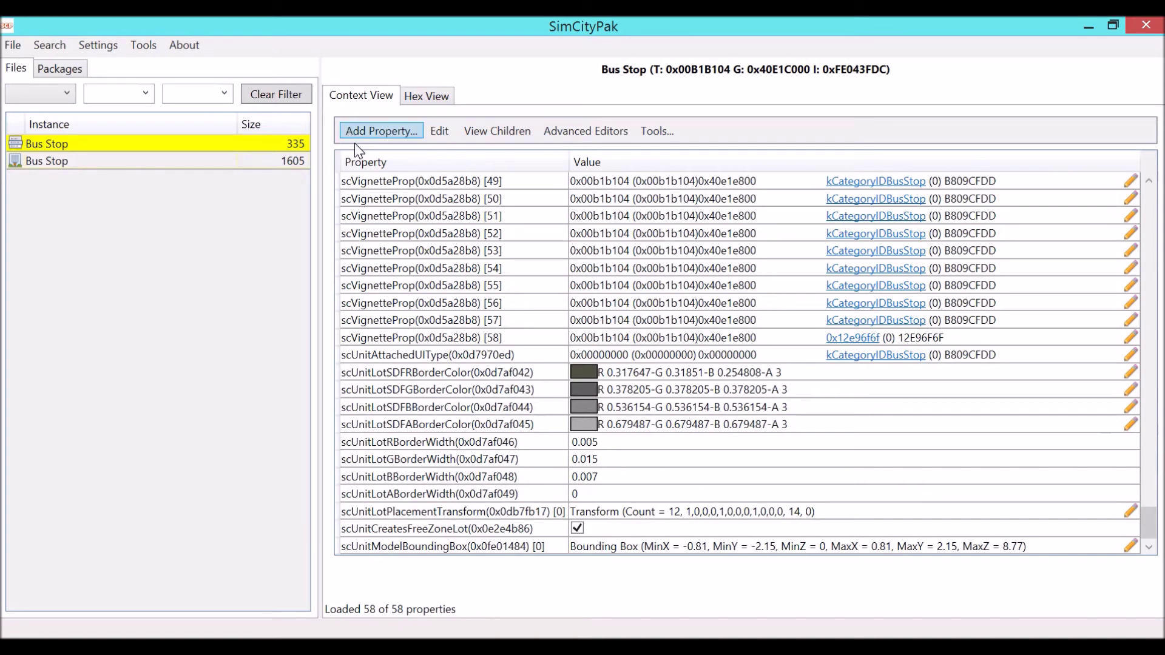
Add a BoolProperty named scUnitSnapsToFrontage to the Bus Stop unit and save it
left_click(381, 130)
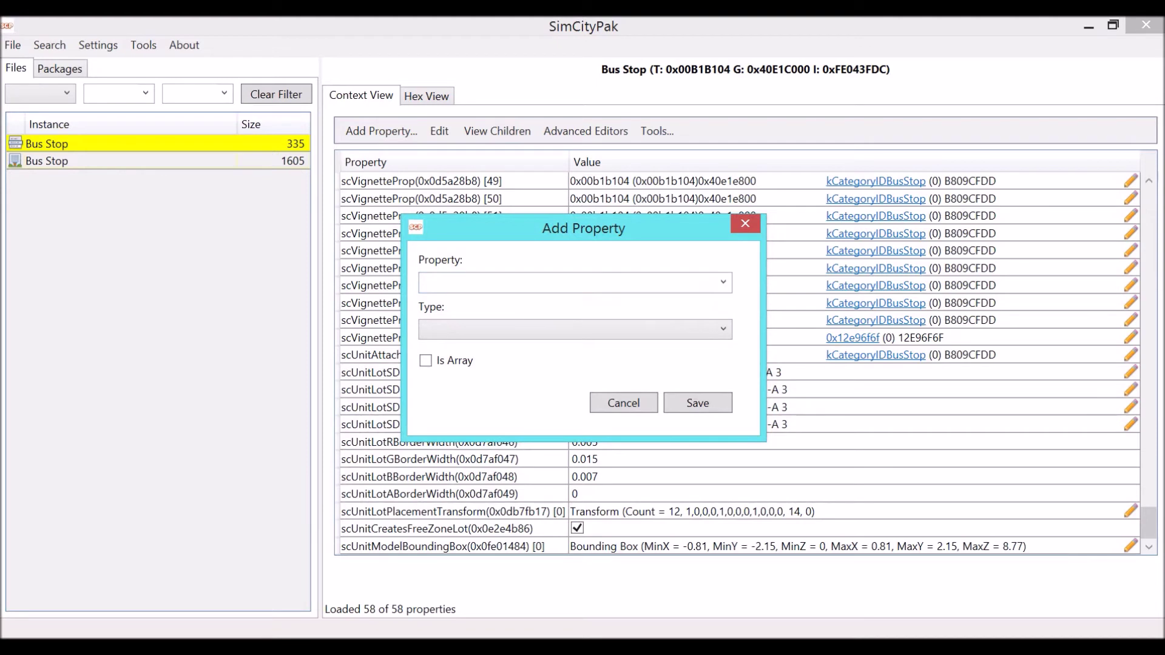
mouse_move(523, 257)
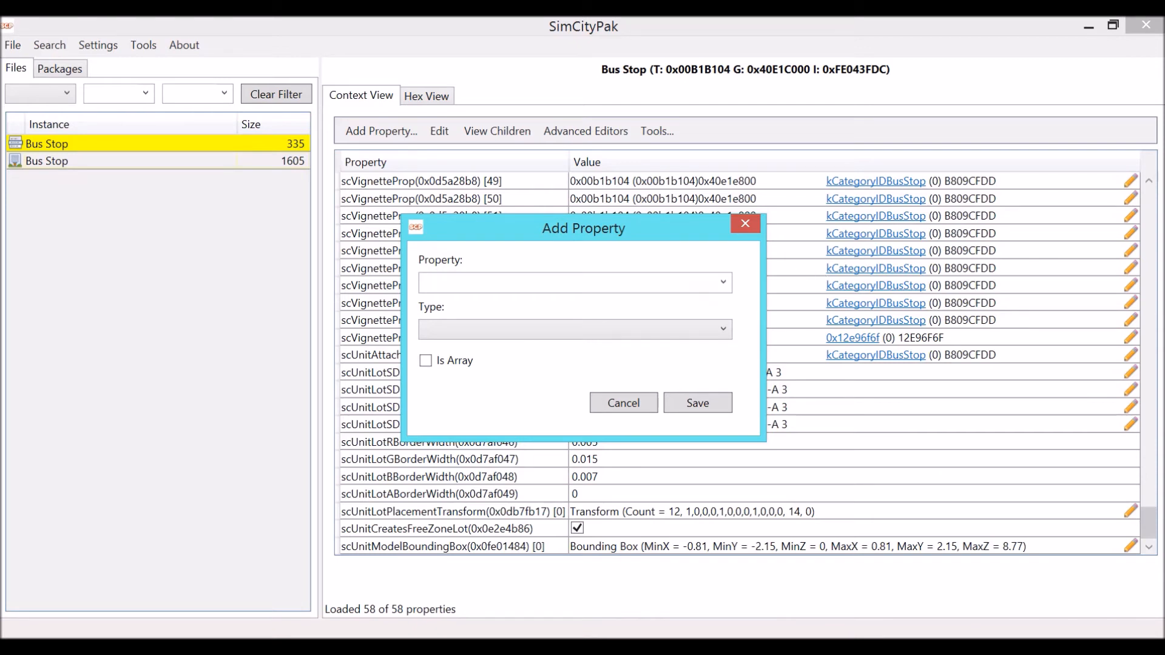
left_click(568, 282)
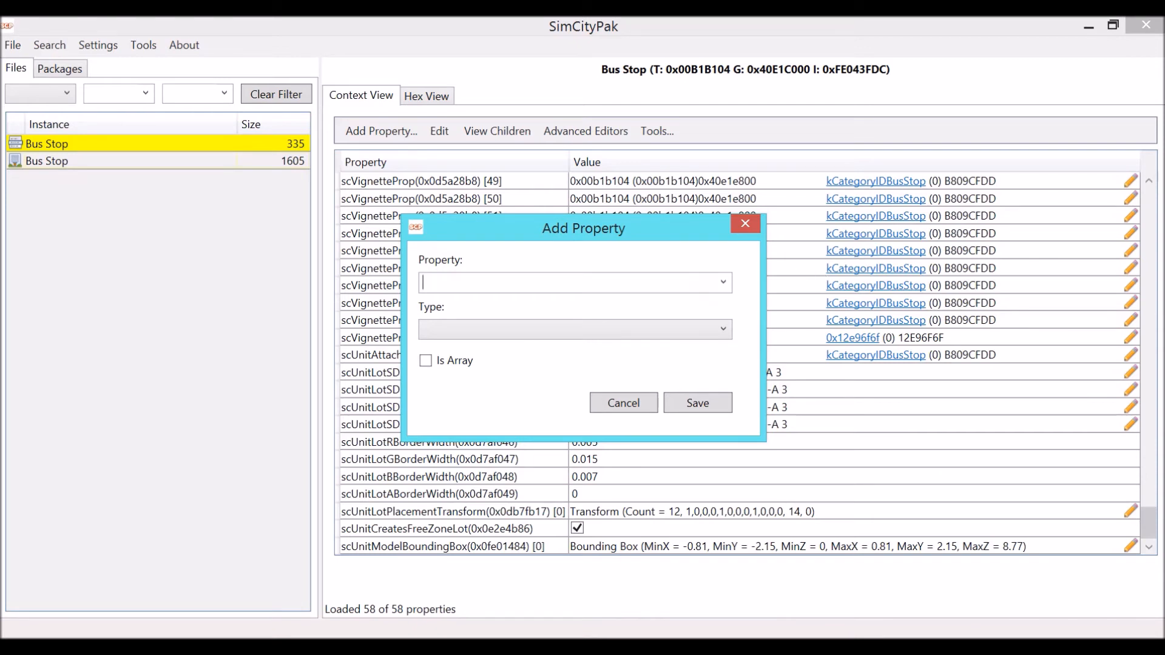
type("scActorAnim")
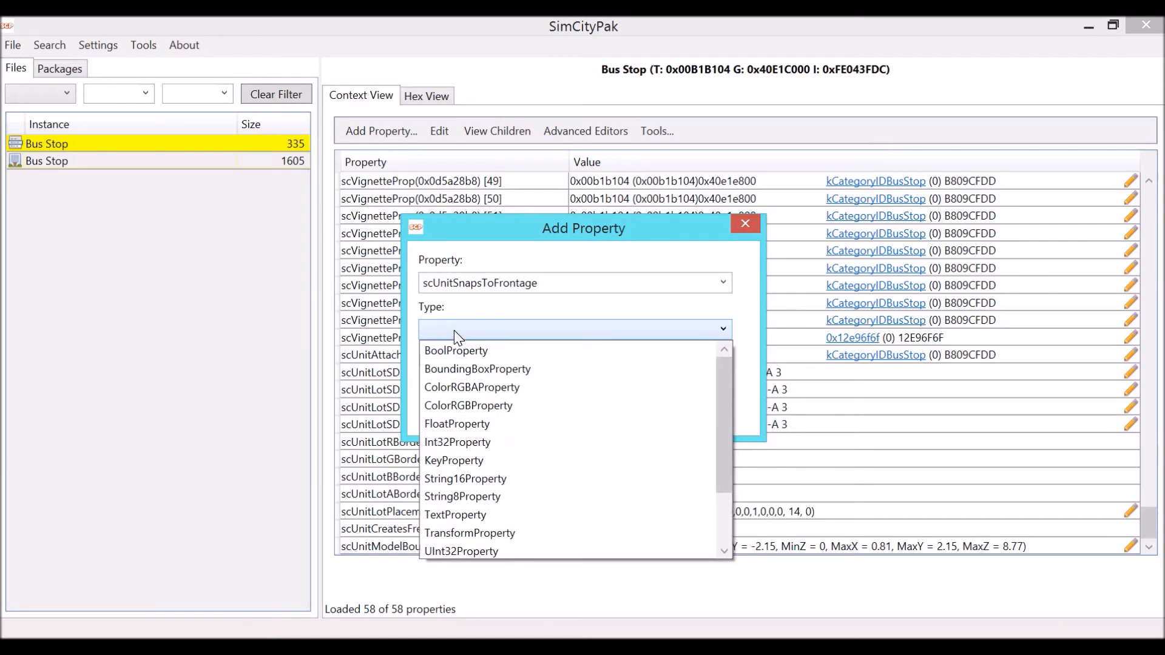
left_click(456, 351)
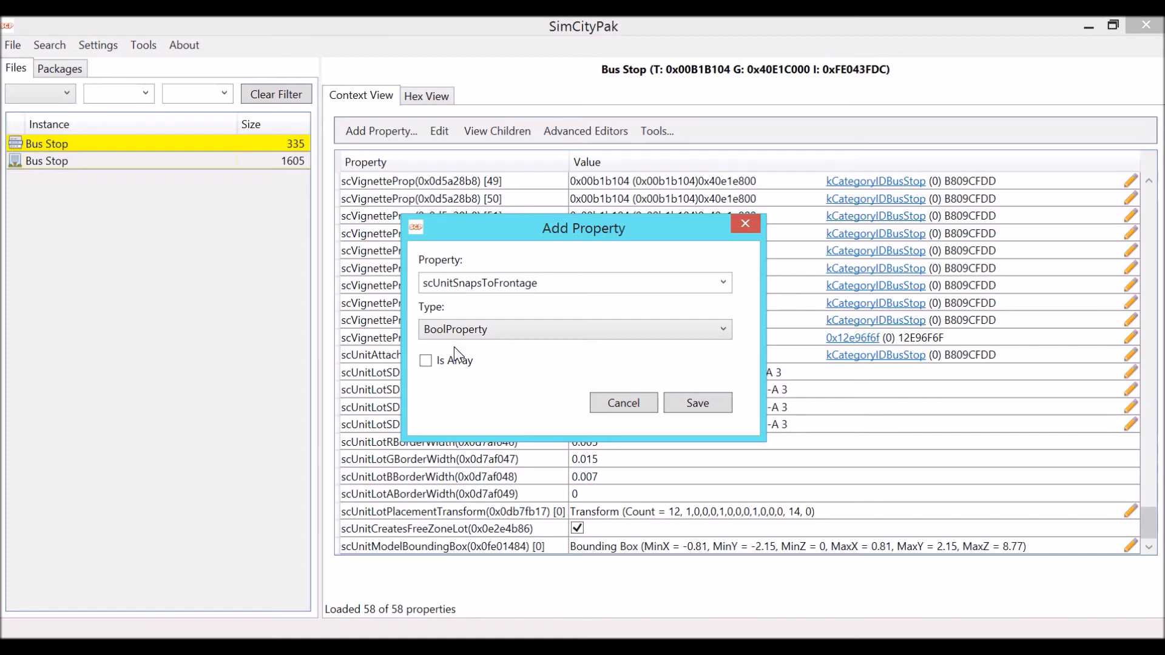
mouse_move(484, 384)
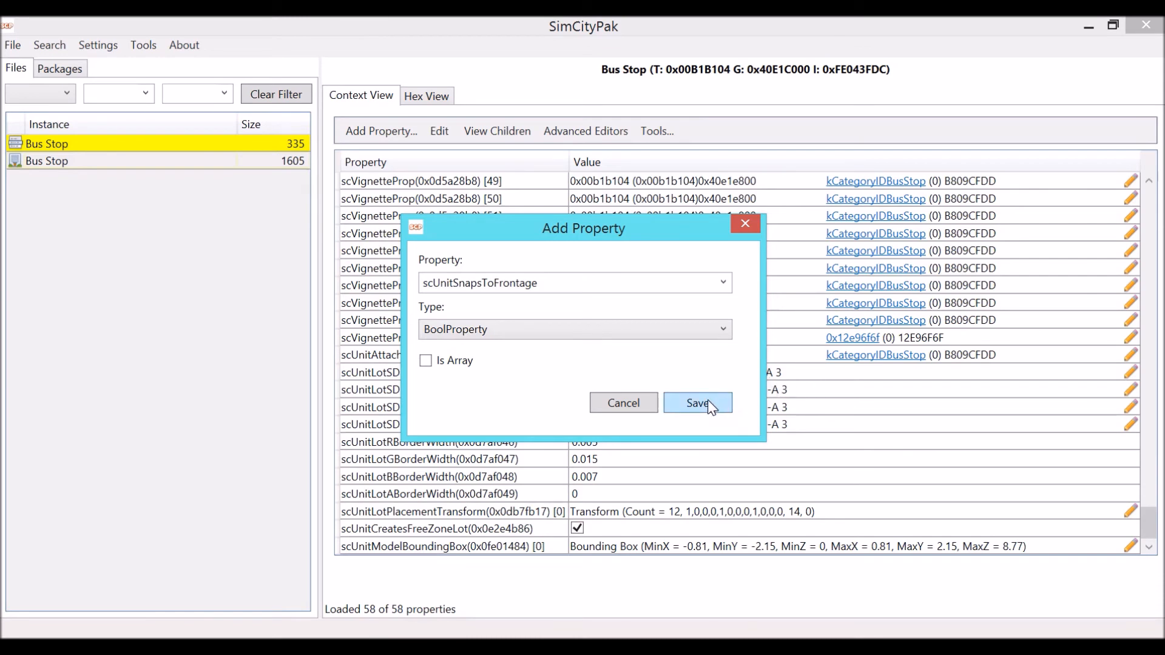
left_click(698, 403)
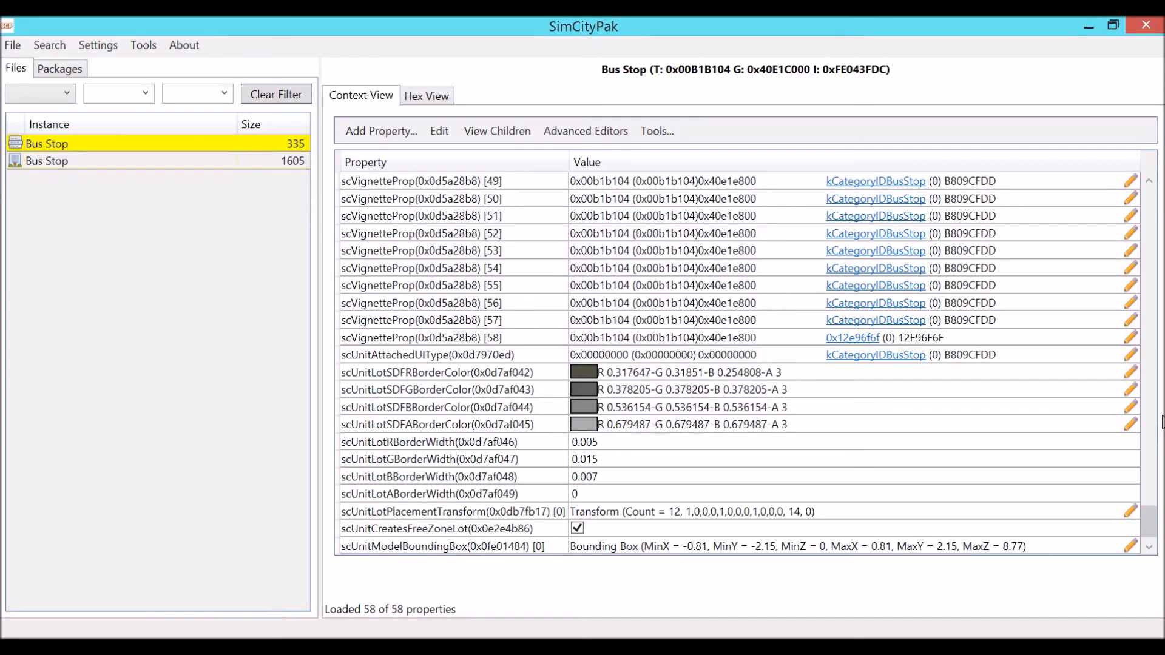
Tick scUnitSnapsToFrontage on, then select the 335-size Bus Stop tool entry
scroll("down", 3)
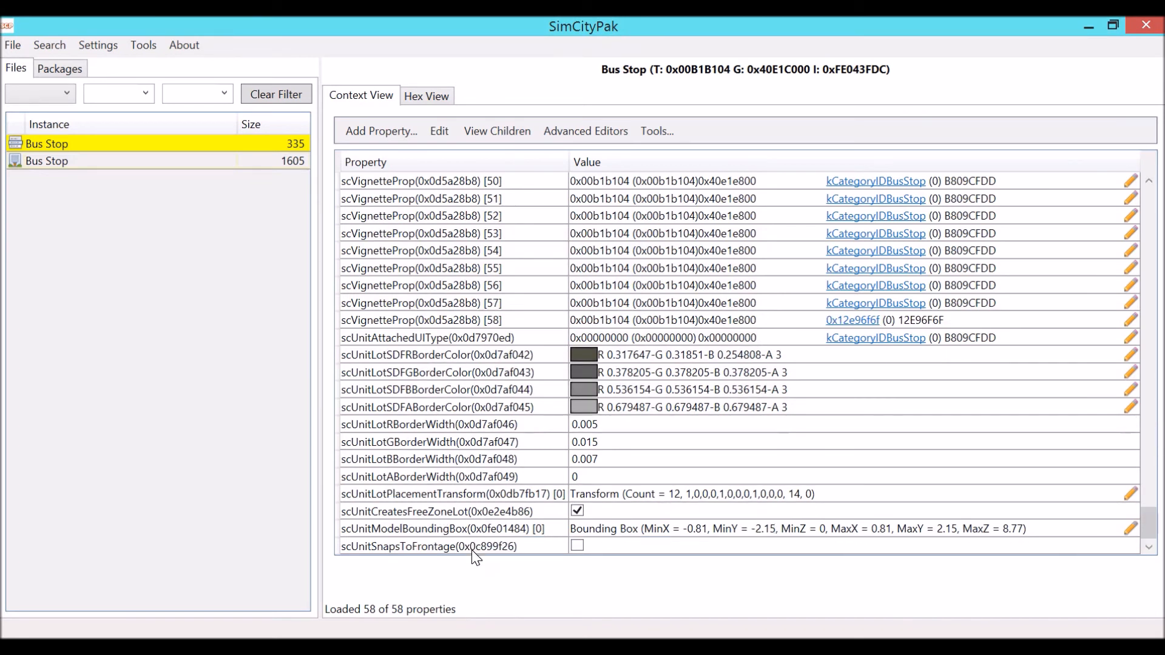
mouse_move(579, 552)
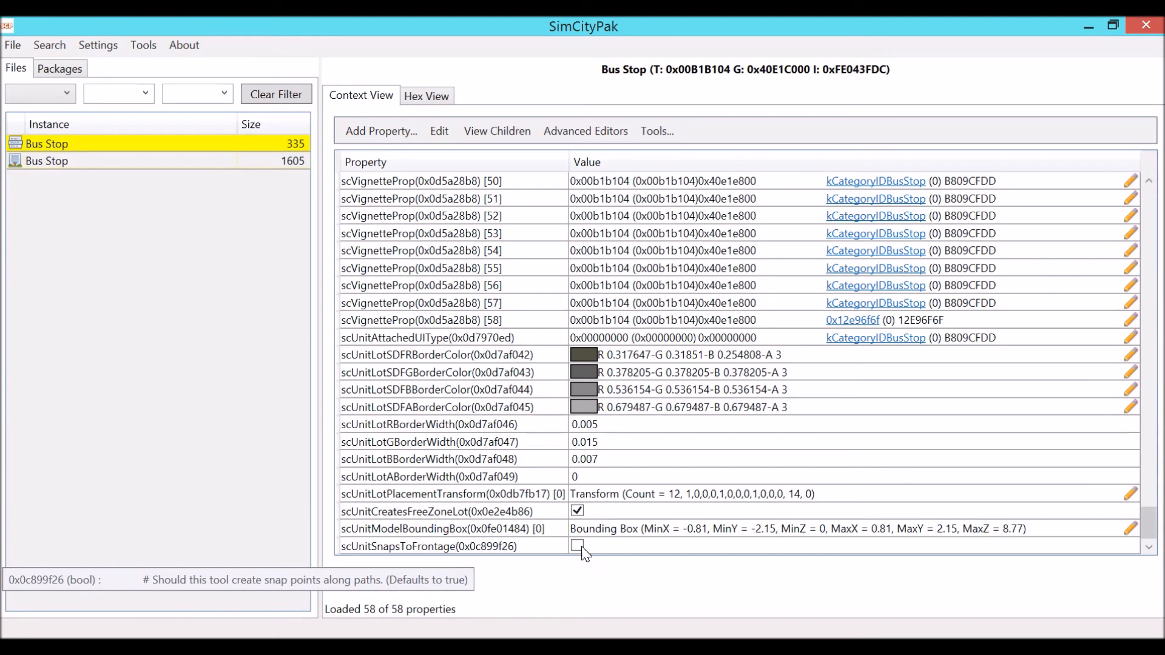
left_click(577, 545)
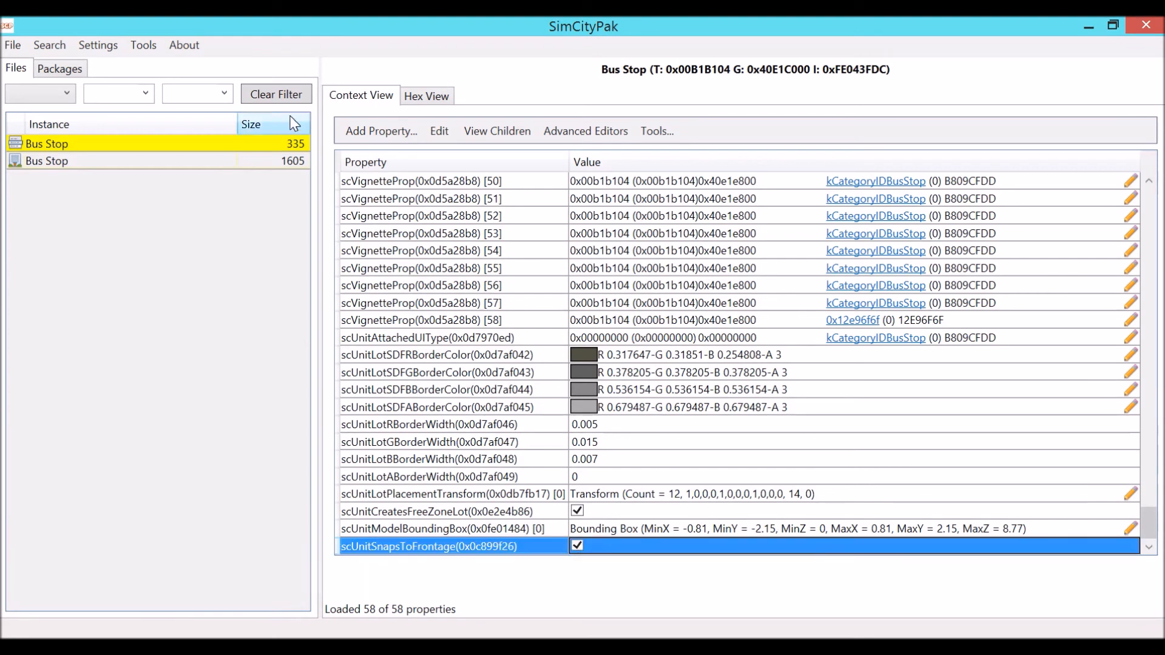
mouse_move(176, 151)
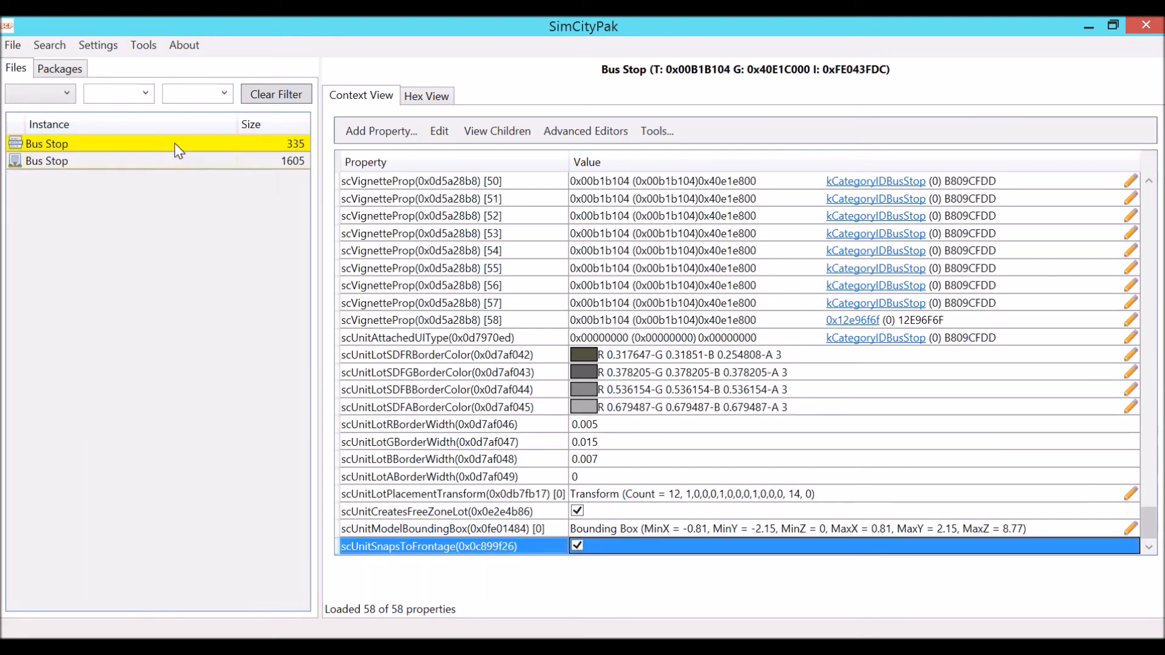
left_click(46, 160)
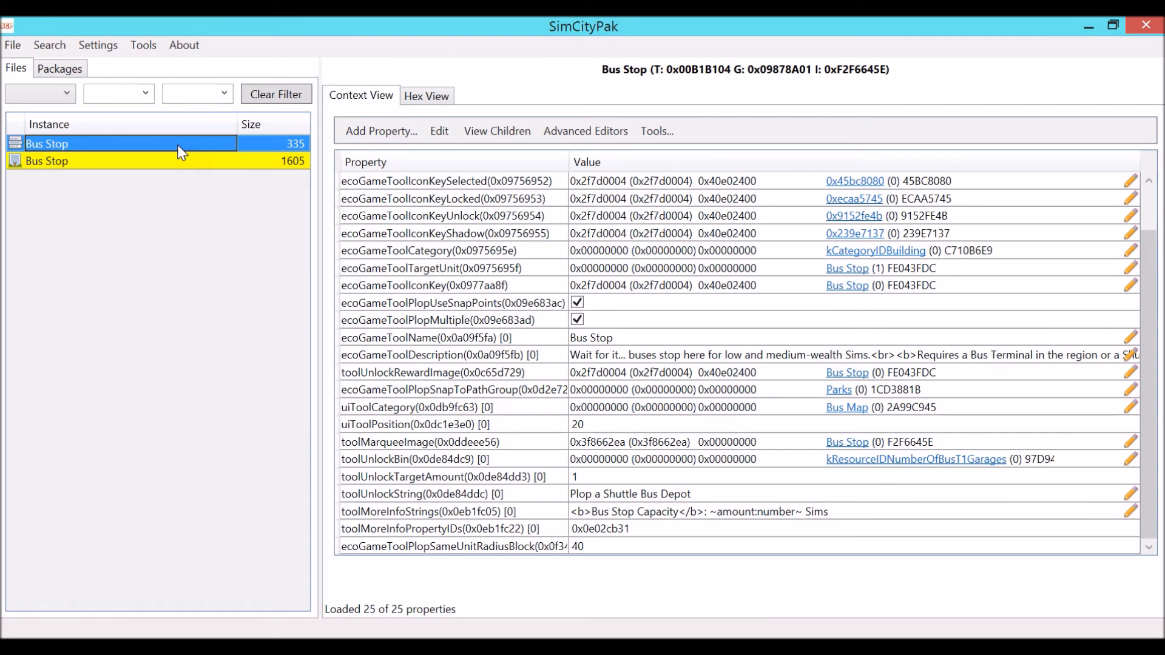
mouse_move(164, 164)
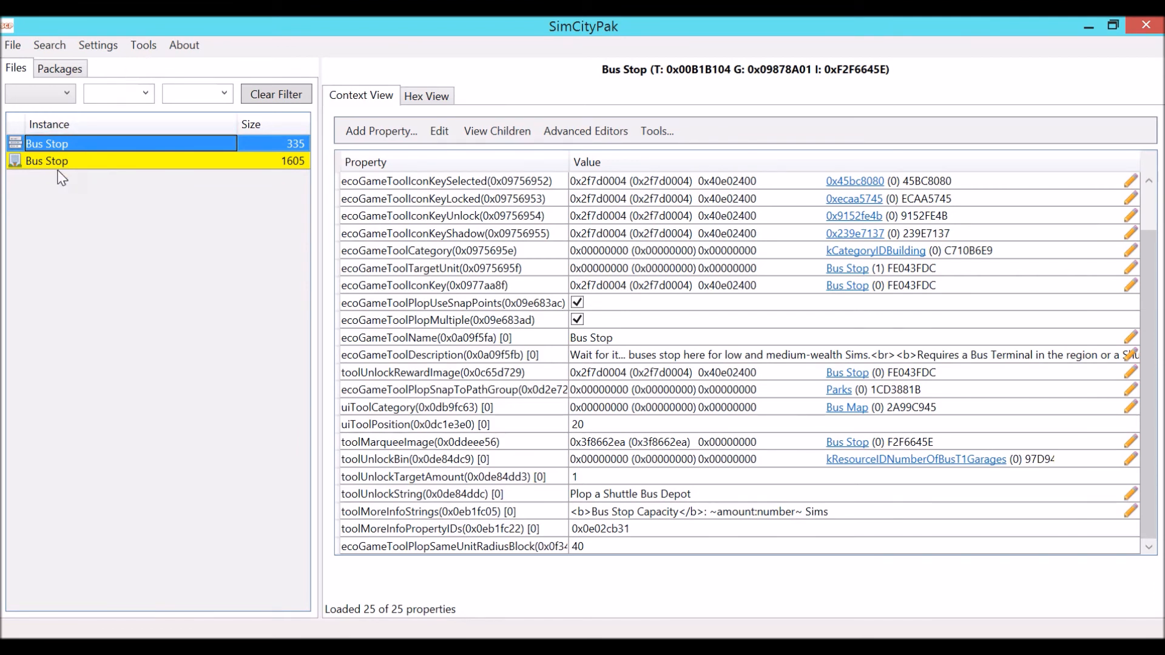
mouse_move(81, 176)
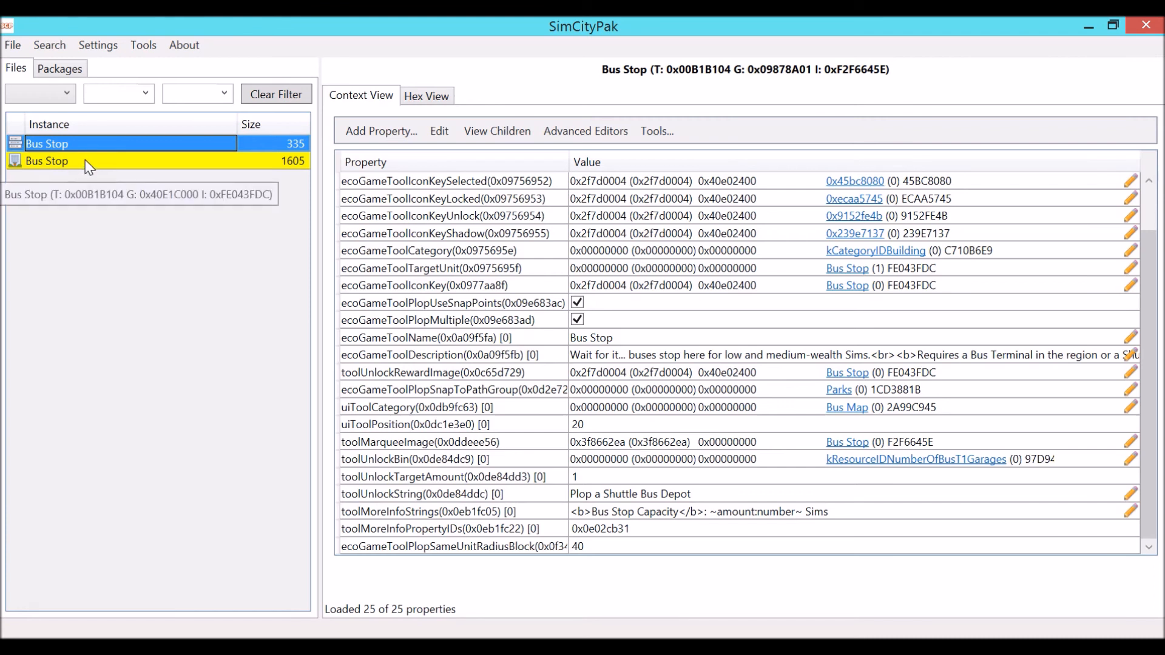
mouse_move(74, 169)
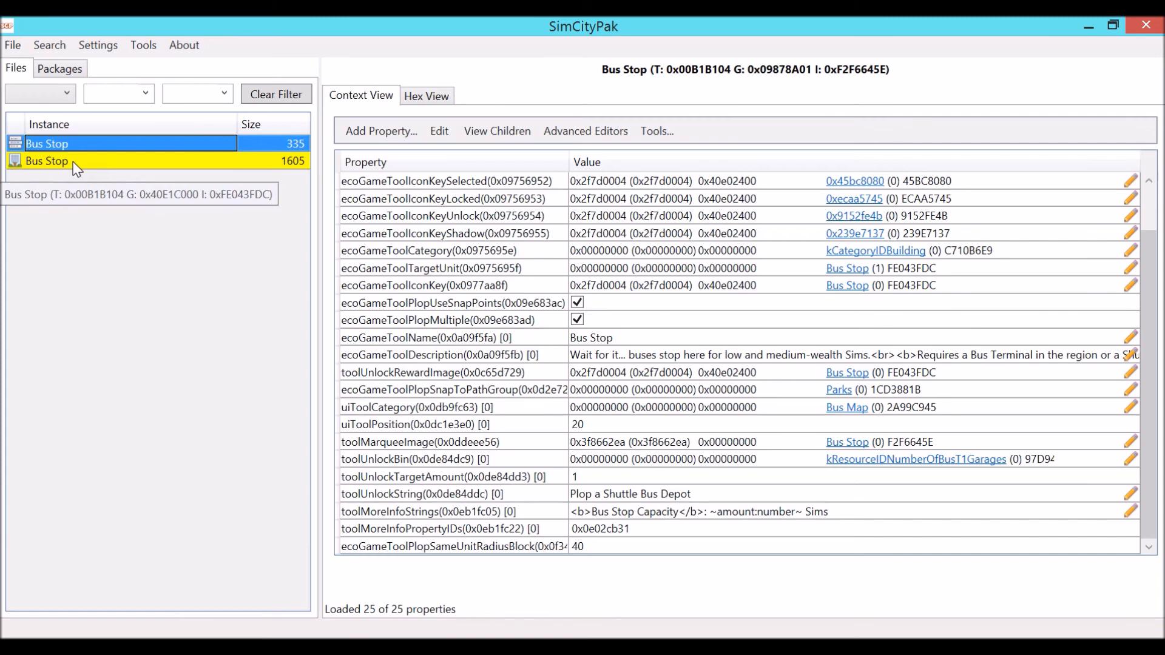
Select both Bus Stop entries and export them to a new package in SimCityData
left_click(55, 161)
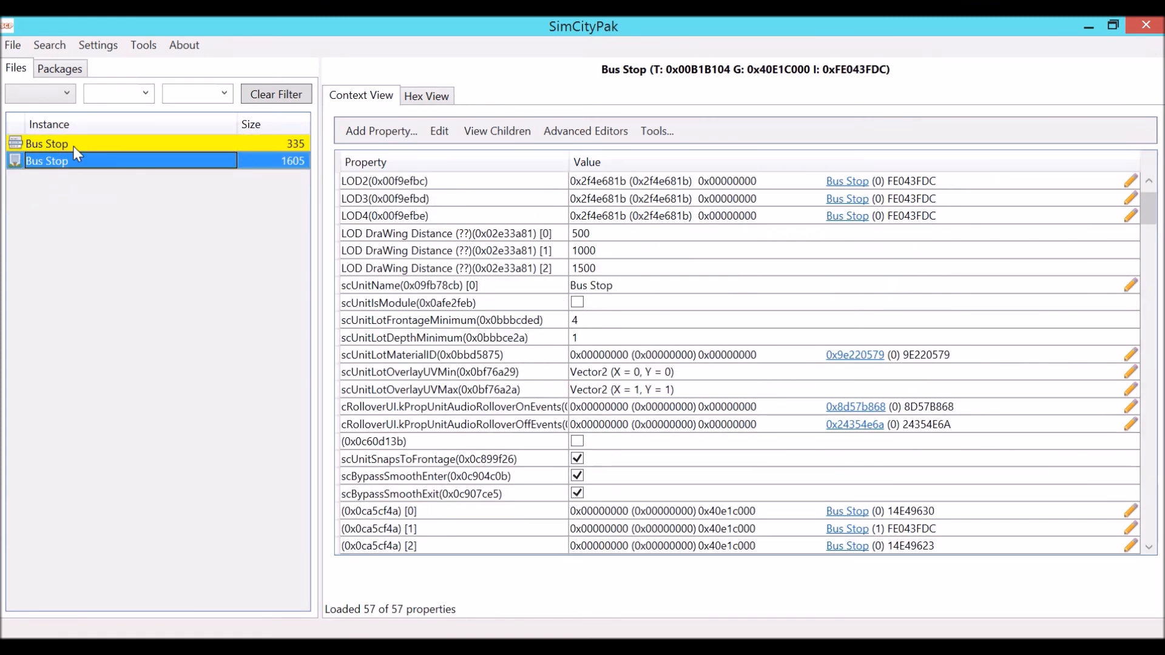
left_click(46, 144)
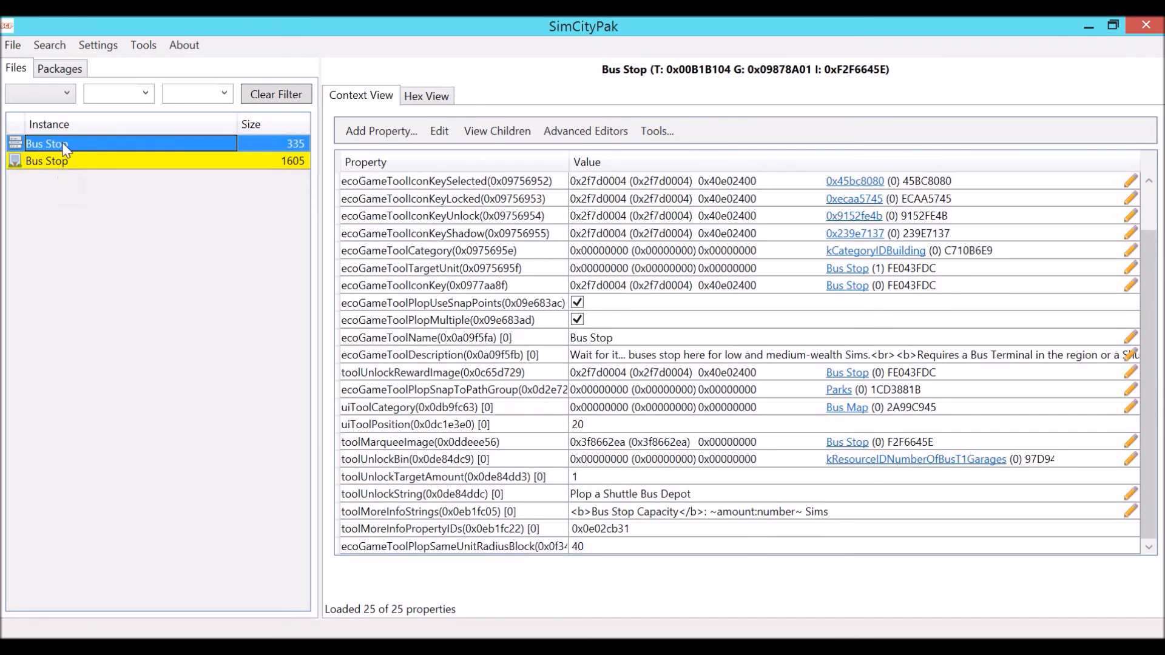
left_click(48, 162)
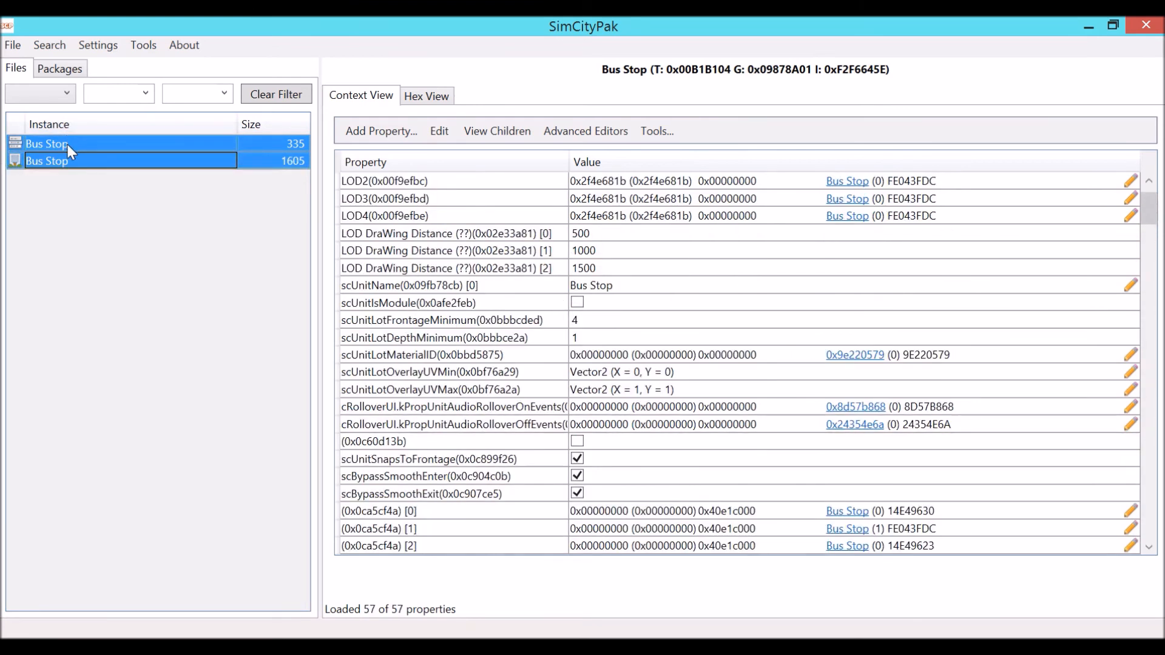
right_click(73, 161)
type("00")
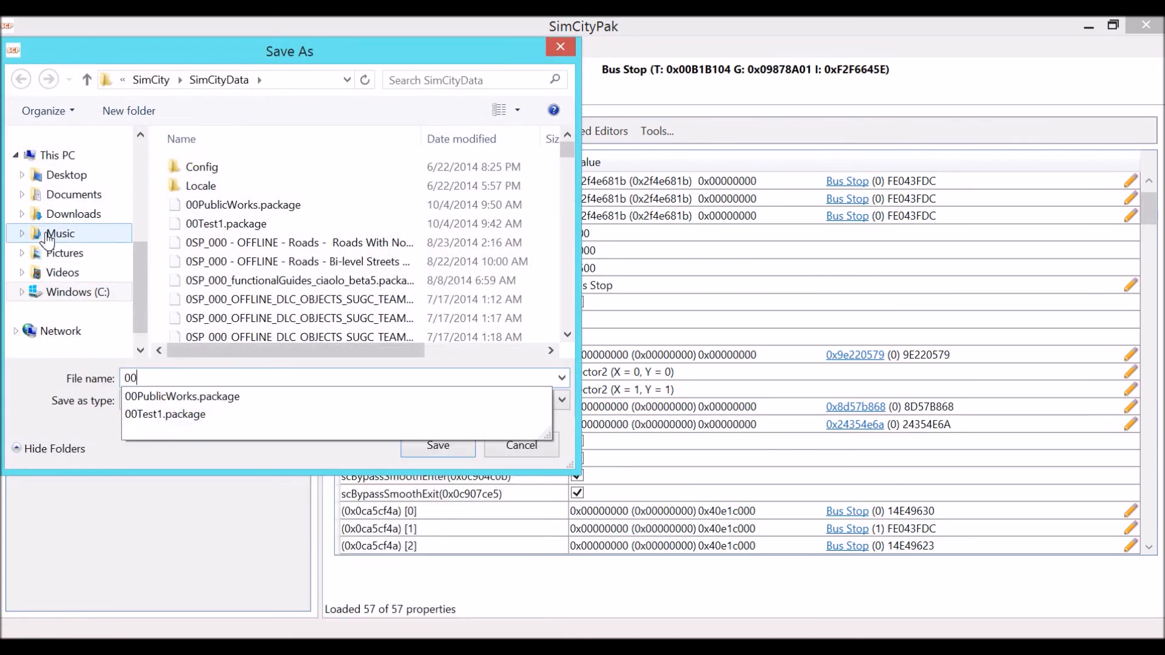
type("T")
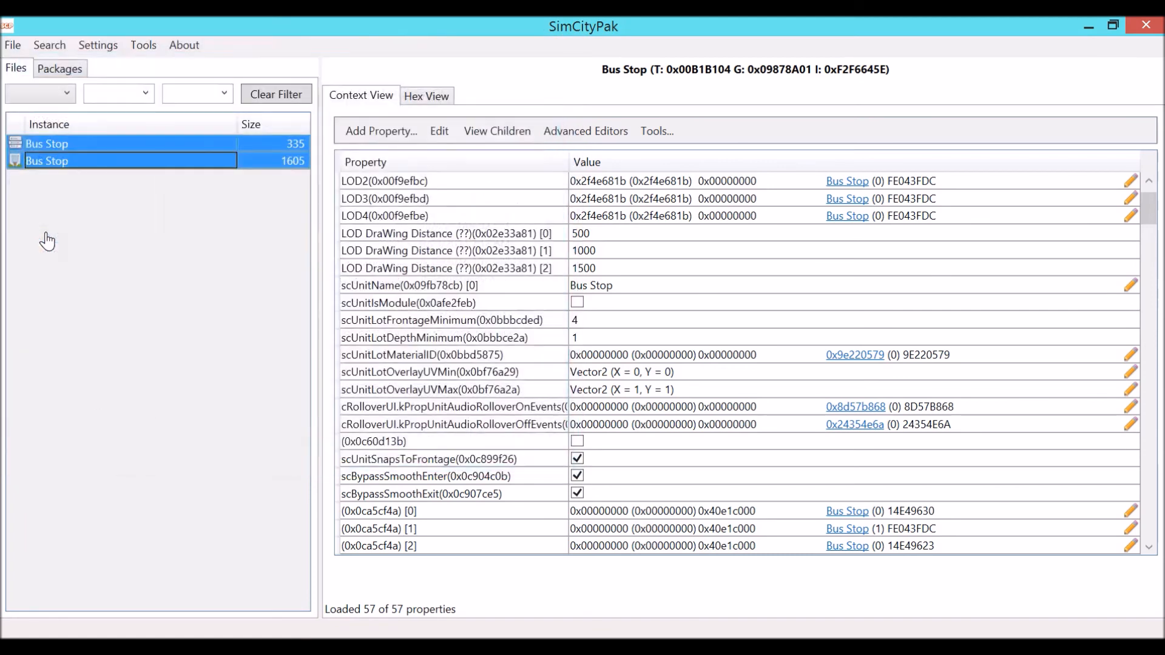
Bring up Open packages in SimCityData and act on the old 00Test1.package to remove it
left_click(13, 44)
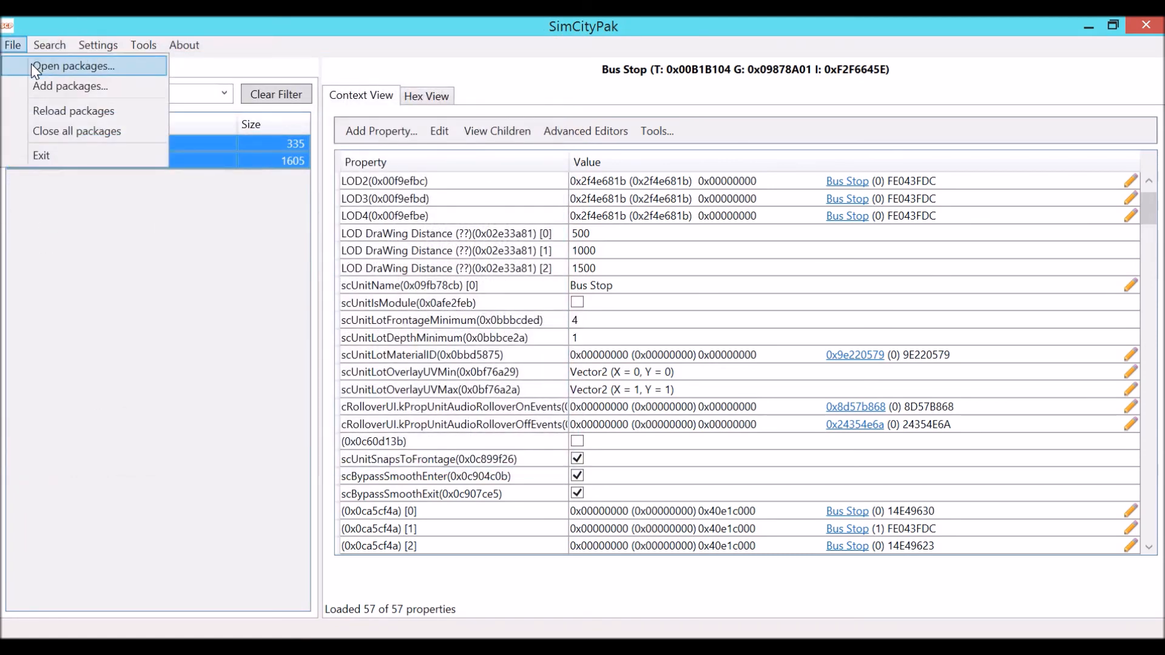
left_click(76, 66)
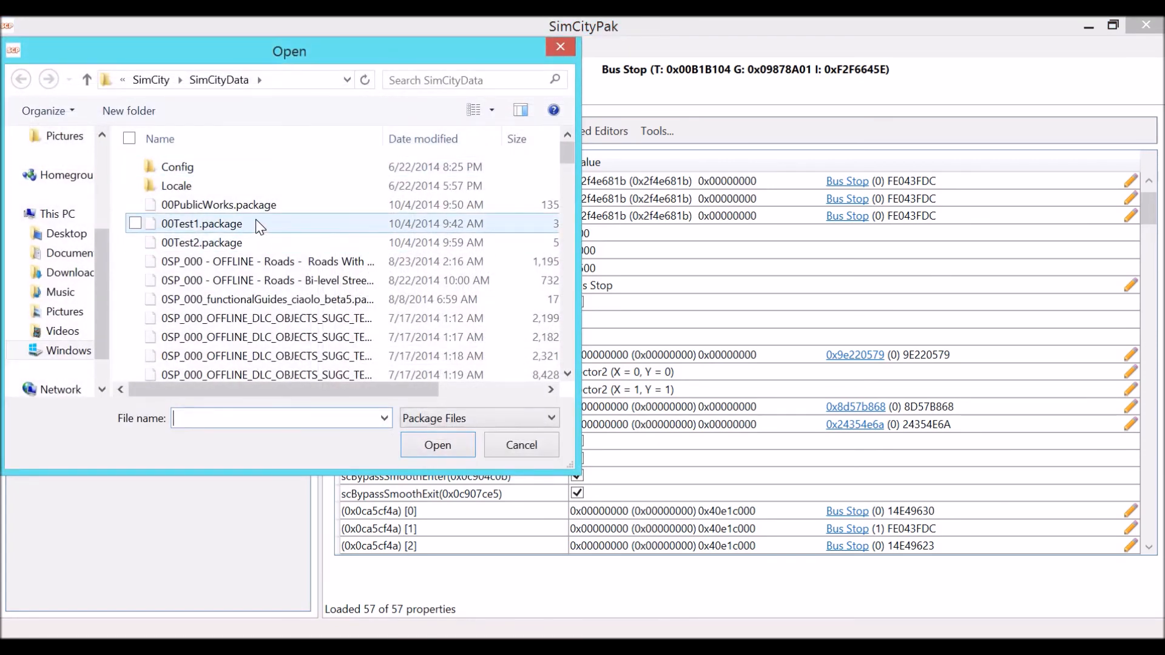
right_click(201, 224)
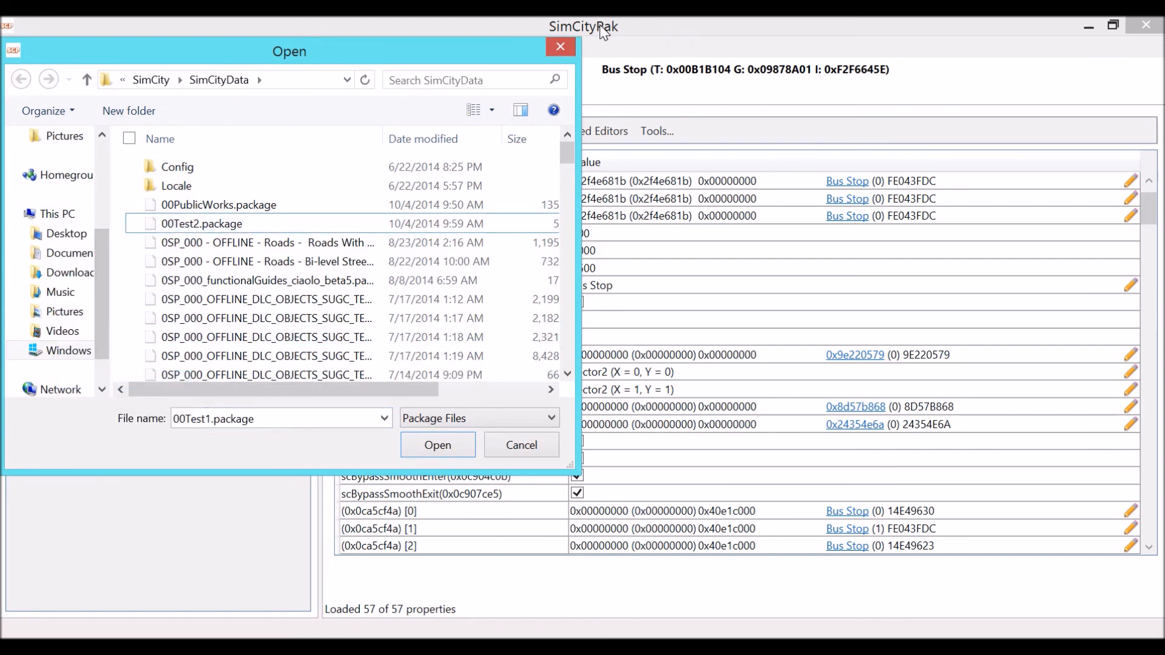
mouse_move(439, 112)
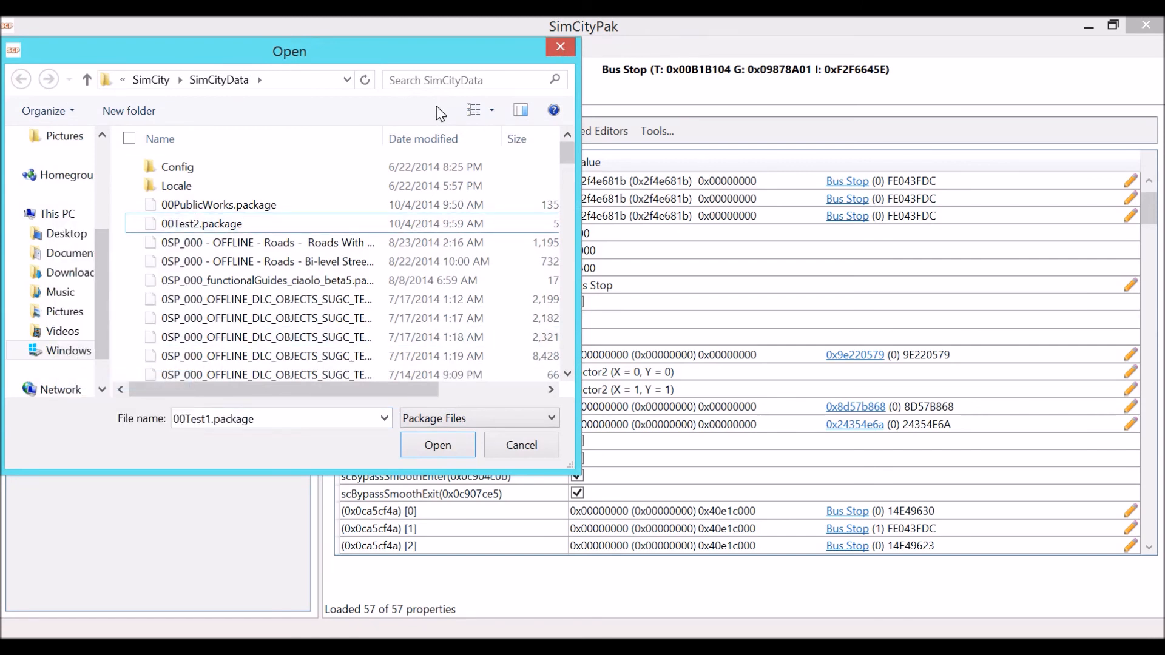